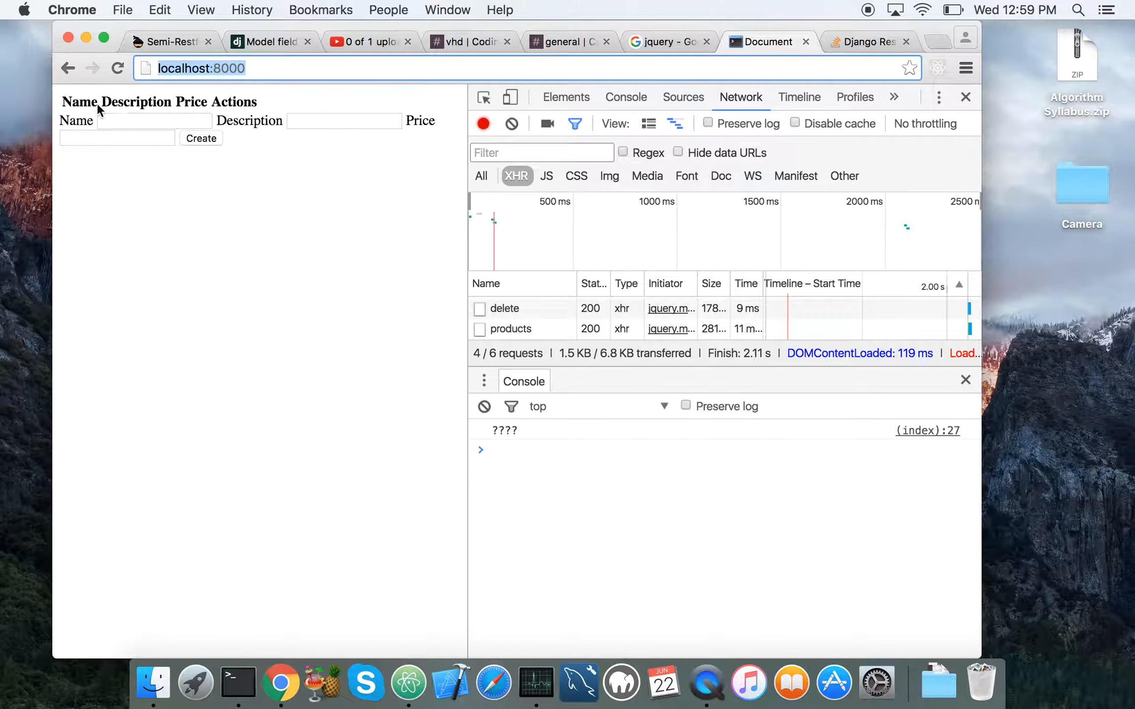
Create a product named New Product with a new-product description and price 12.99.
left_click(154, 120)
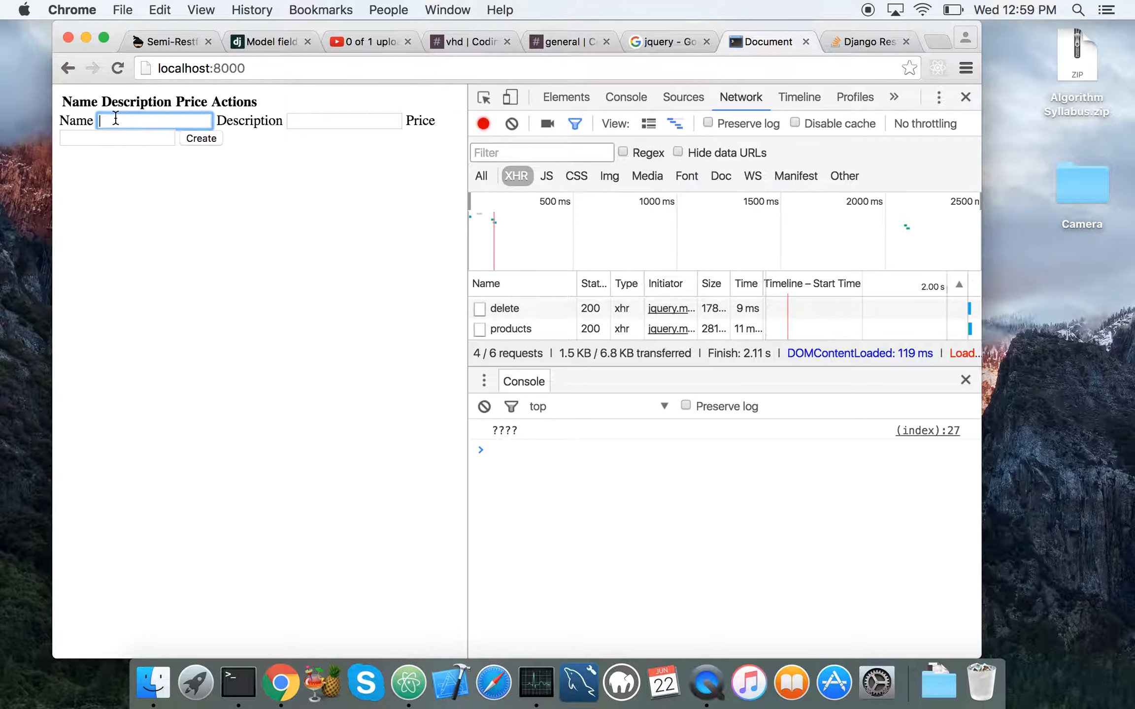
type("New")
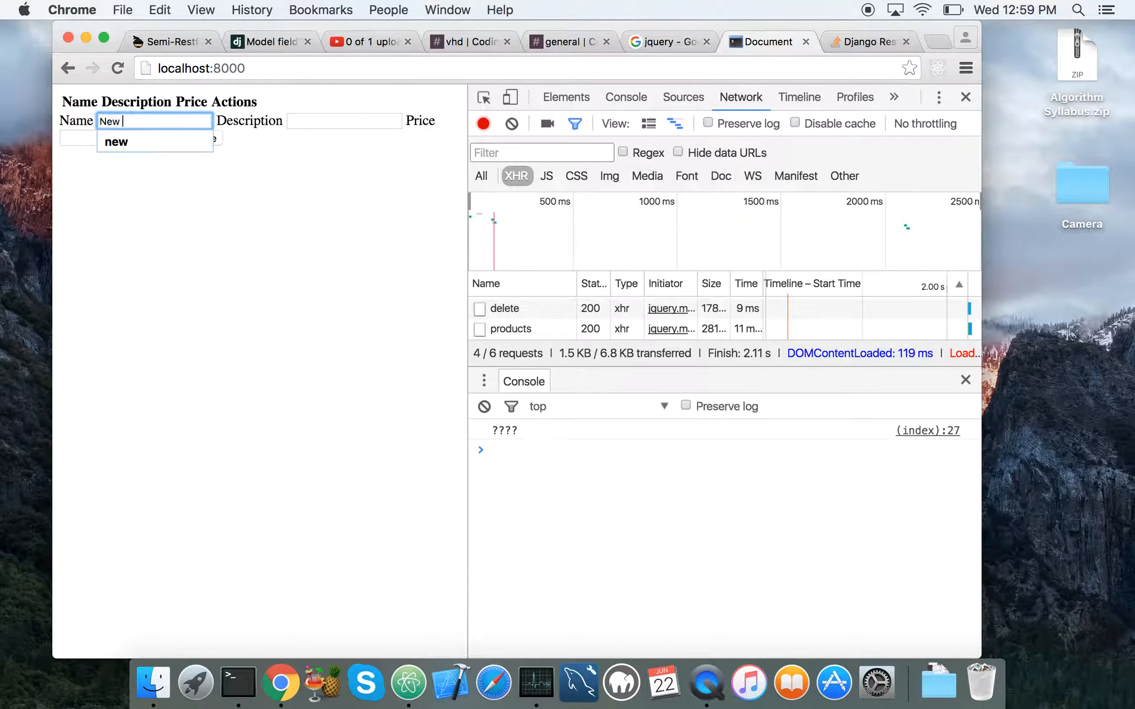
left_click(344, 121)
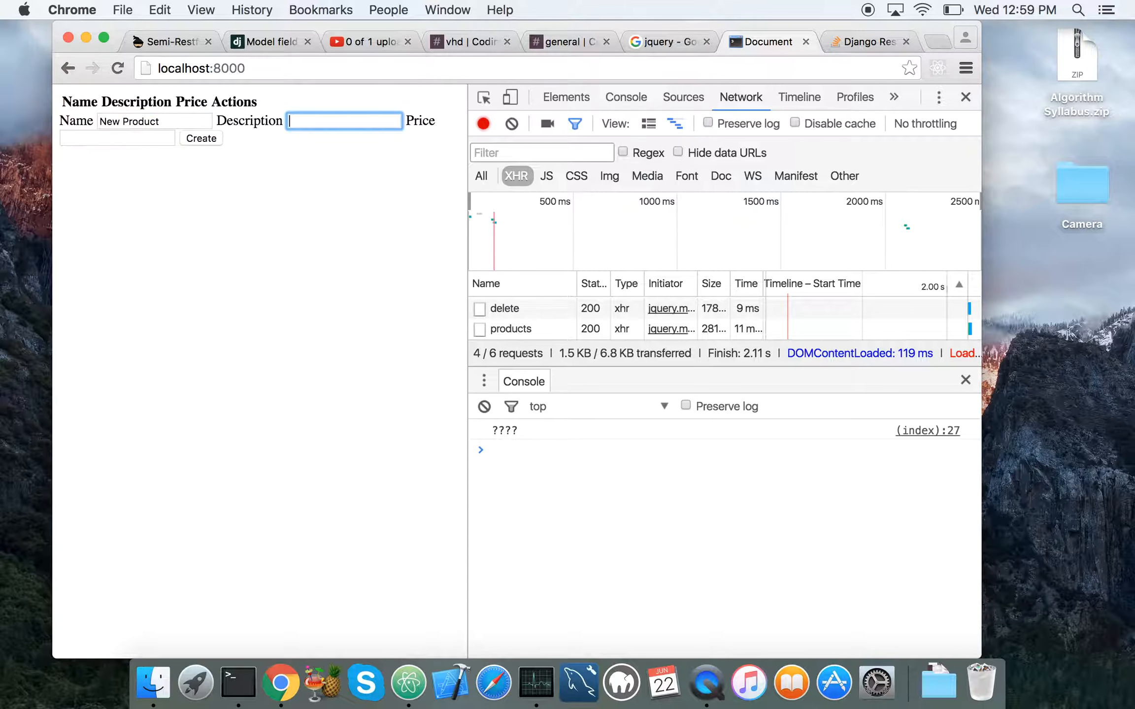
type("This a new produ")
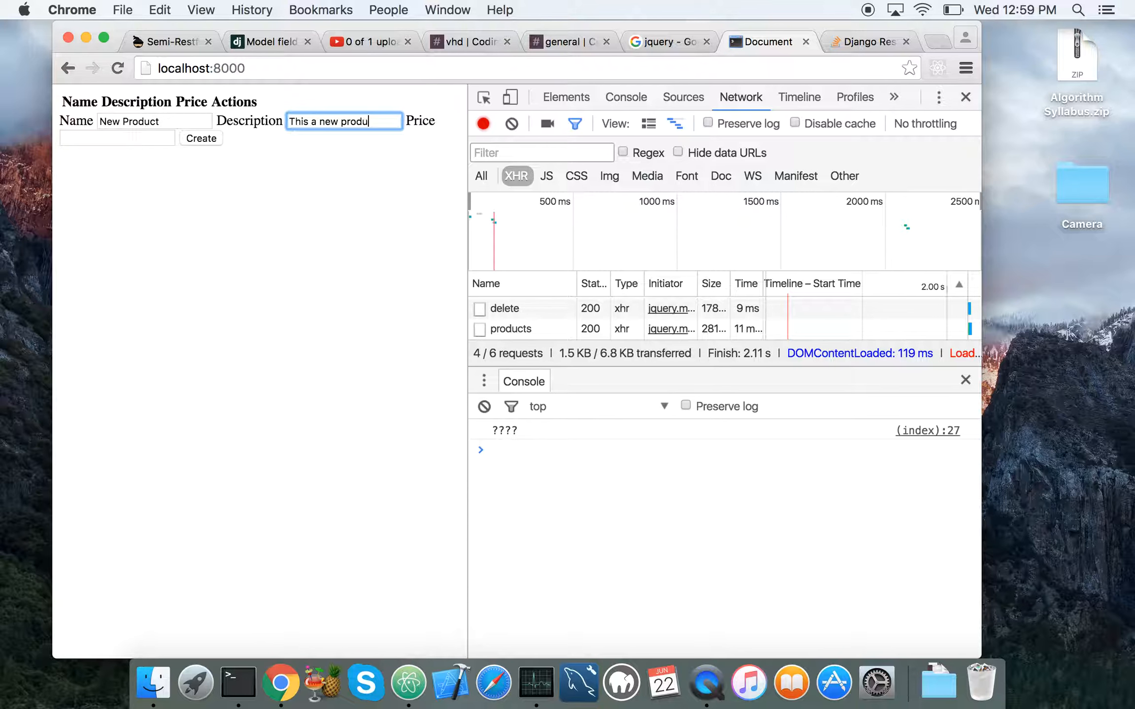
left_click(116, 138)
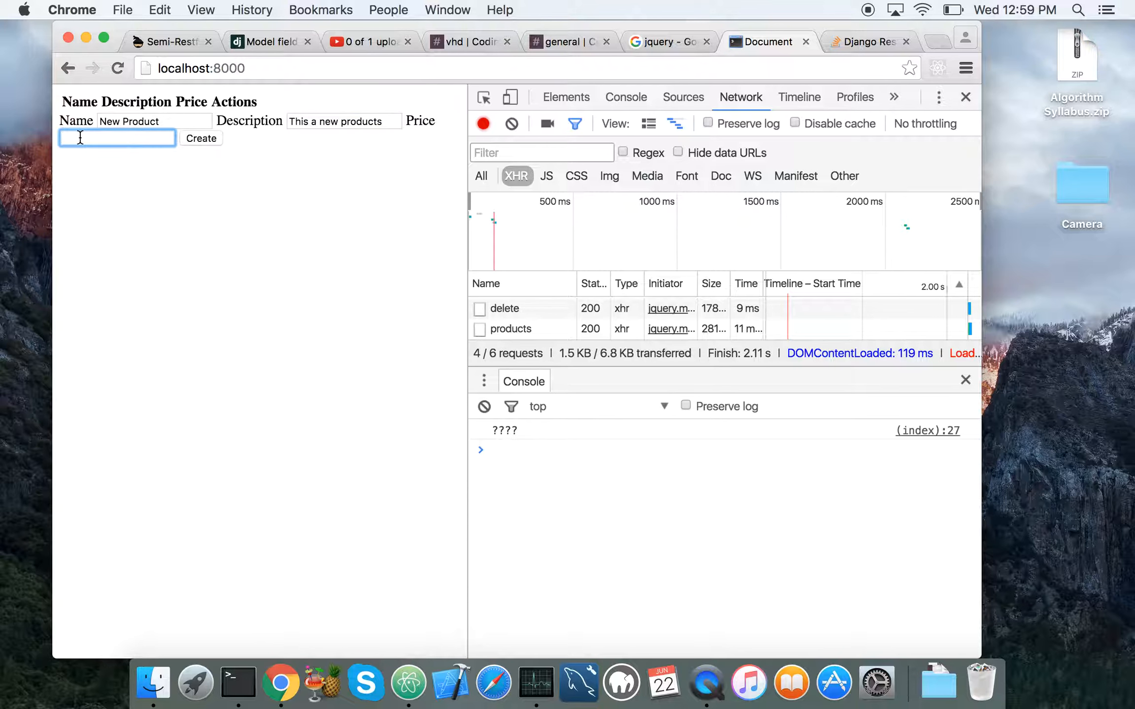
type("12.99")
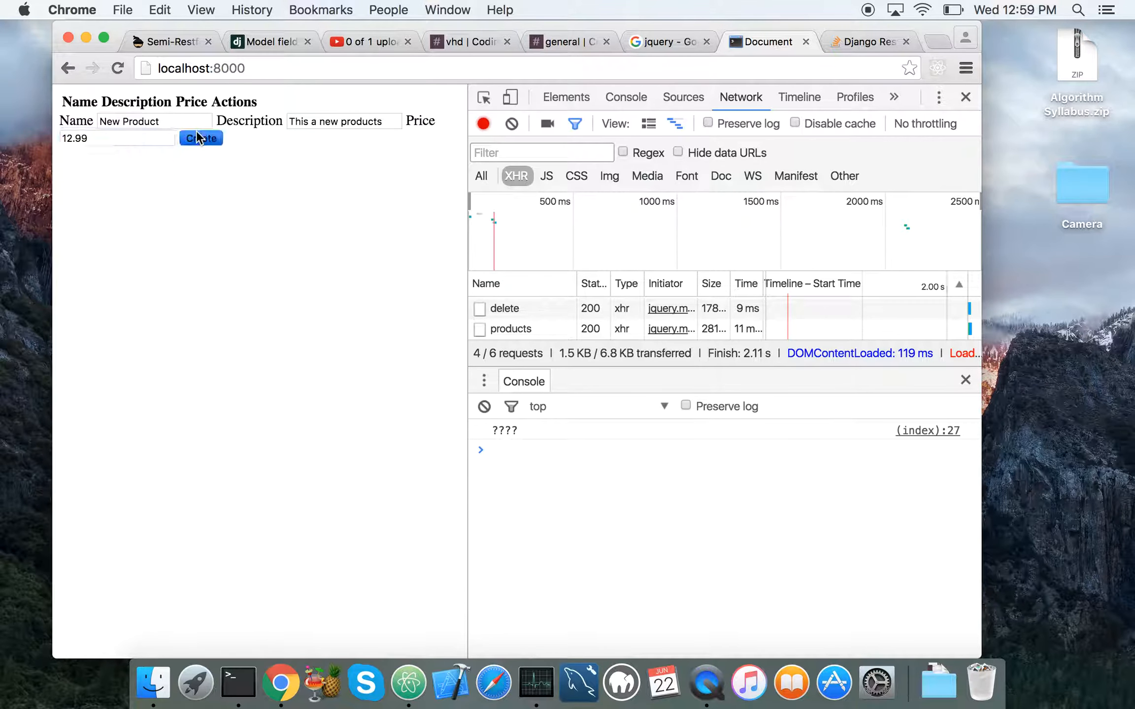
left_click(200, 139)
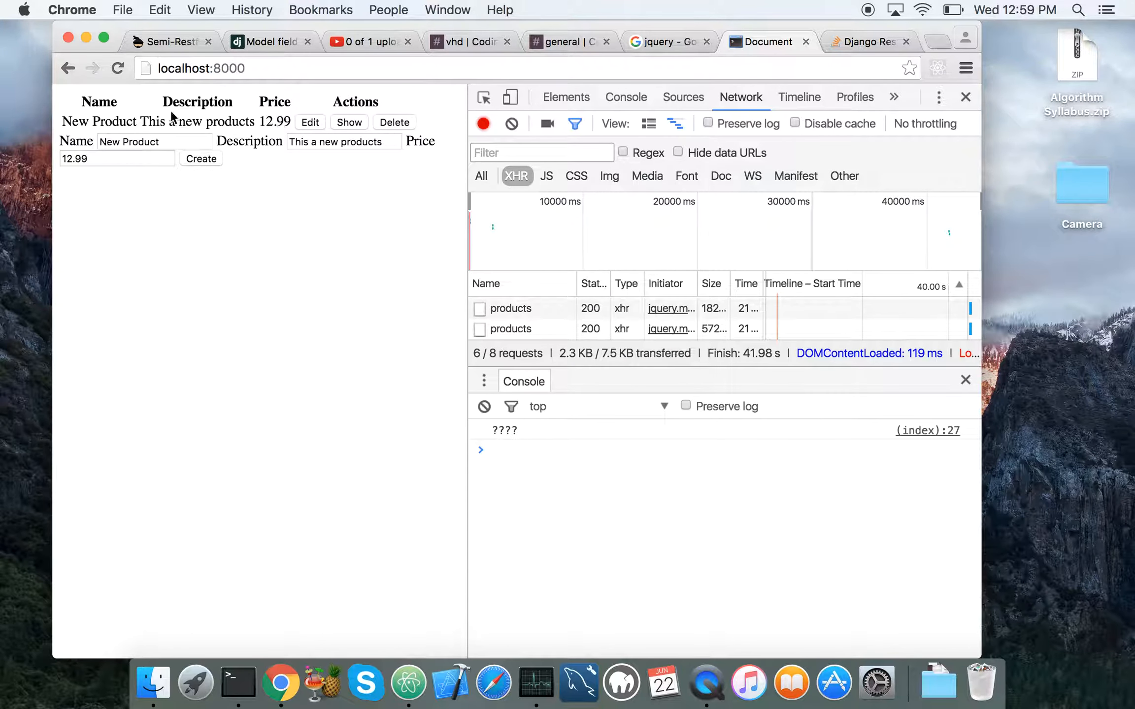
mouse_move(281, 136)
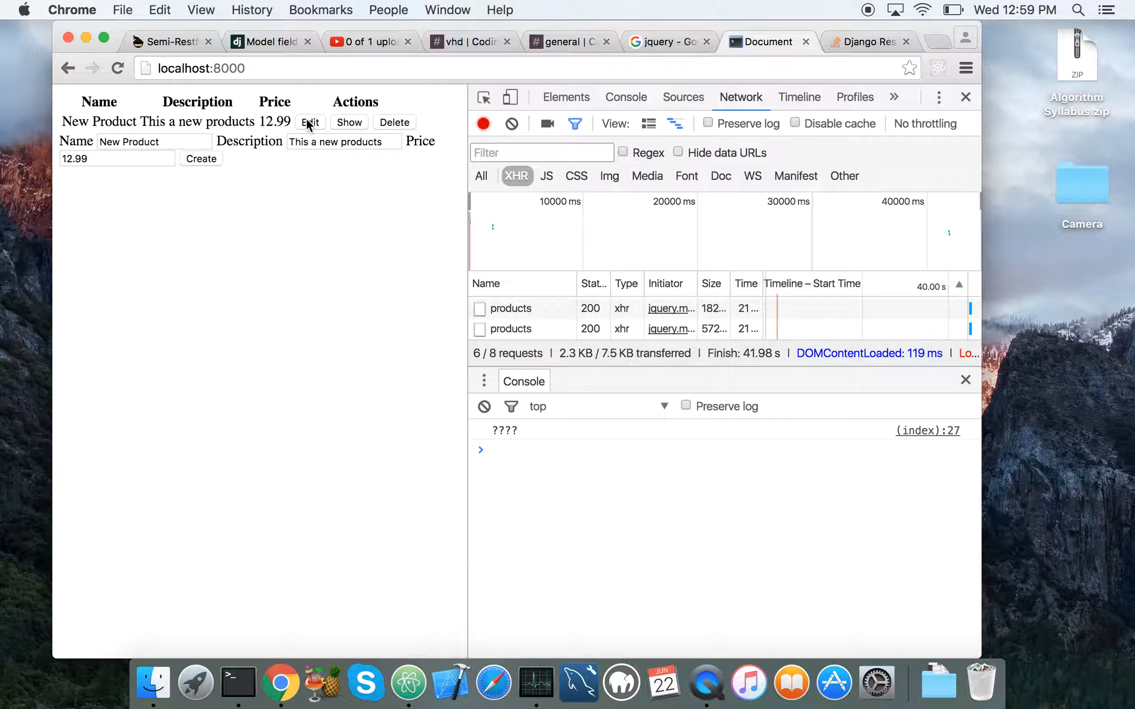
Rename product # 3 to 'Less new product', show its details, then delete it.
left_click(310, 122)
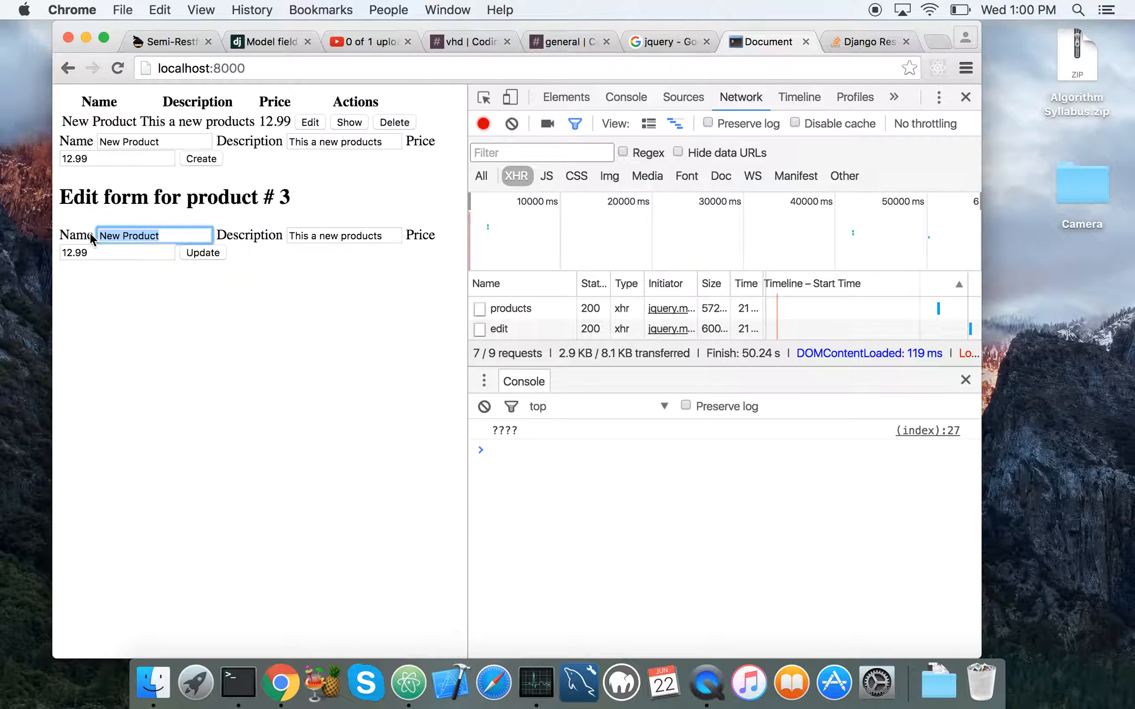
type("Less new")
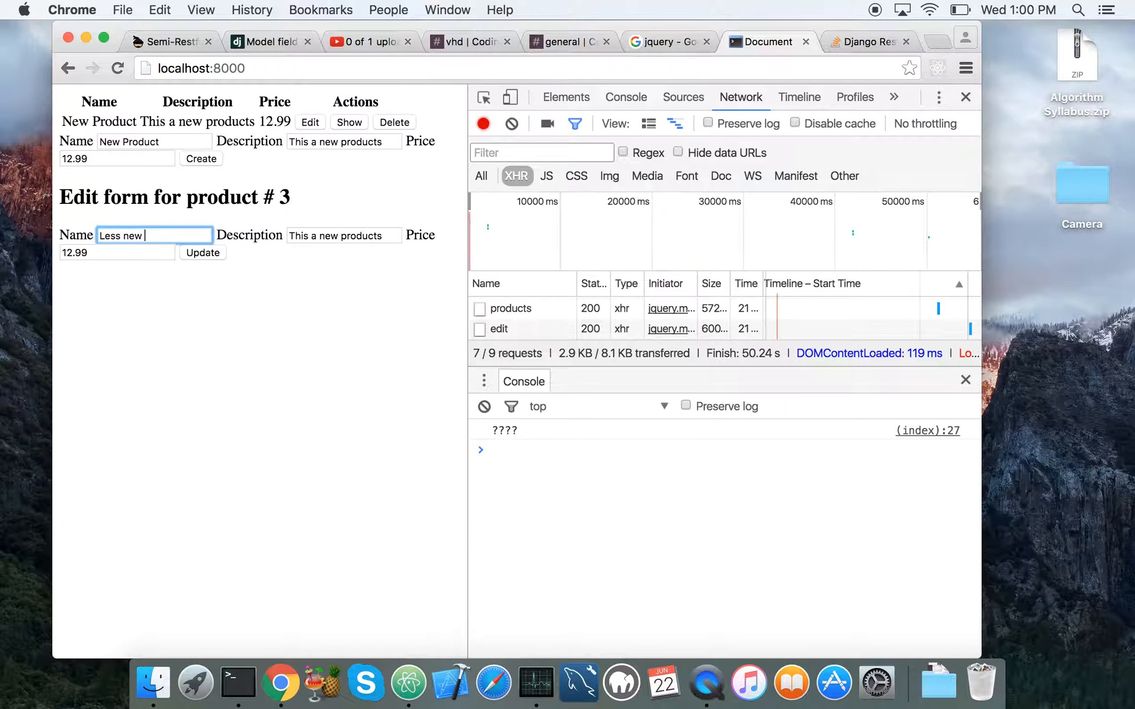
type("product")
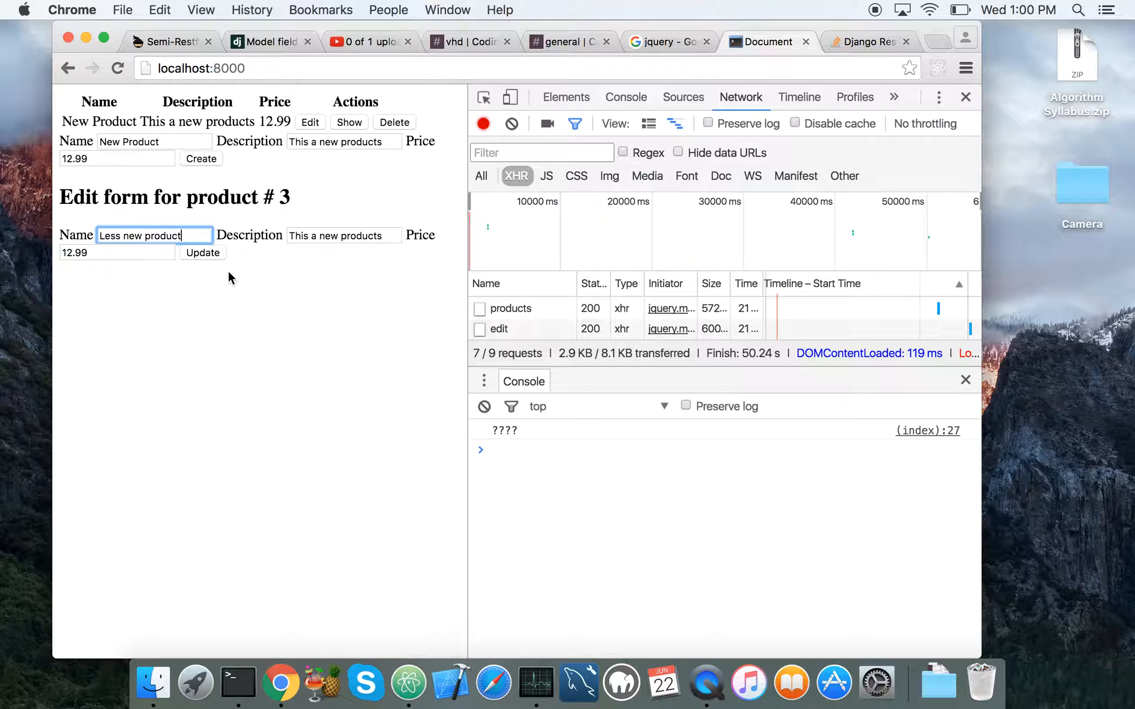
left_click(202, 253)
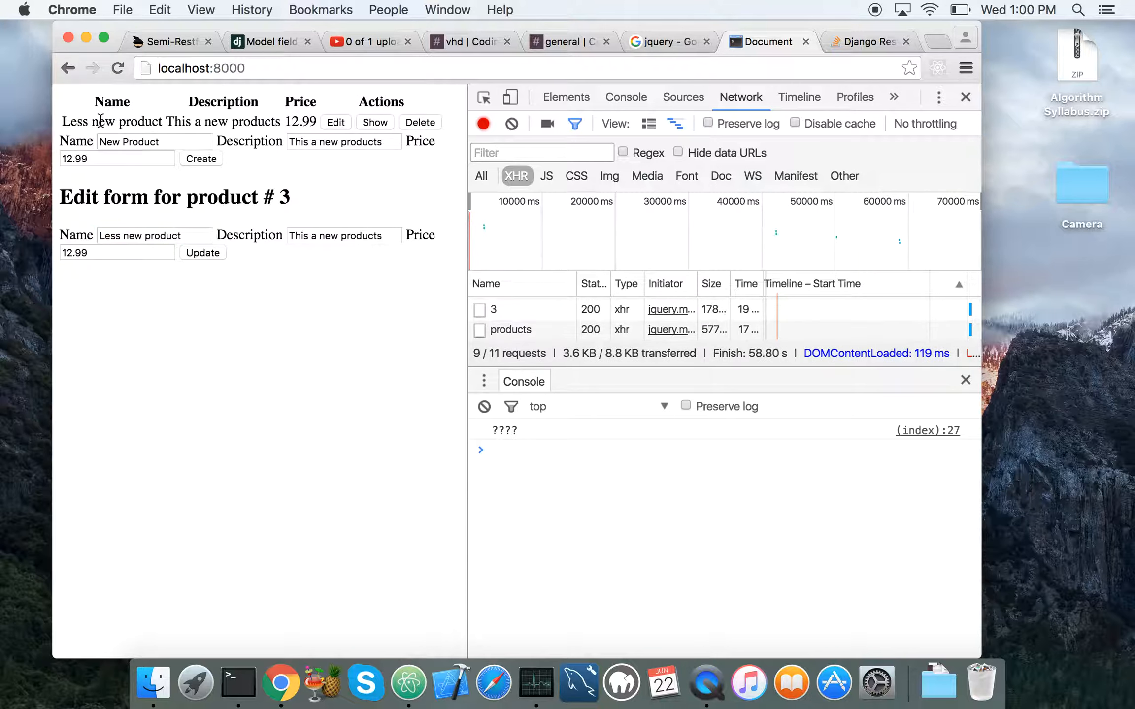
mouse_move(333, 175)
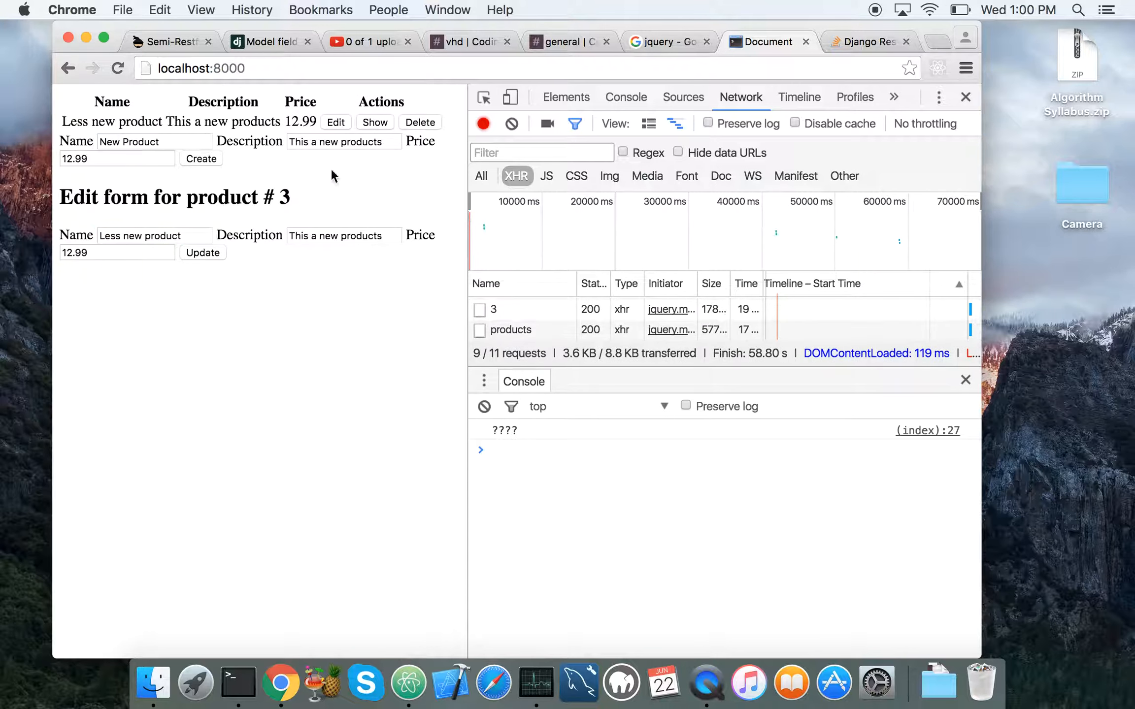
left_click(375, 122)
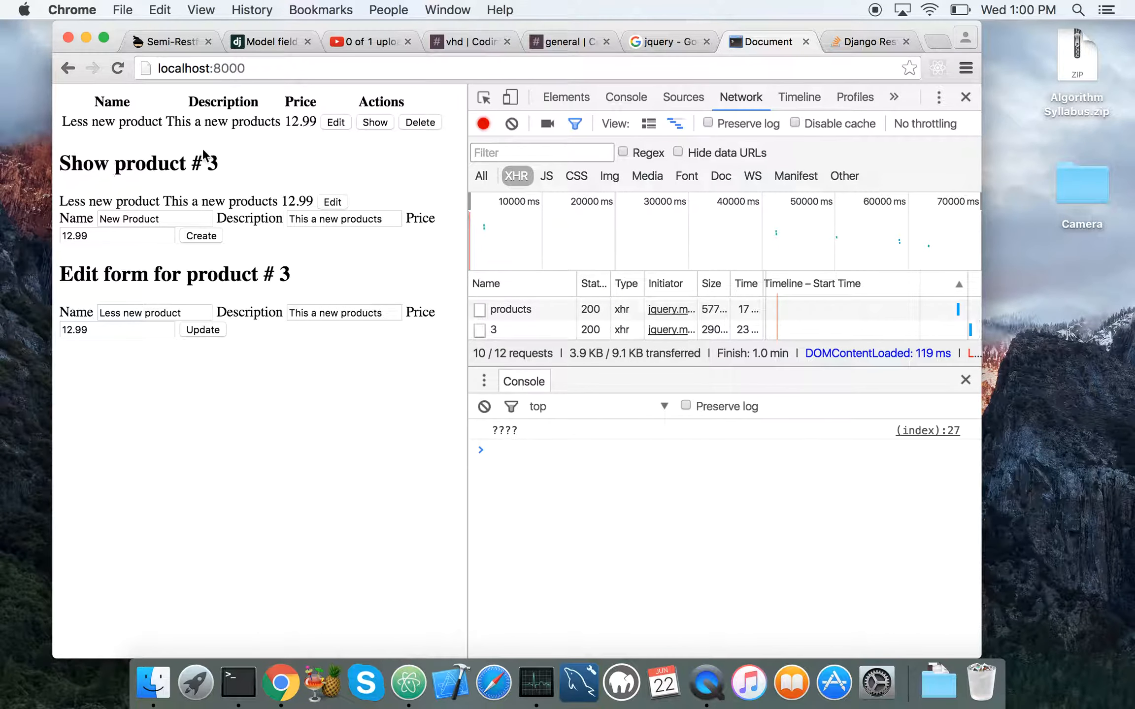
mouse_move(224, 235)
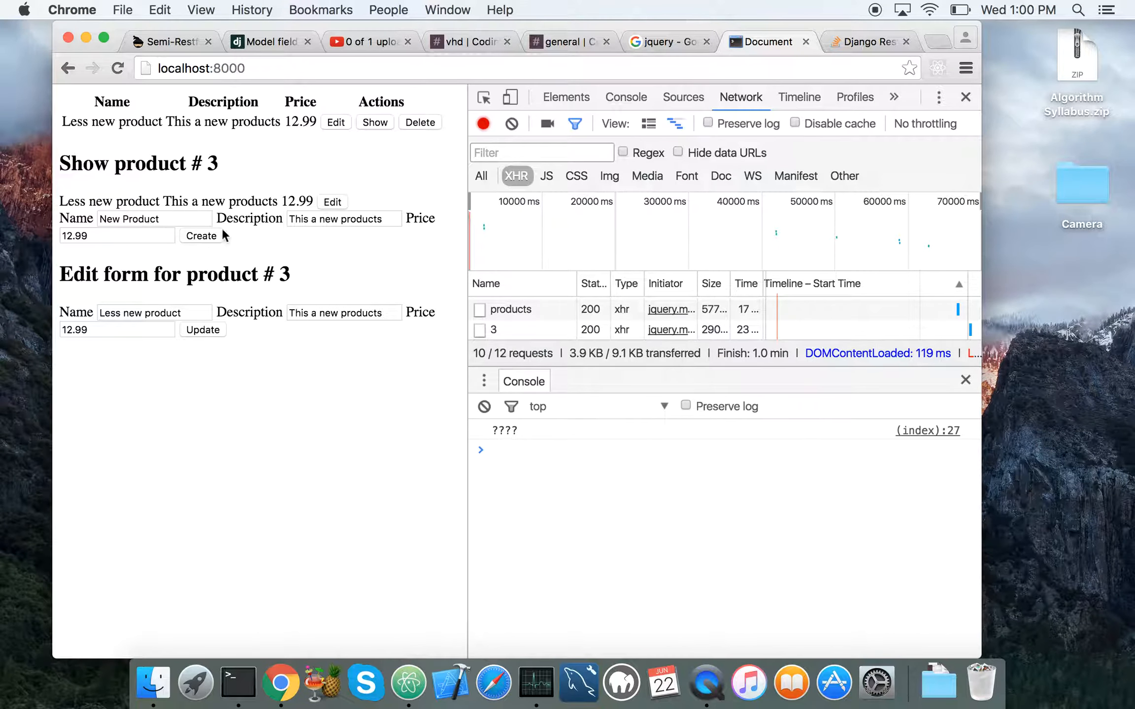
left_click(419, 122)
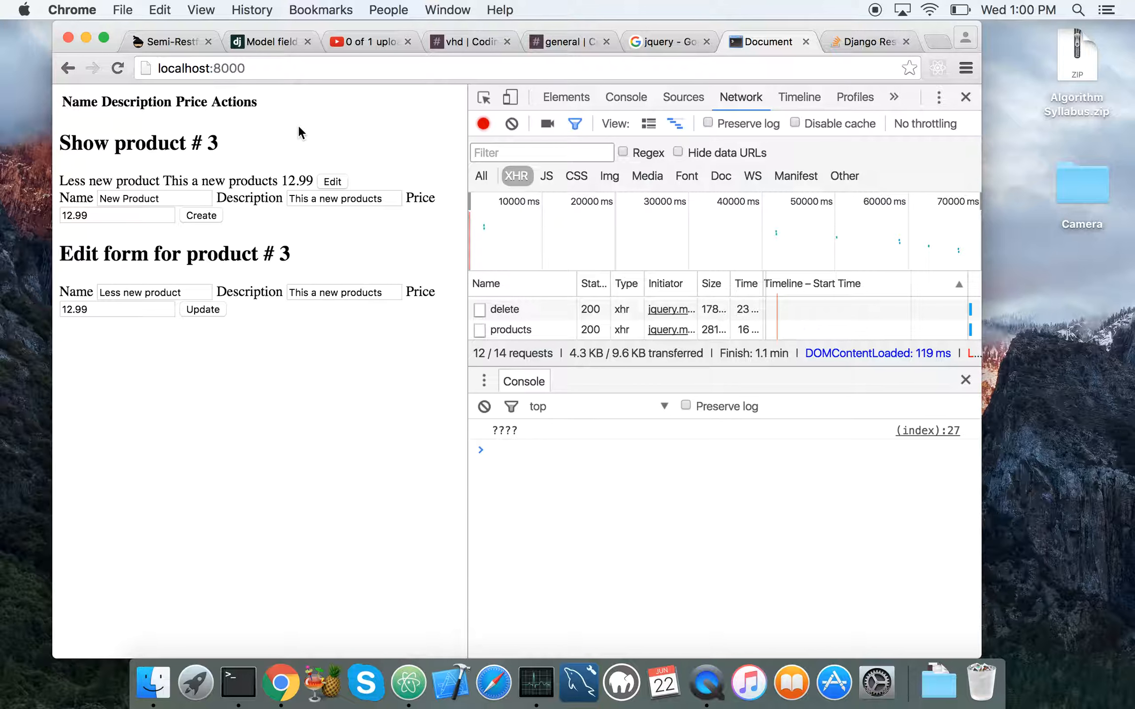
mouse_move(209, 119)
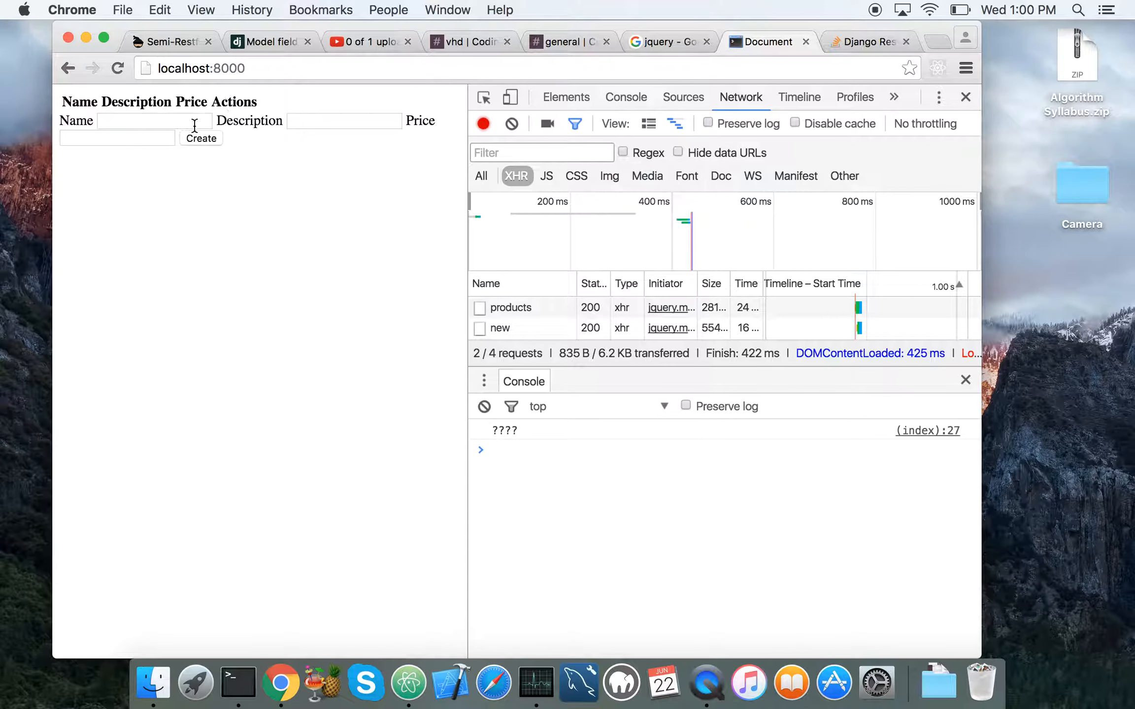
Fill the product form with name Another product, its description and price 11.00.
left_click(152, 121)
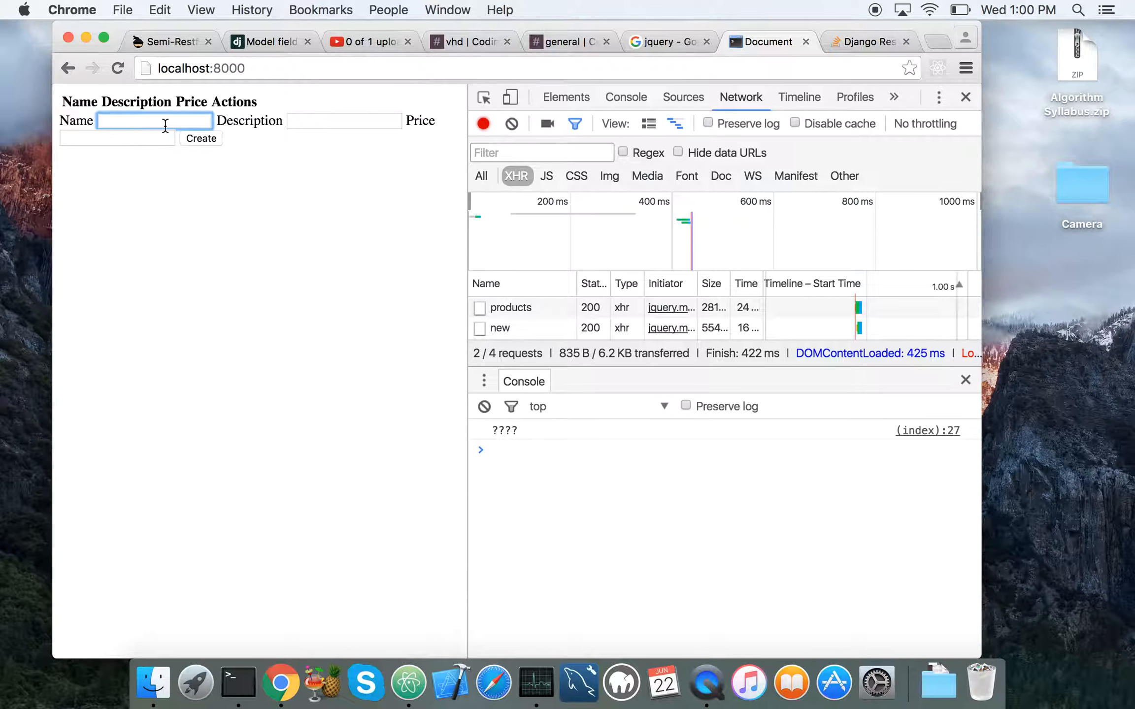
type("Another product")
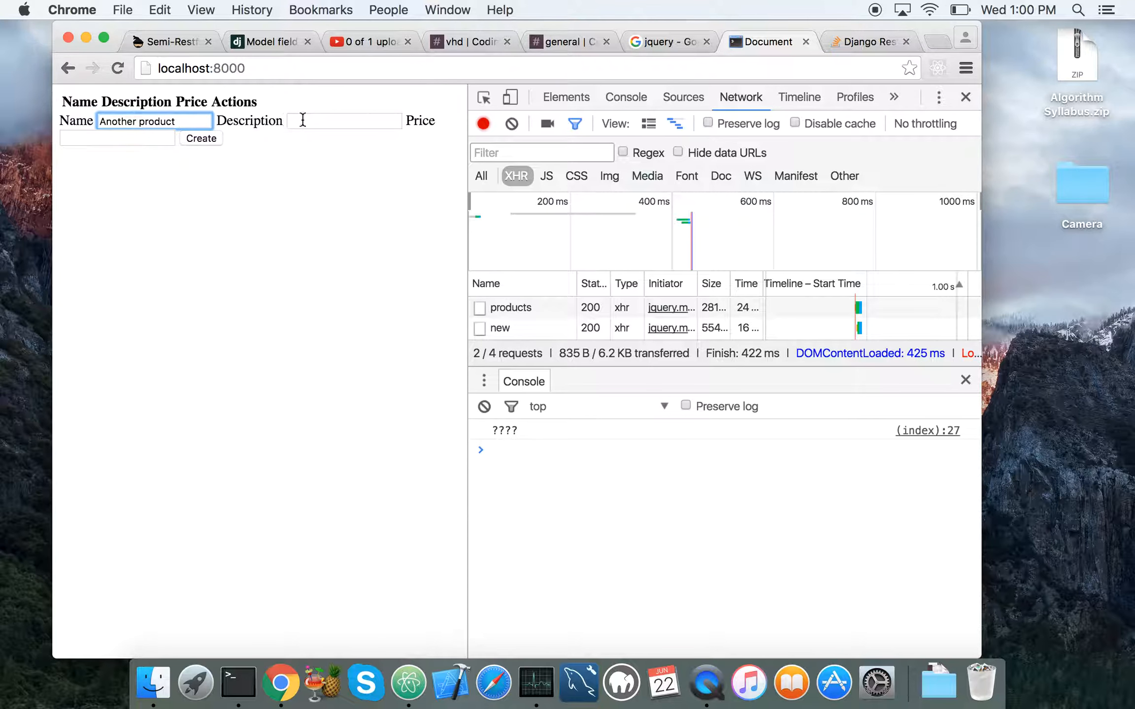
type("Its another product.")
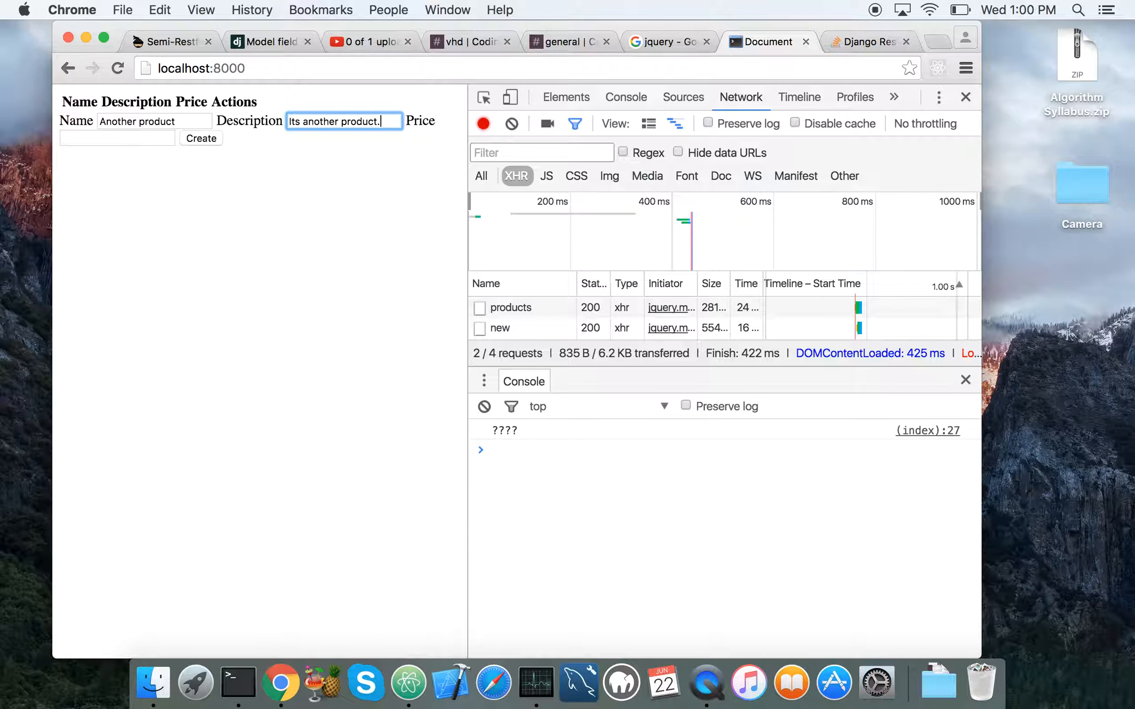
left_click(117, 138)
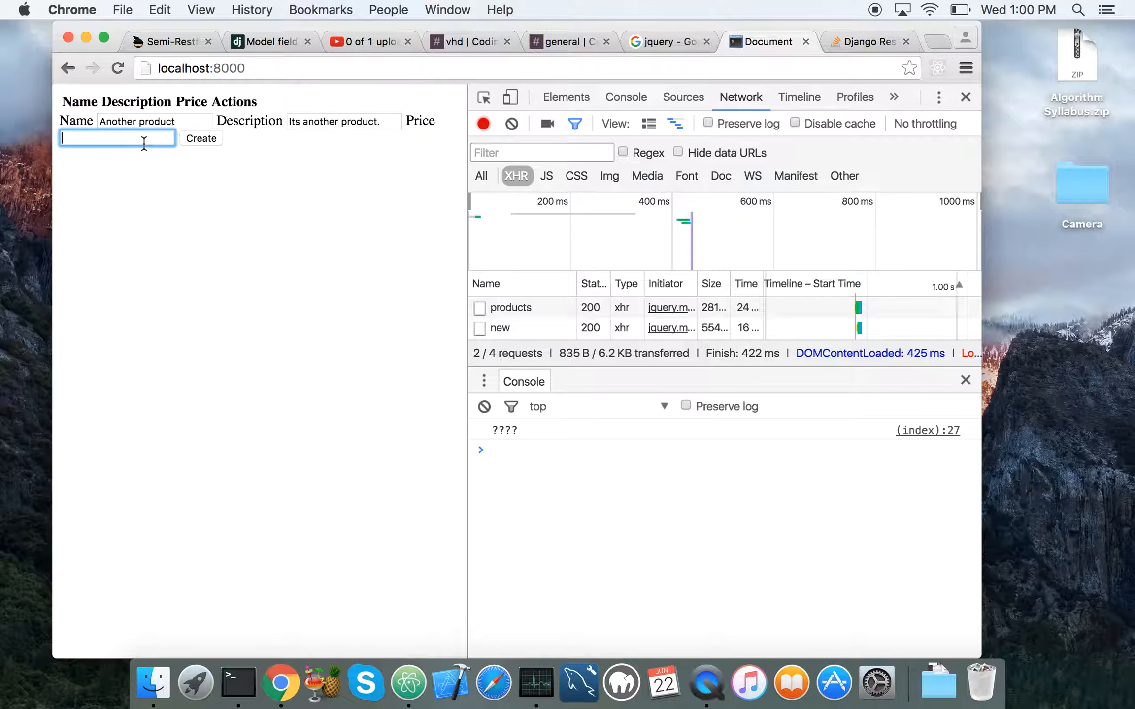
type("11.00")
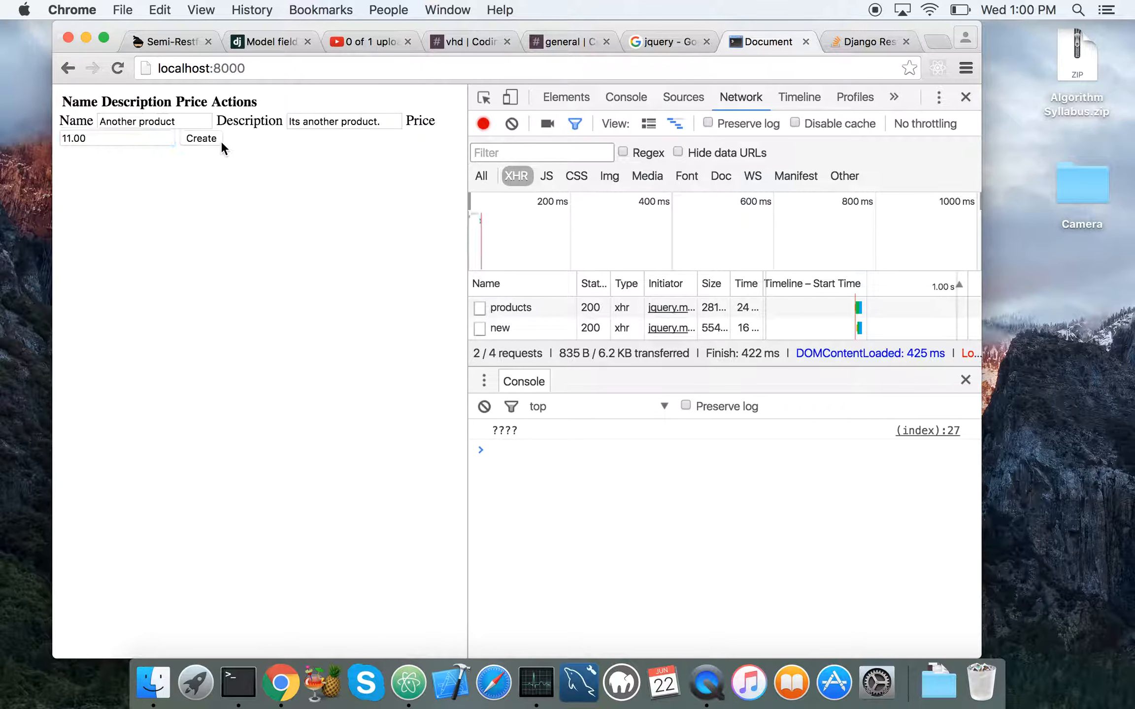
Create Another product, show product # 4's details, and submit it a second time.
left_click(200, 139)
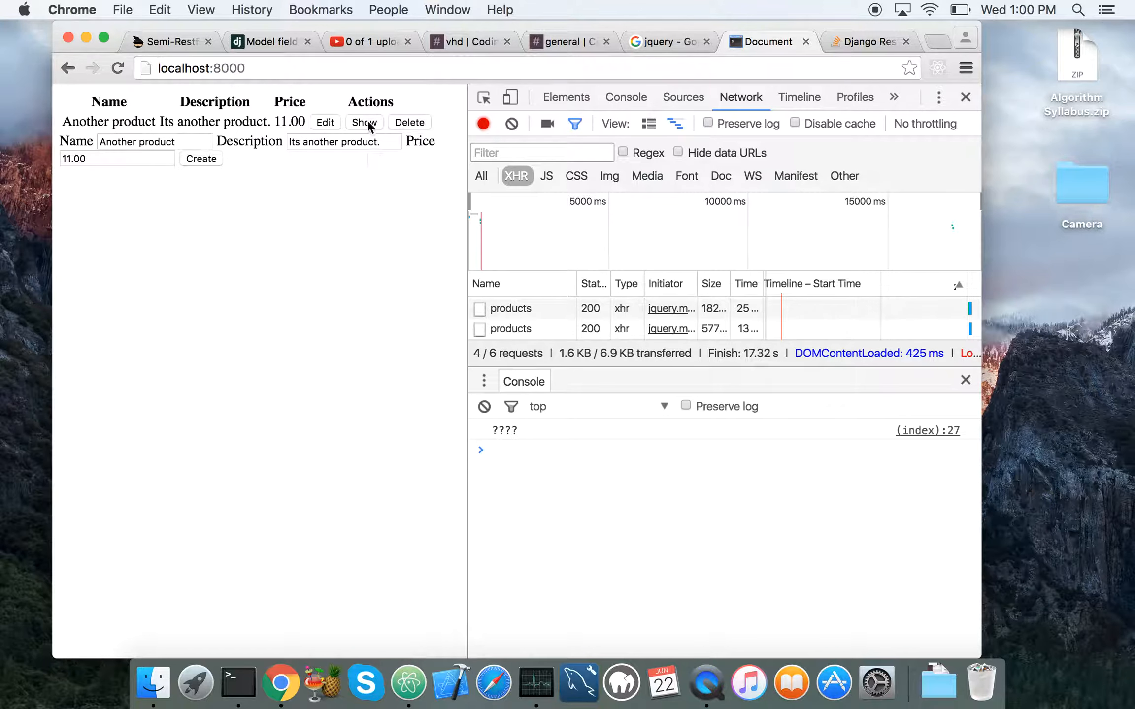
left_click(364, 122)
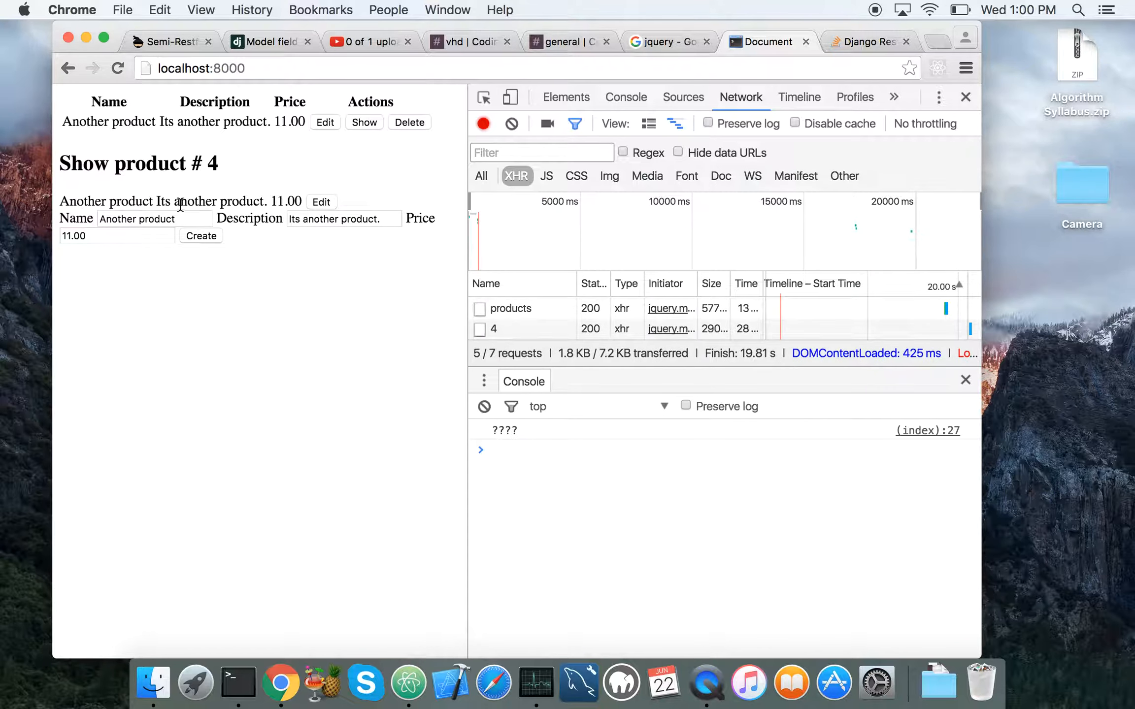
left_click(200, 235)
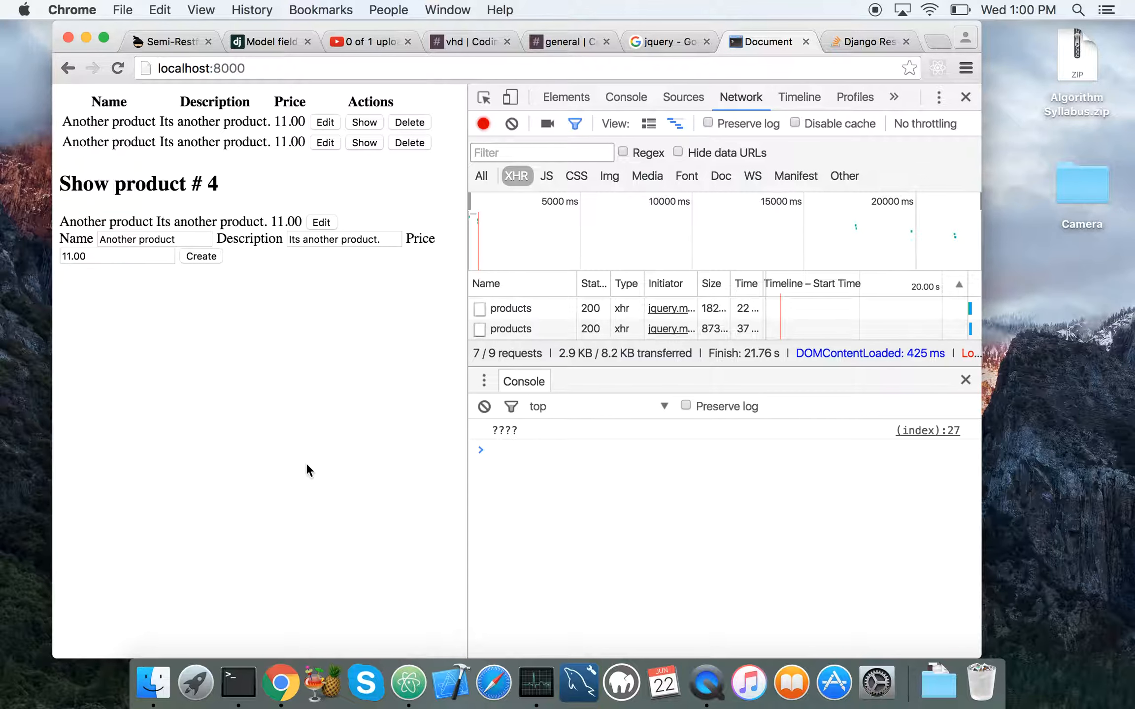
mouse_move(408, 681)
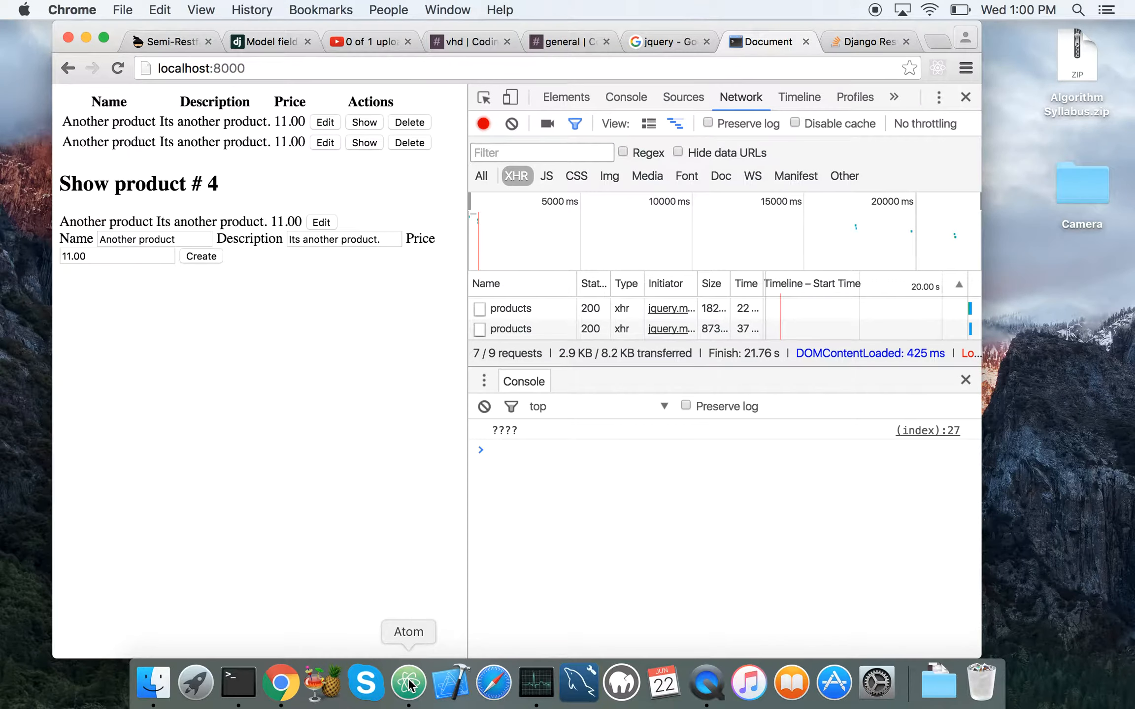
Select realIndex in urls.py, open views.py, and insert blank lines before def indexcreate.
left_click(407, 682)
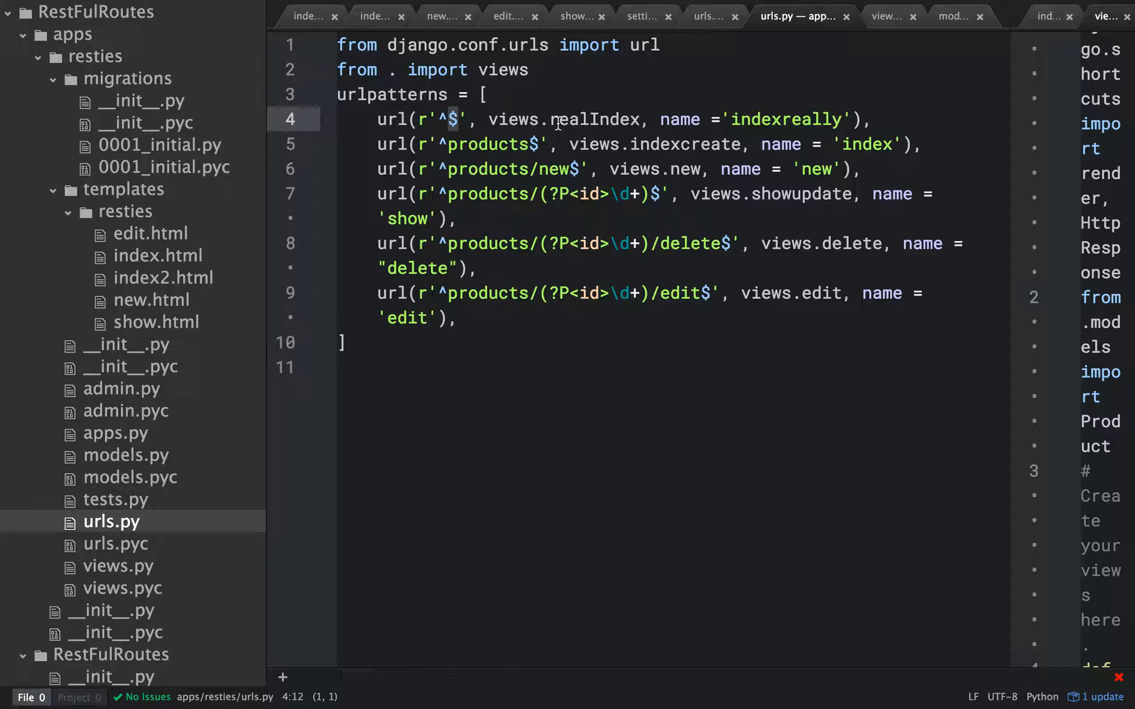
double_click(590, 120)
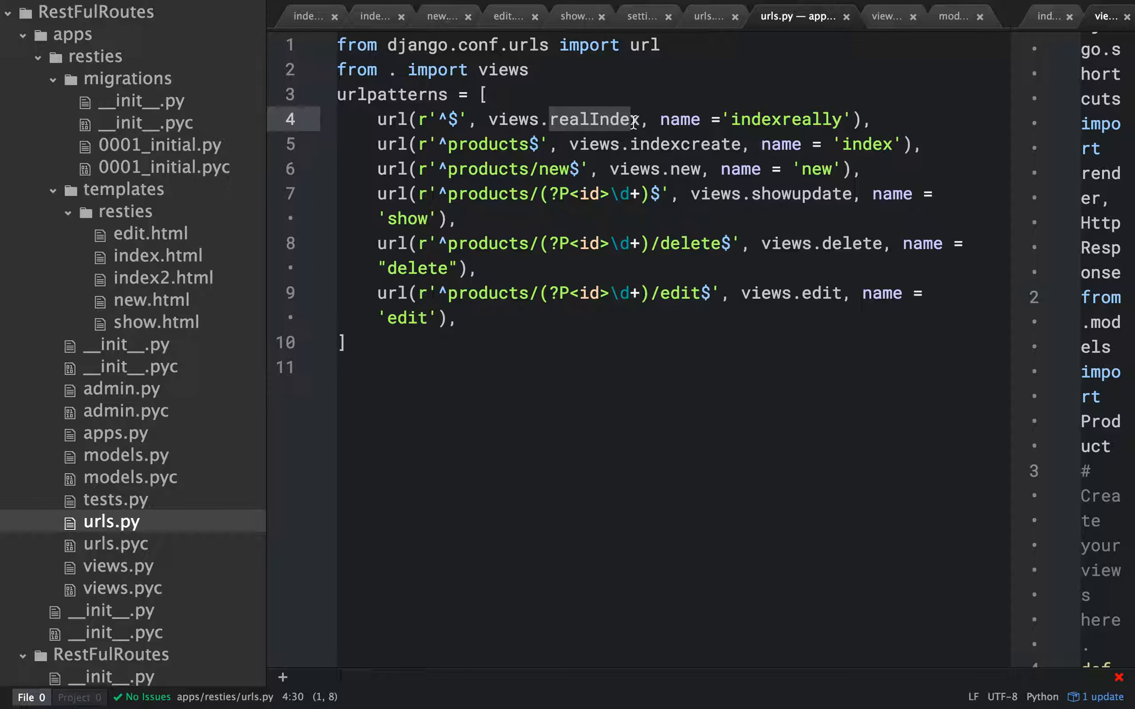
left_click(118, 566)
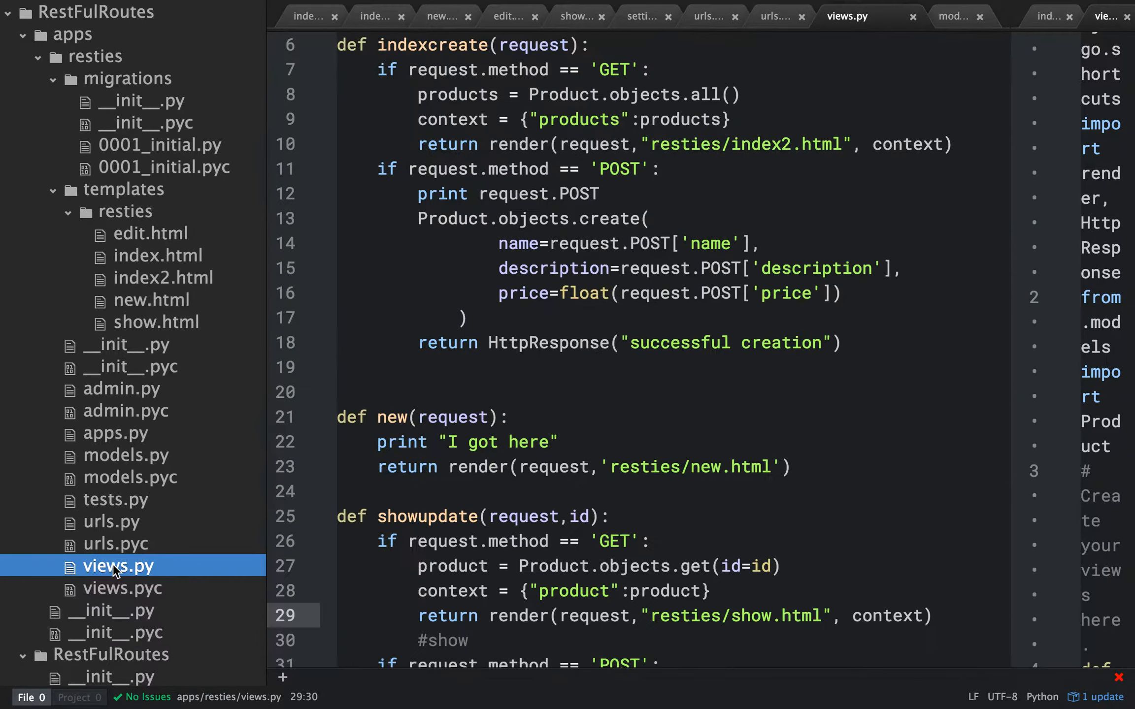
scroll("up", 3)
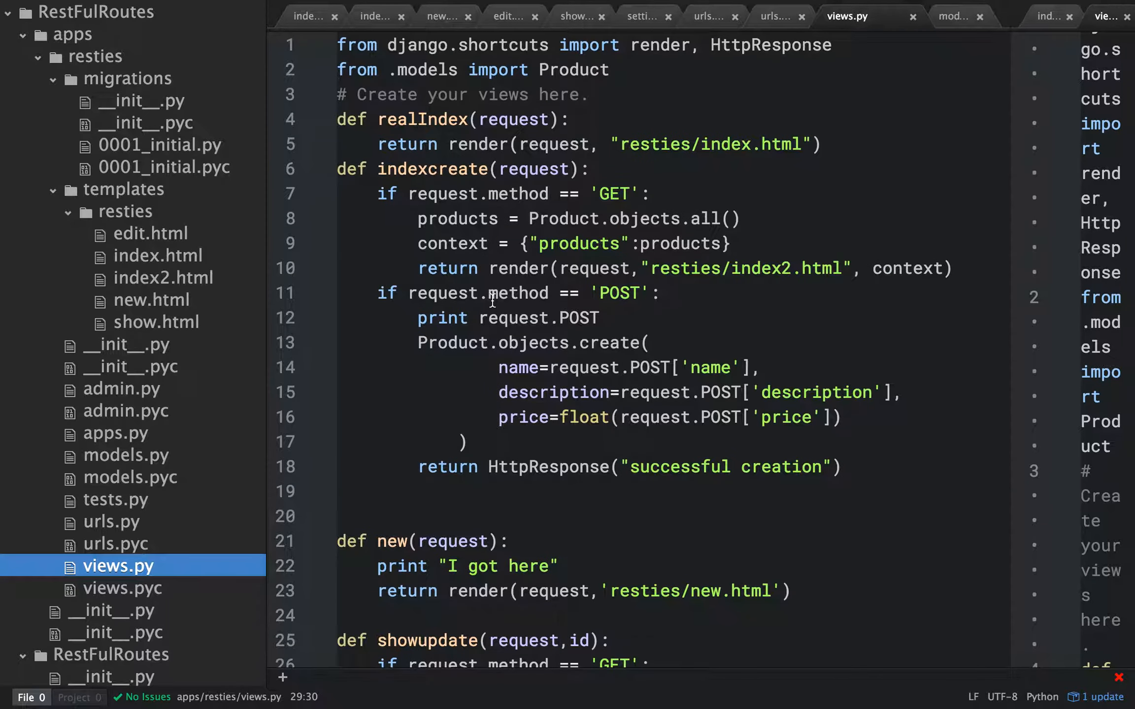
left_click(434, 168)
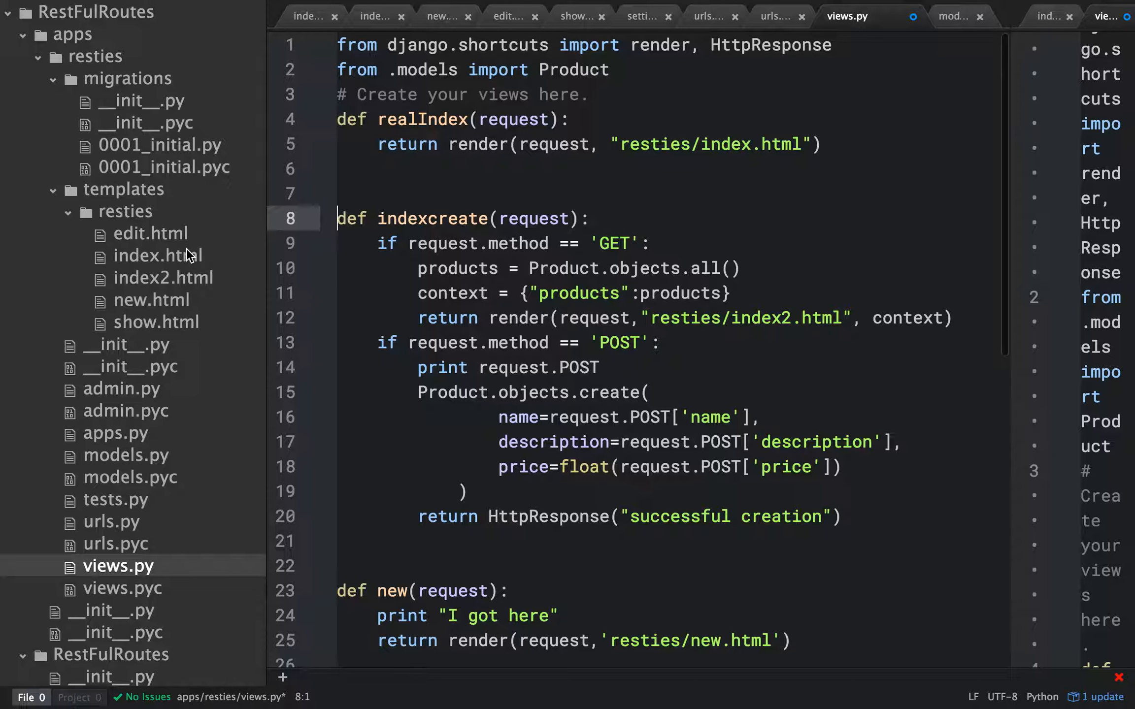
mouse_move(156, 255)
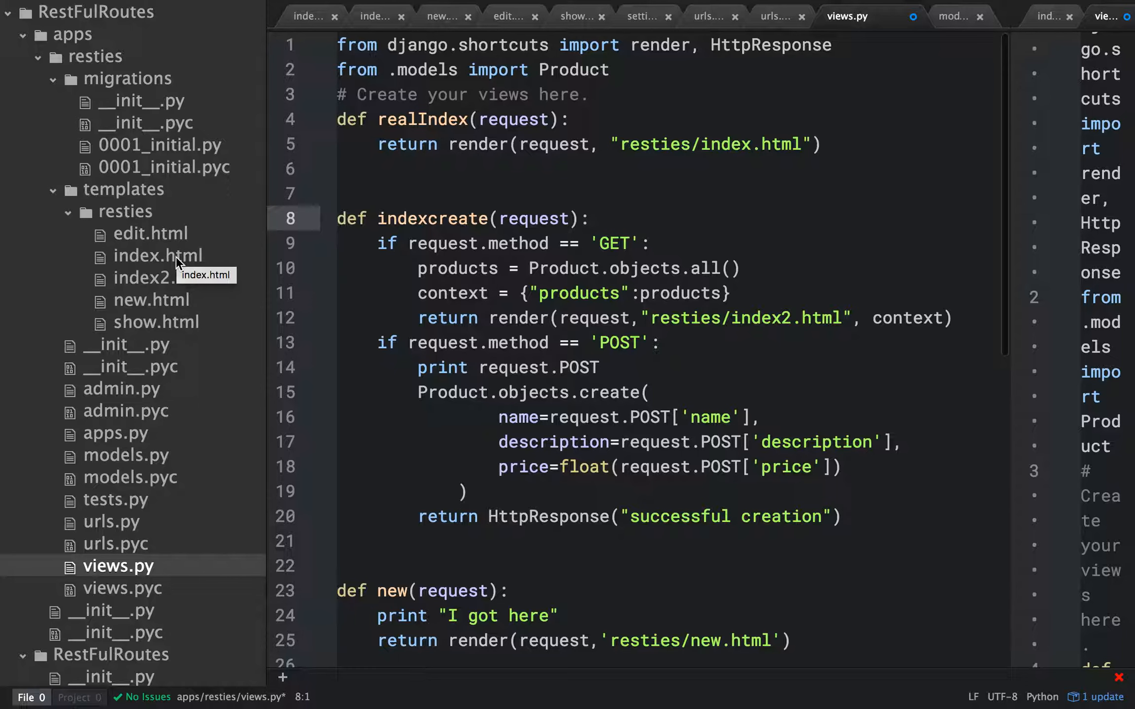
Open index.html, highlight its AJAX functions, and scroll to the index, show, newForm and edit divs.
left_click(158, 254)
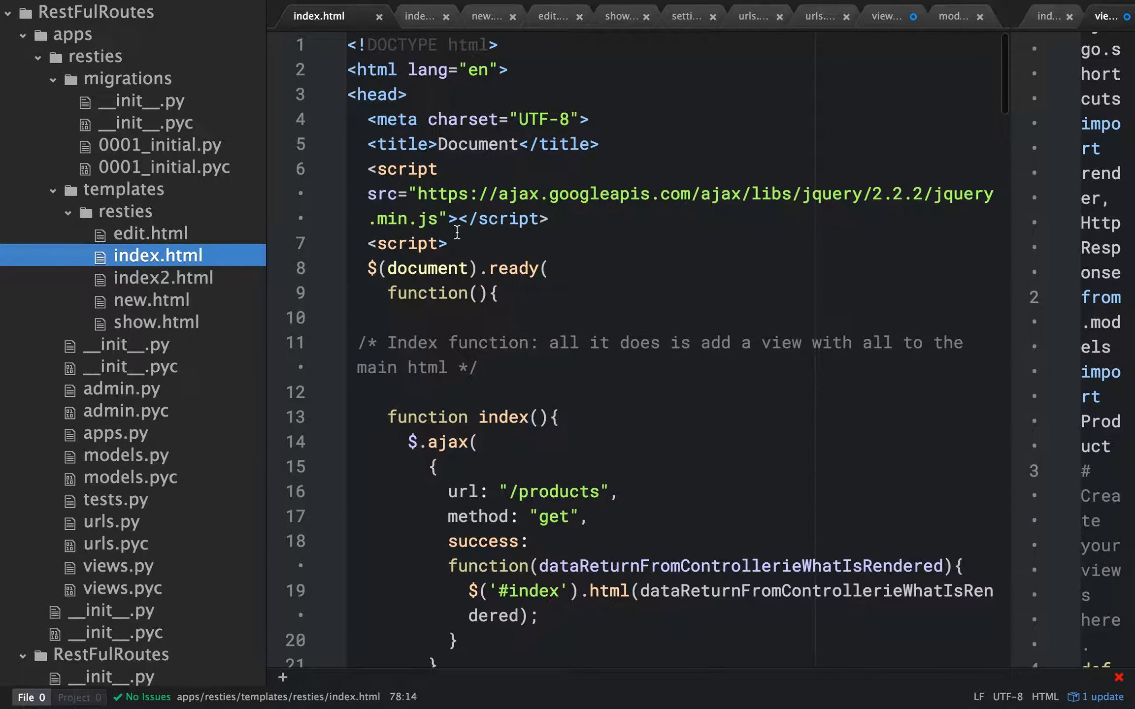
left_click(452, 541)
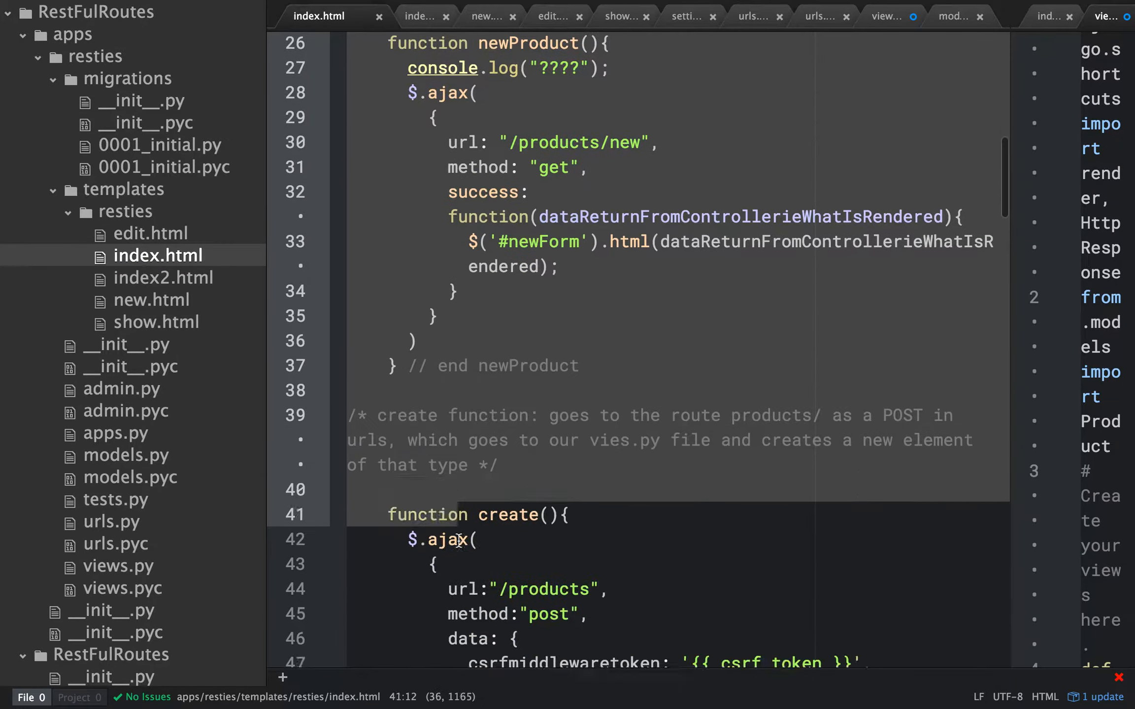
scroll("down", 3)
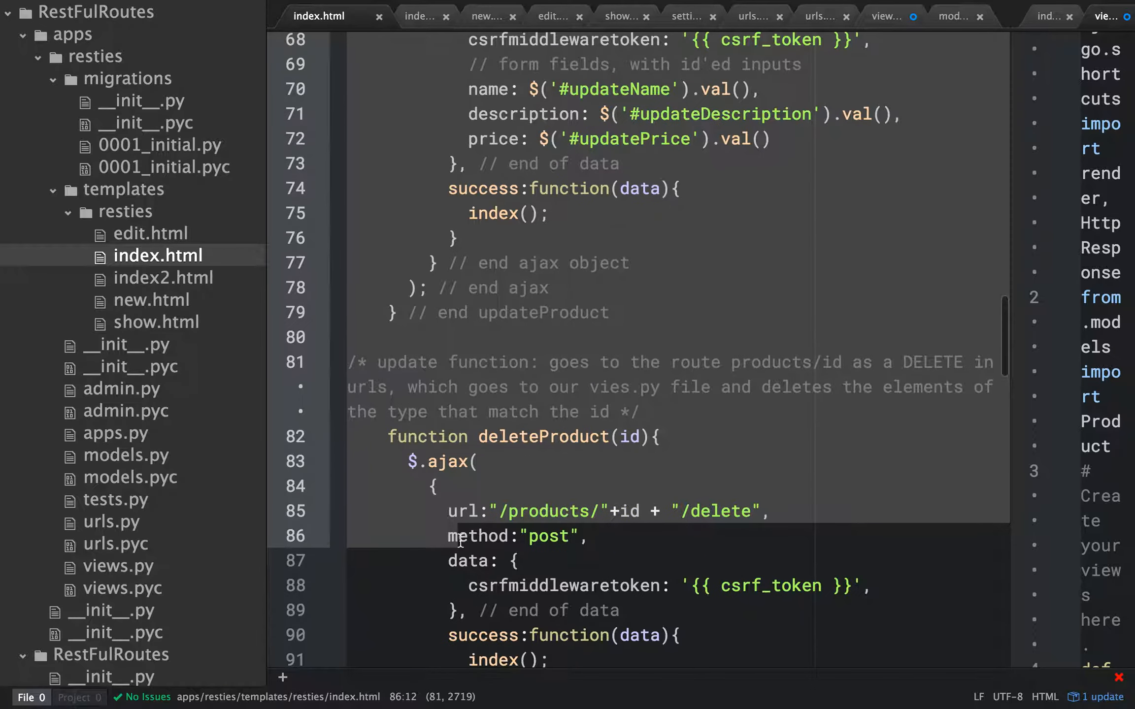
scroll("down", 3)
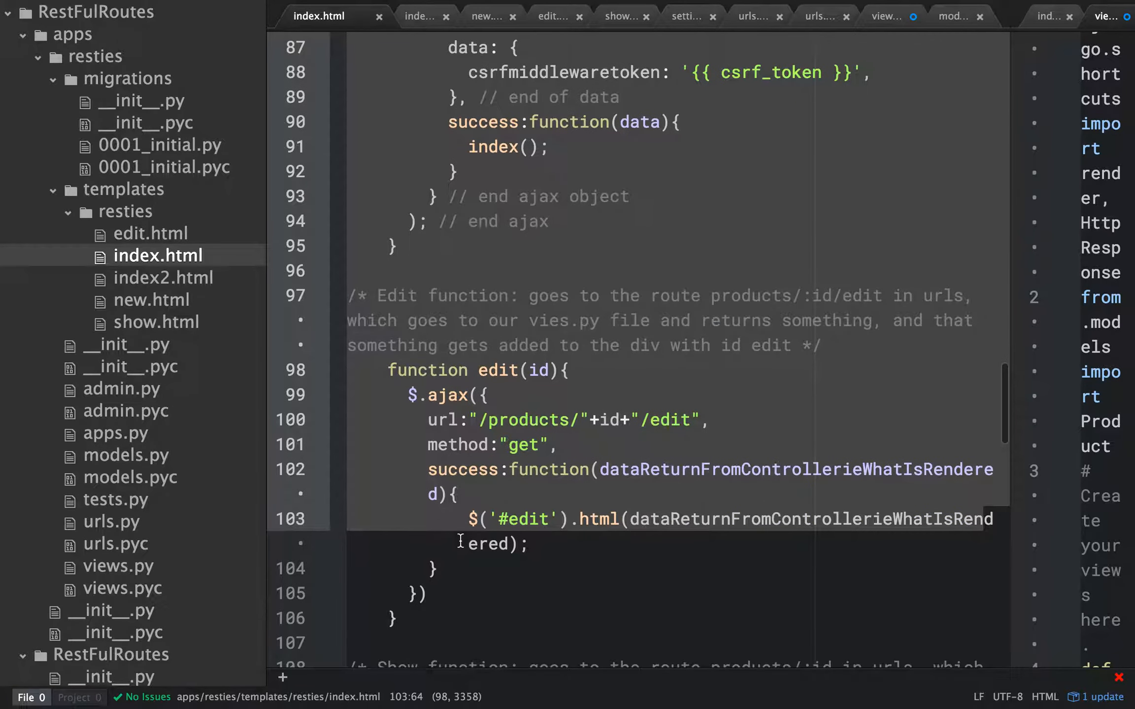
scroll("down", 3)
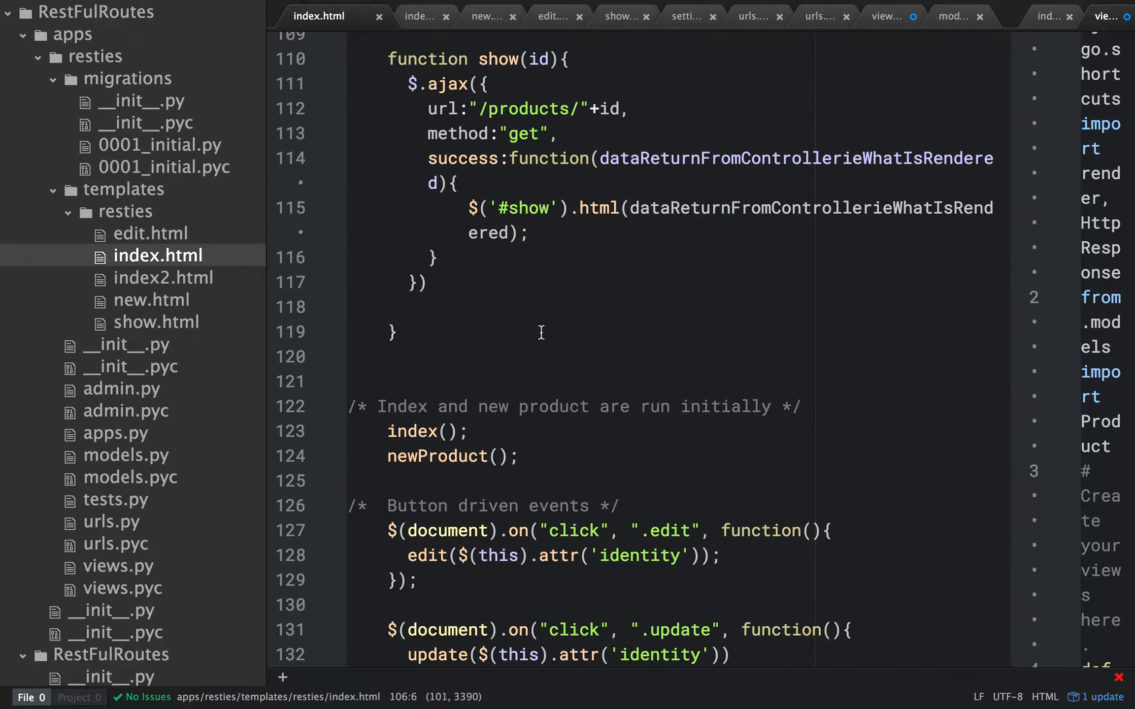
scroll("down", 3)
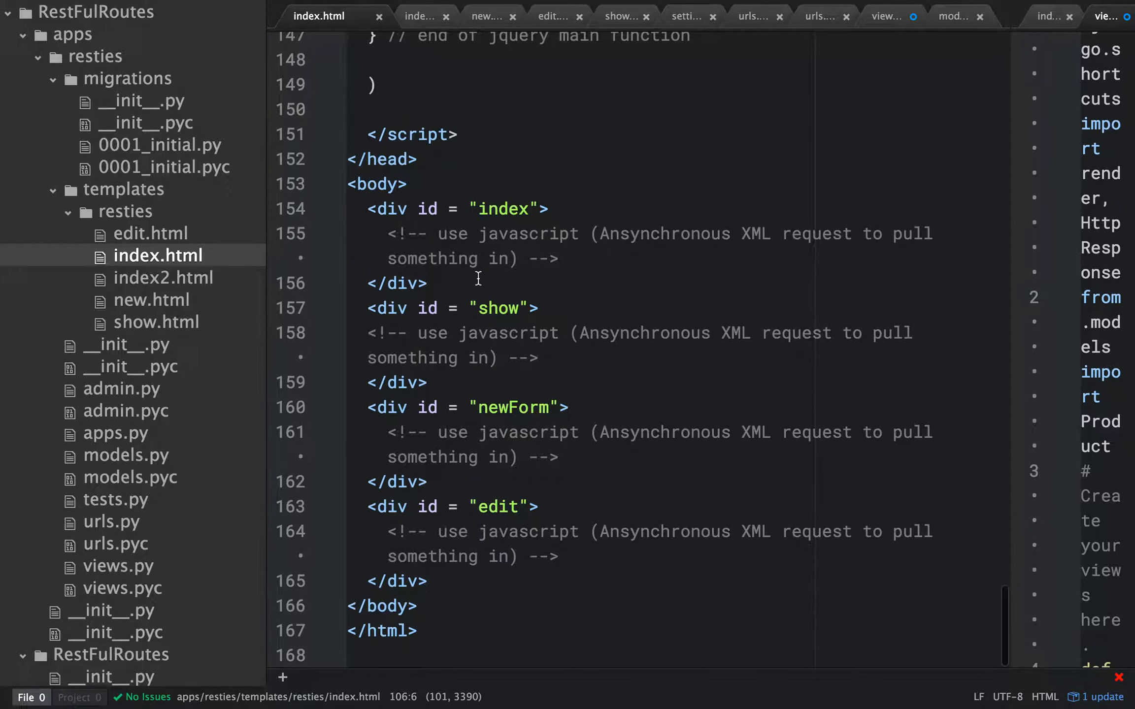
left_click(567, 531)
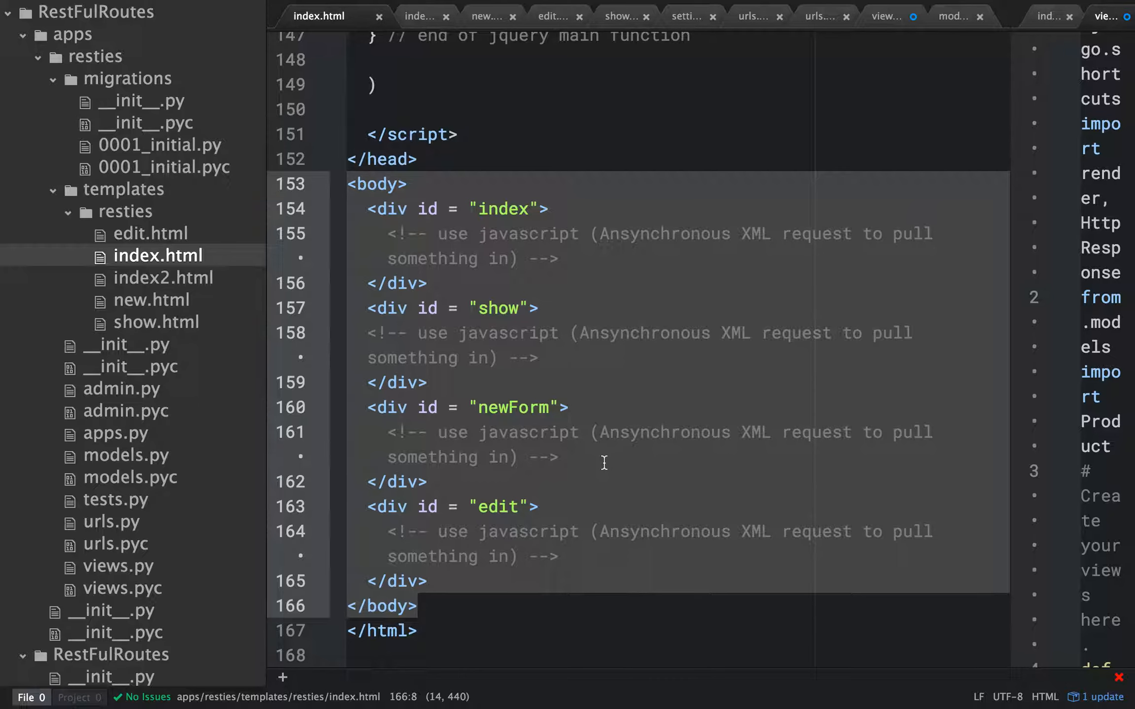
mouse_move(597, 294)
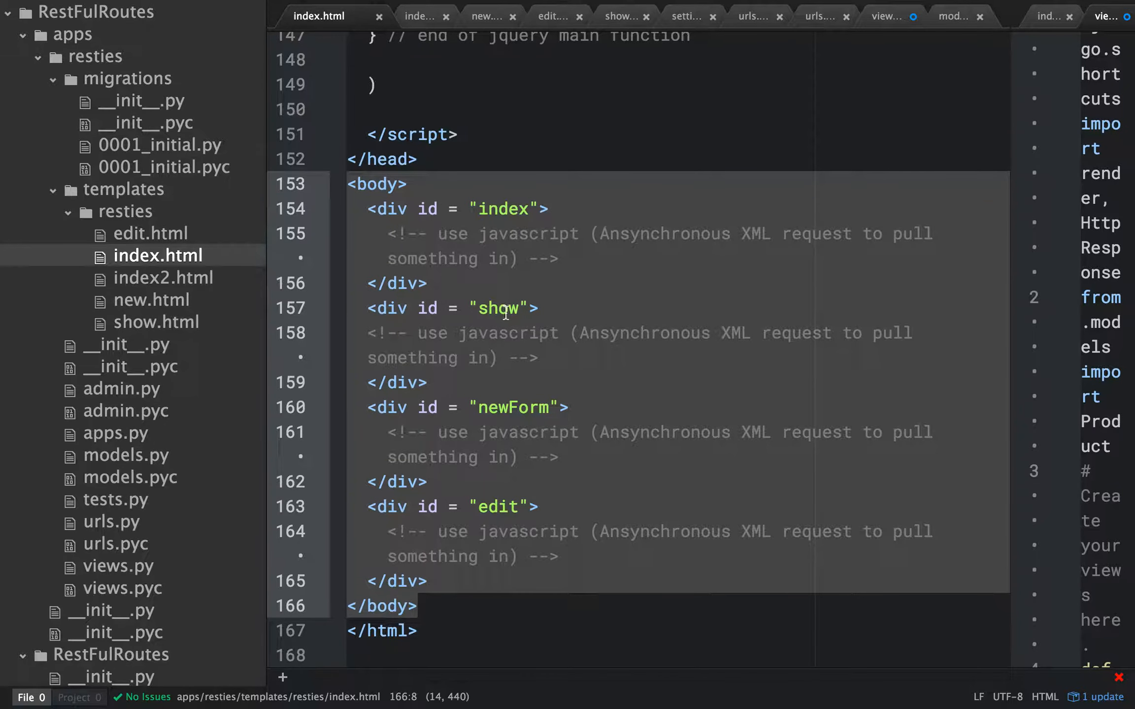
mouse_move(521, 445)
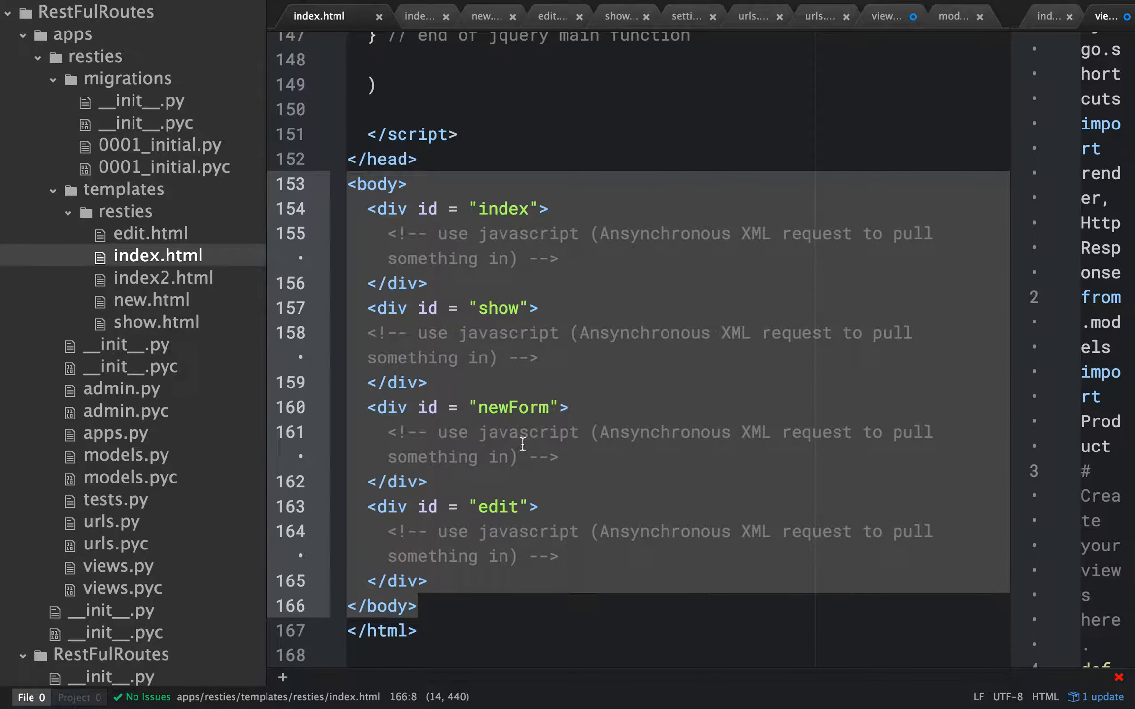
left_click(557, 259)
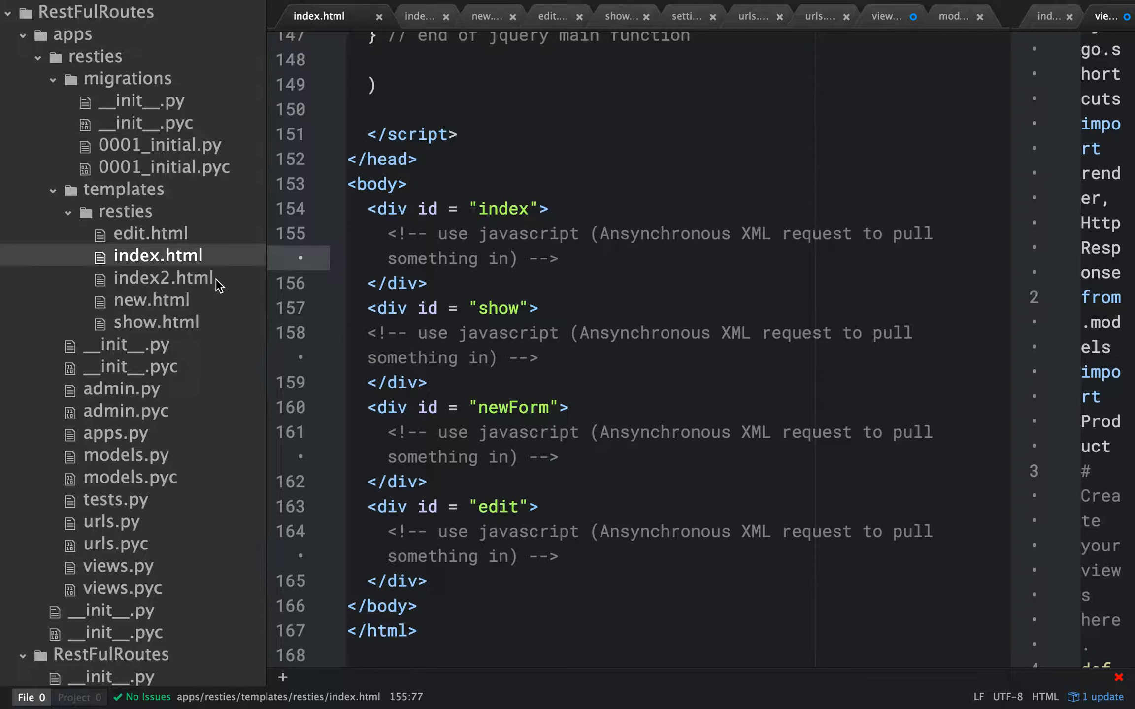
Open the index2.html product table partial and the new.html form template.
left_click(164, 278)
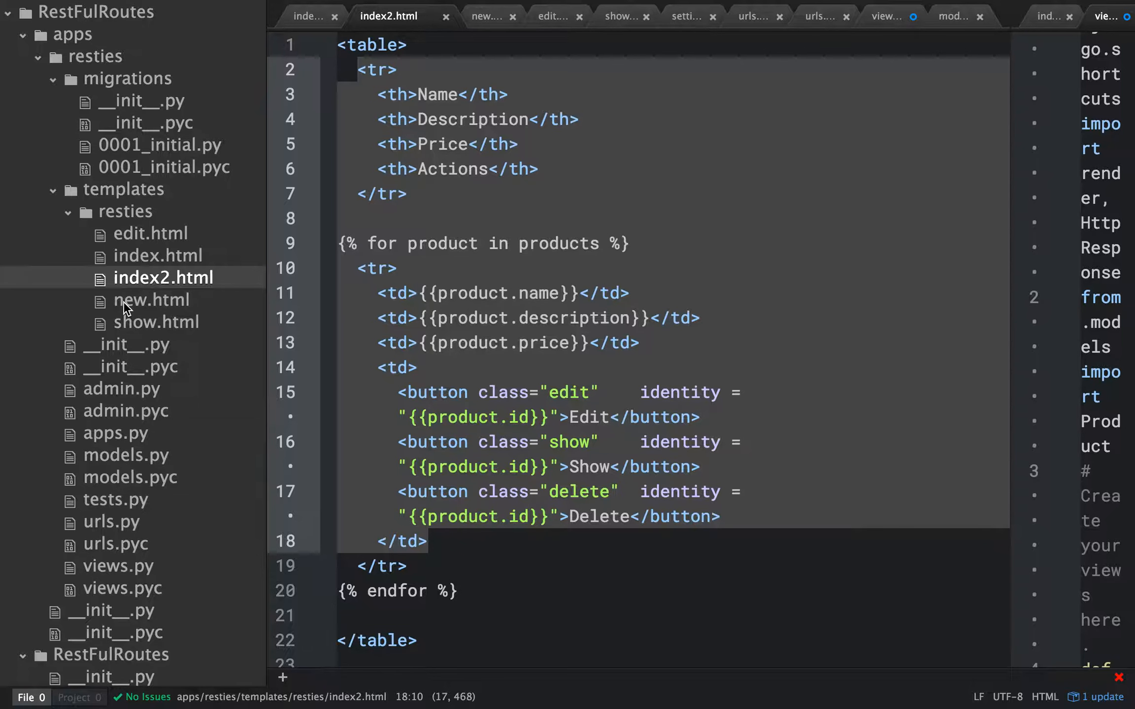
left_click(151, 299)
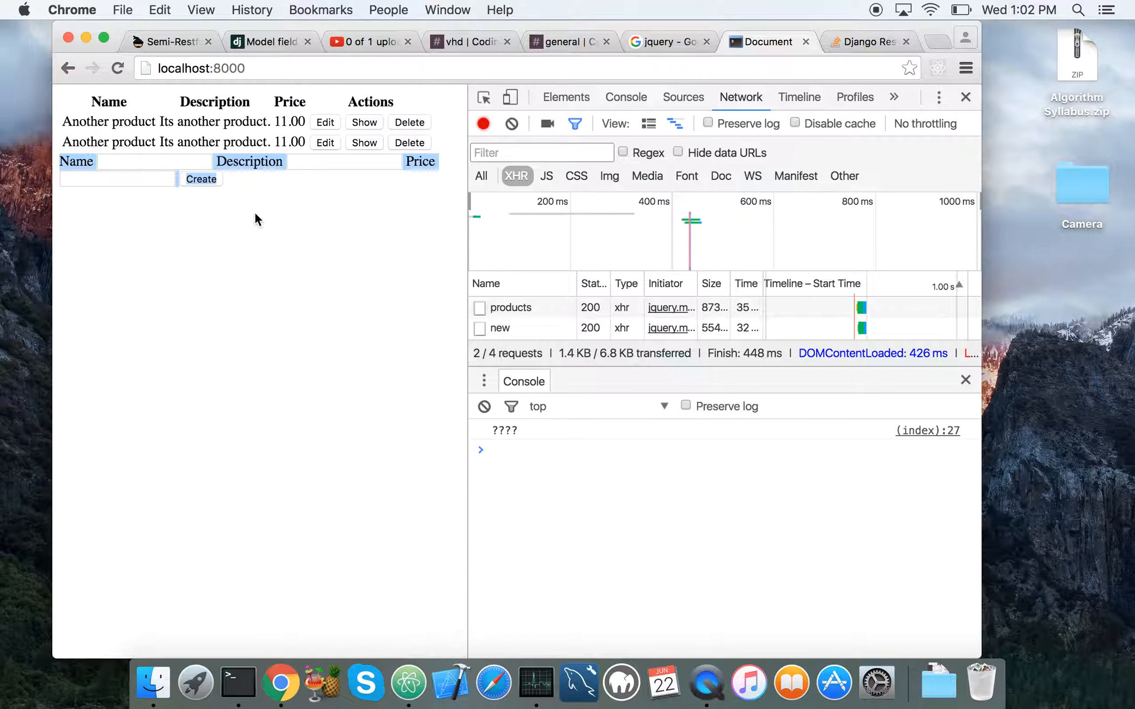
mouse_move(326, 272)
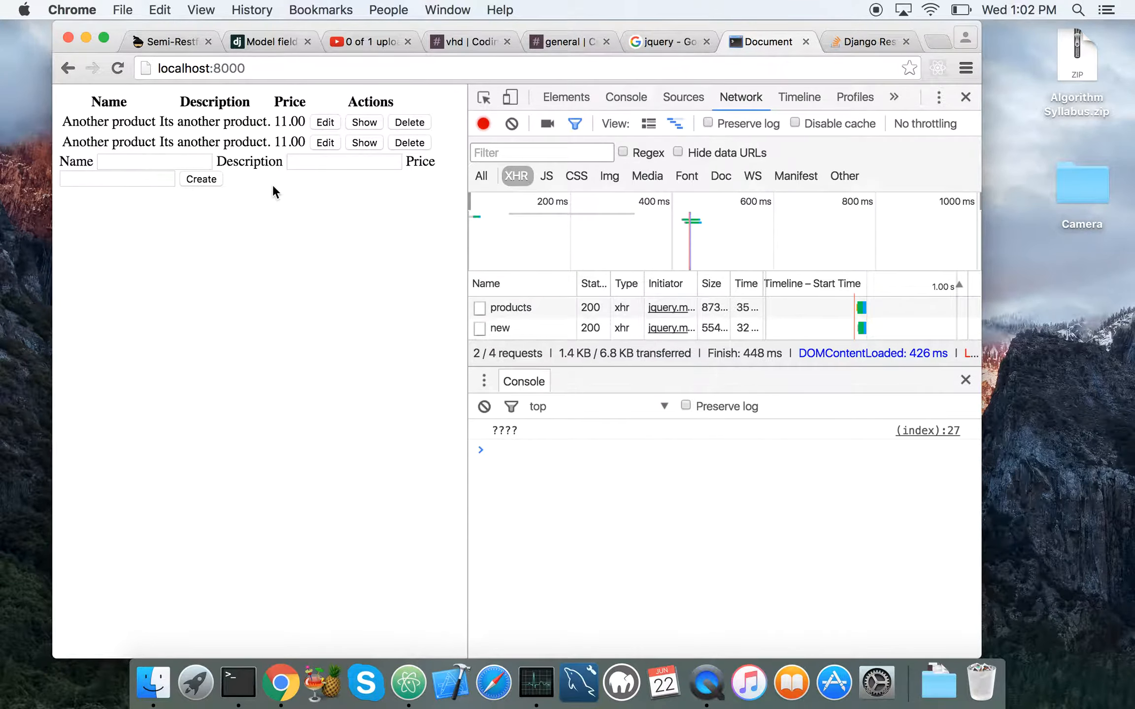
mouse_move(276, 648)
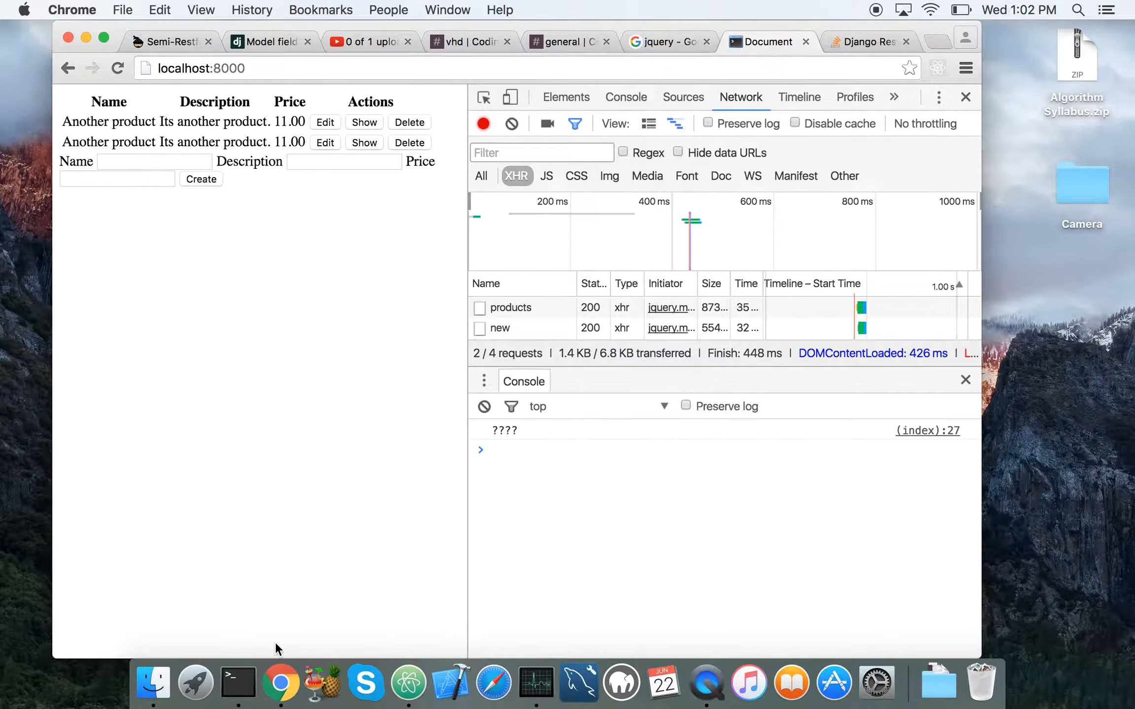
mouse_move(366, 681)
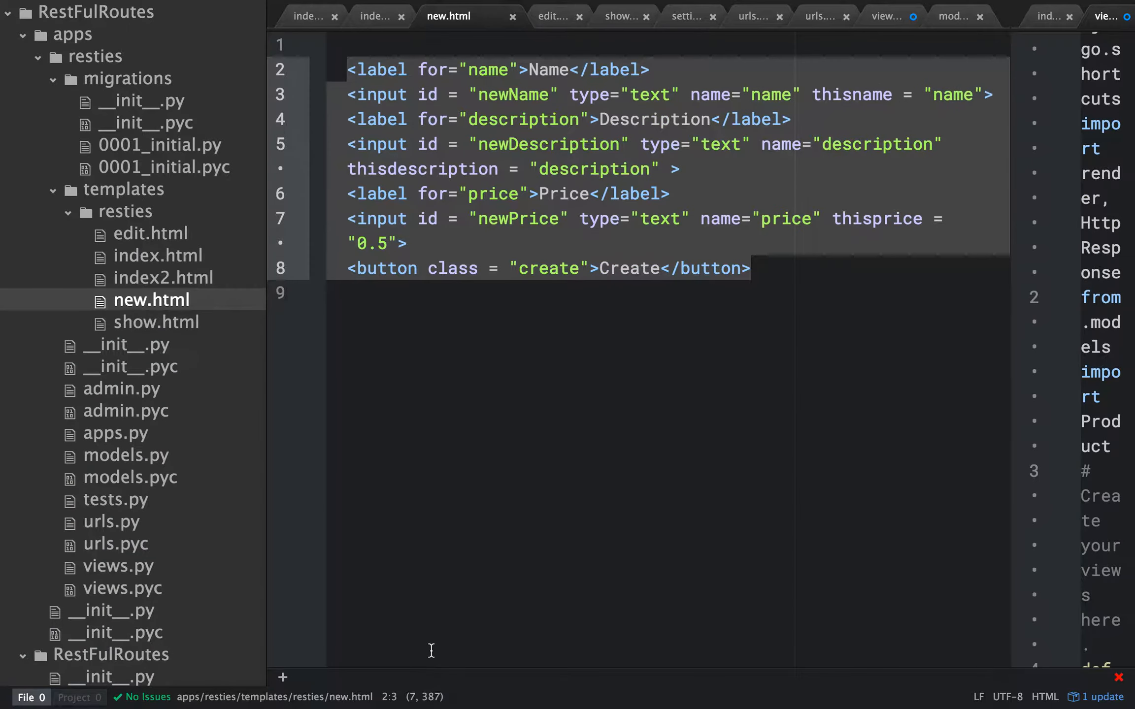
mouse_move(148, 262)
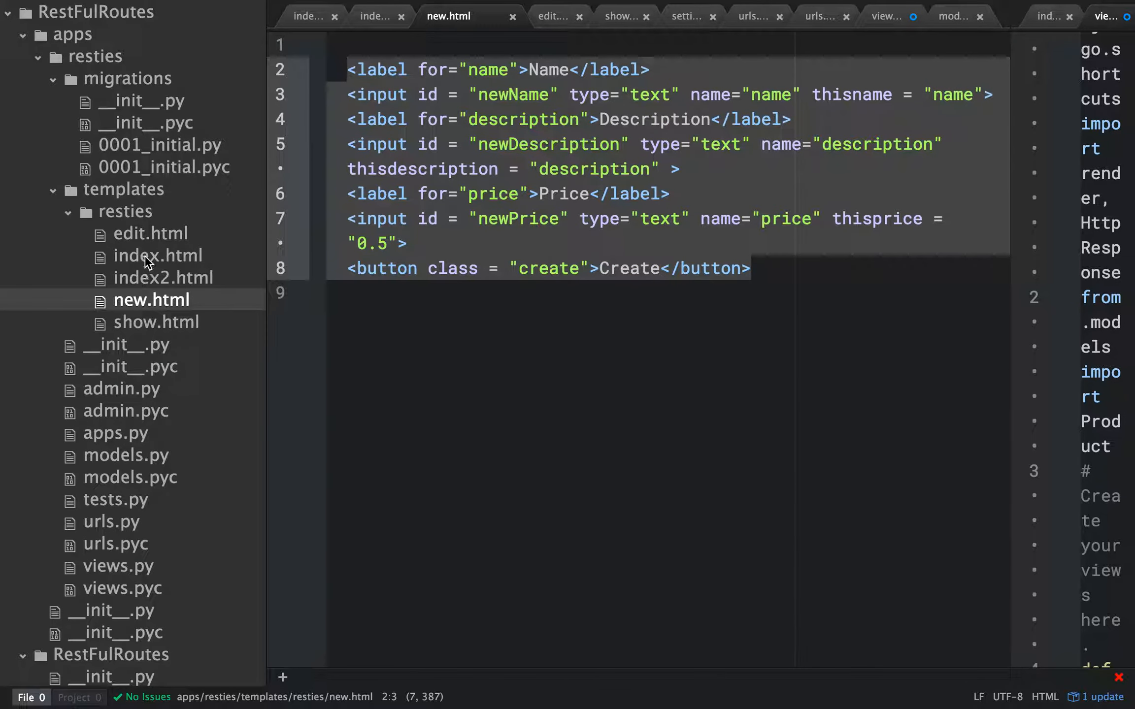
Reopen index.html and scroll up to its index AJAX function.
left_click(158, 254)
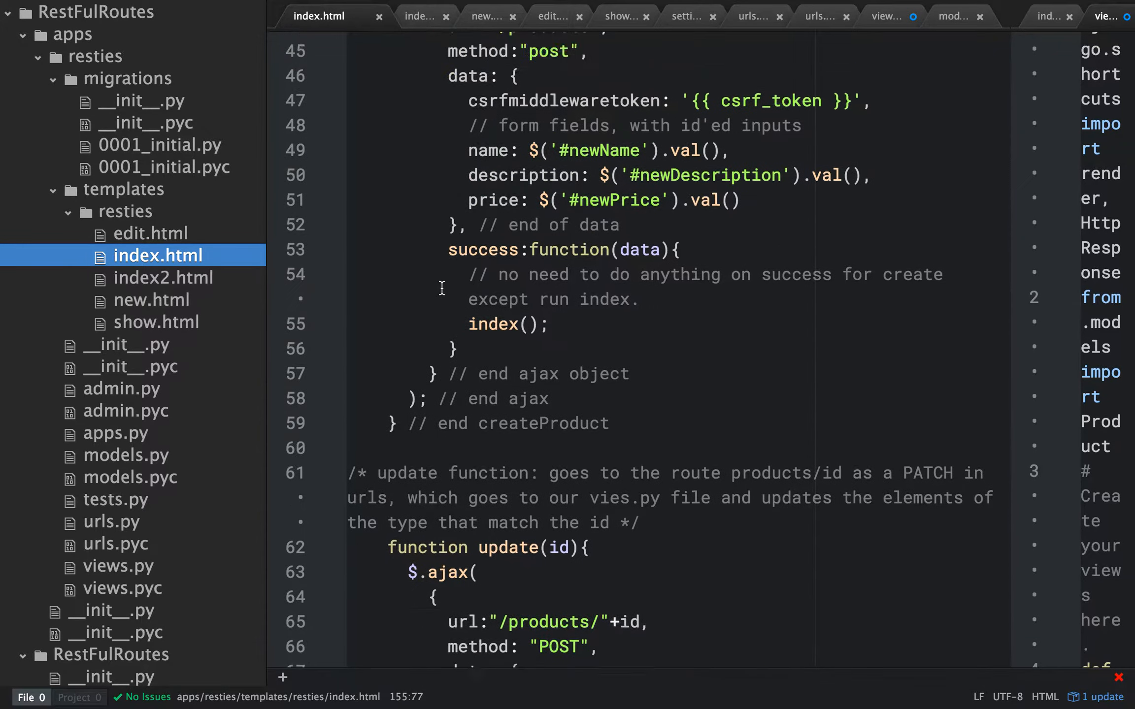
scroll("up", 3)
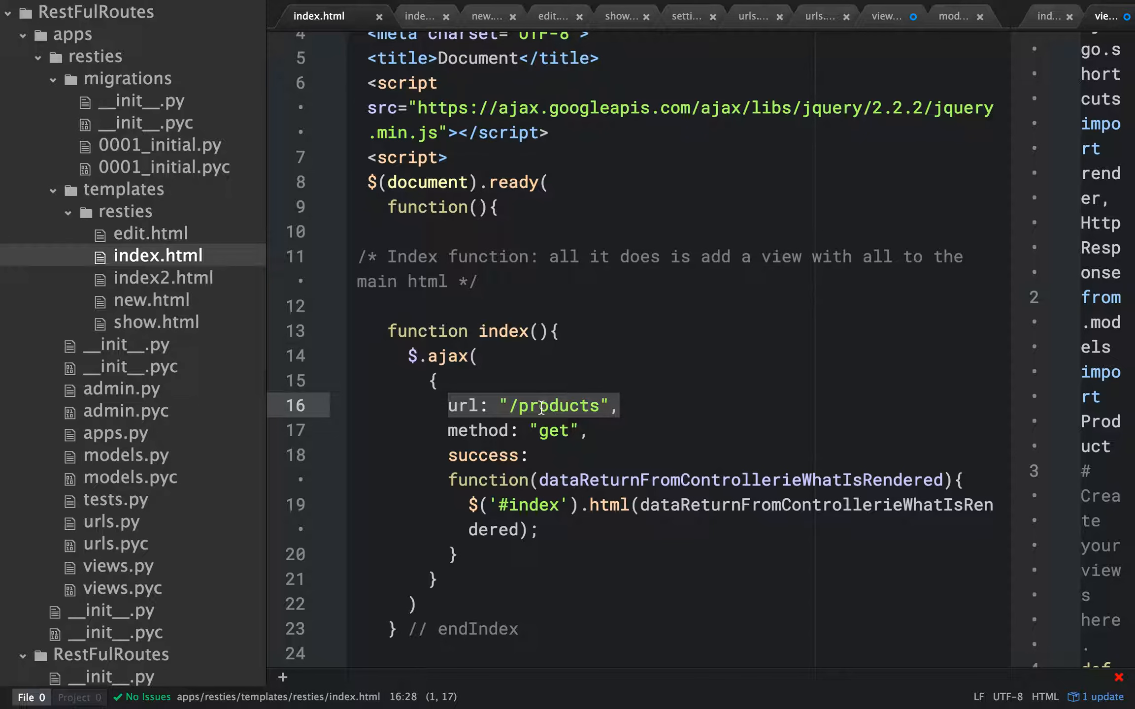
mouse_move(134, 528)
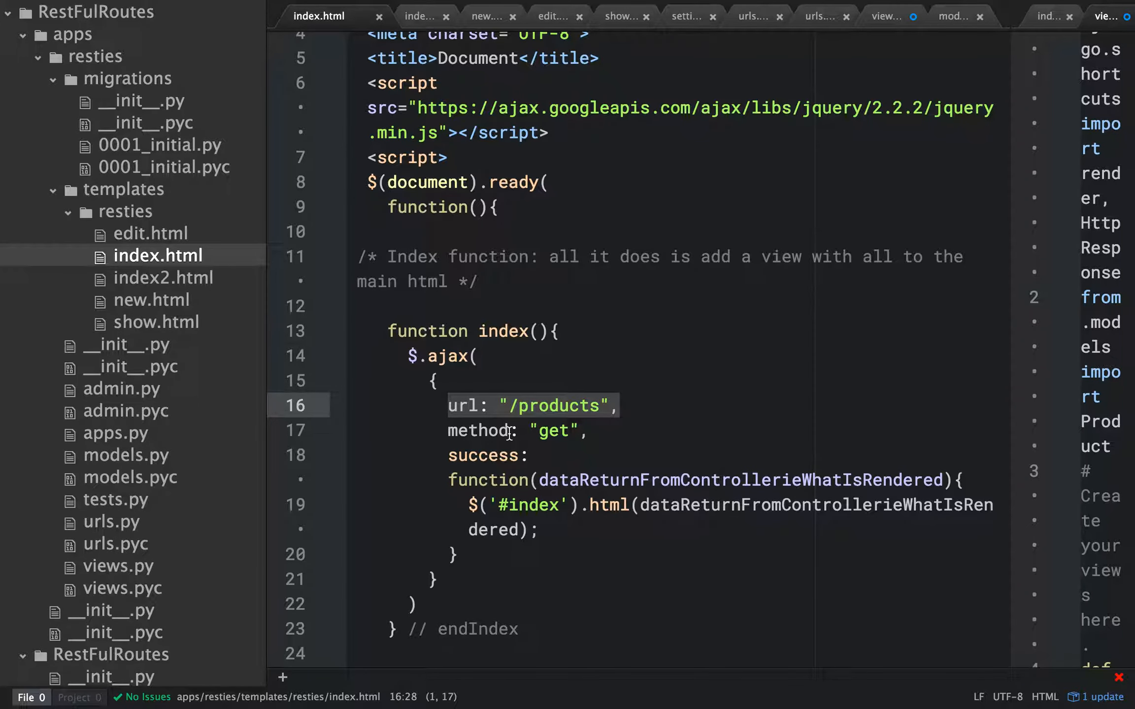
mouse_move(124, 487)
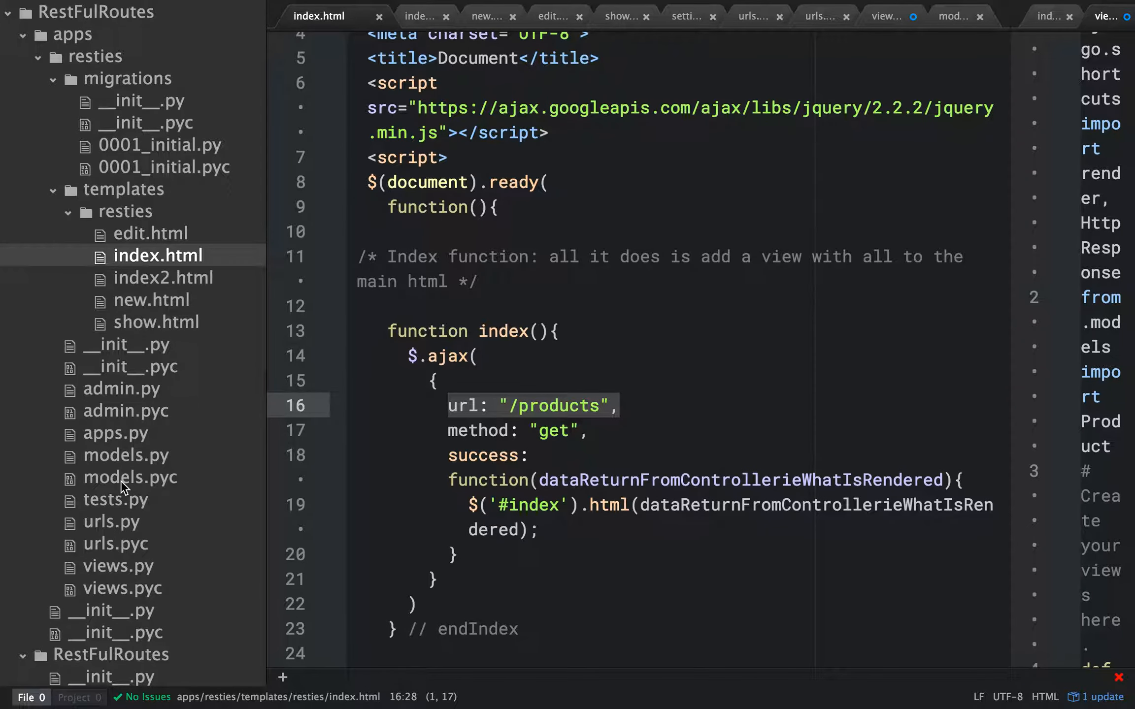
Trace the products route through urls.py and views.py, then reopen index.html.
left_click(113, 521)
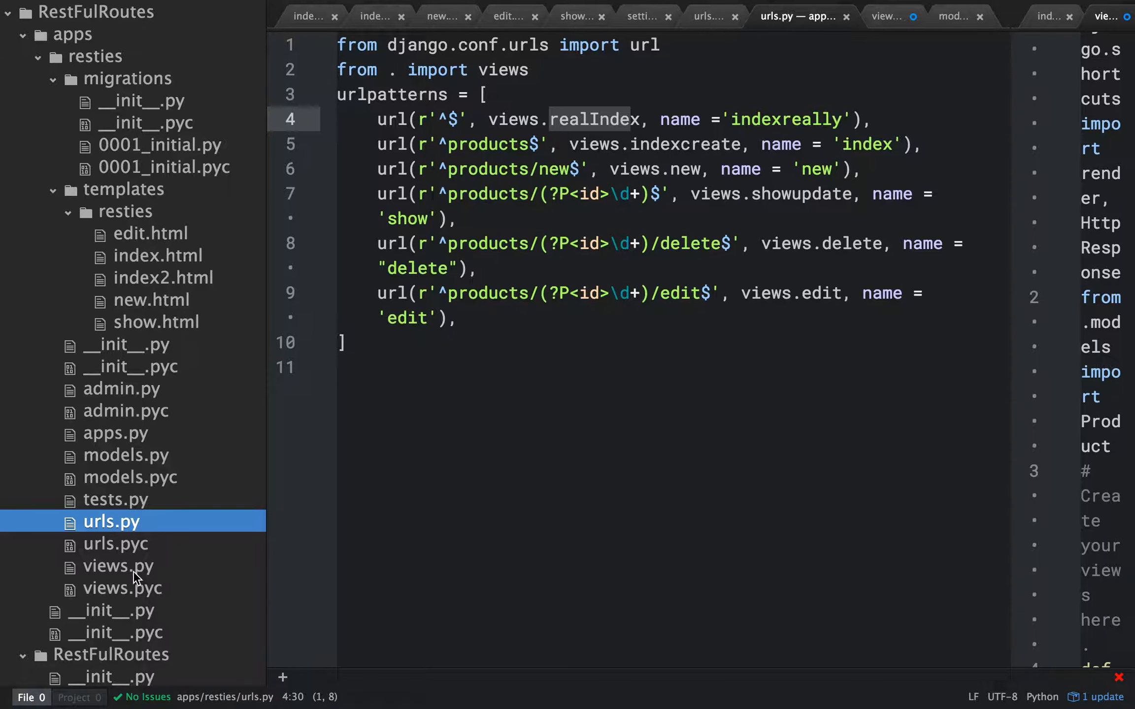
left_click(117, 566)
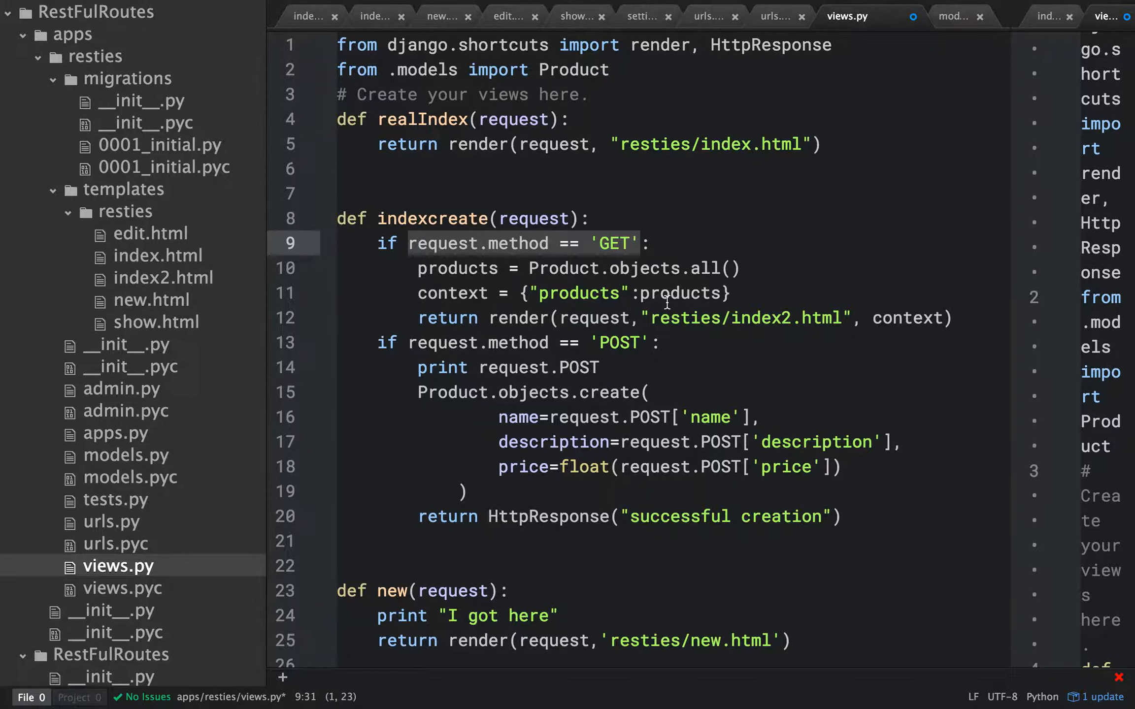
mouse_move(617, 318)
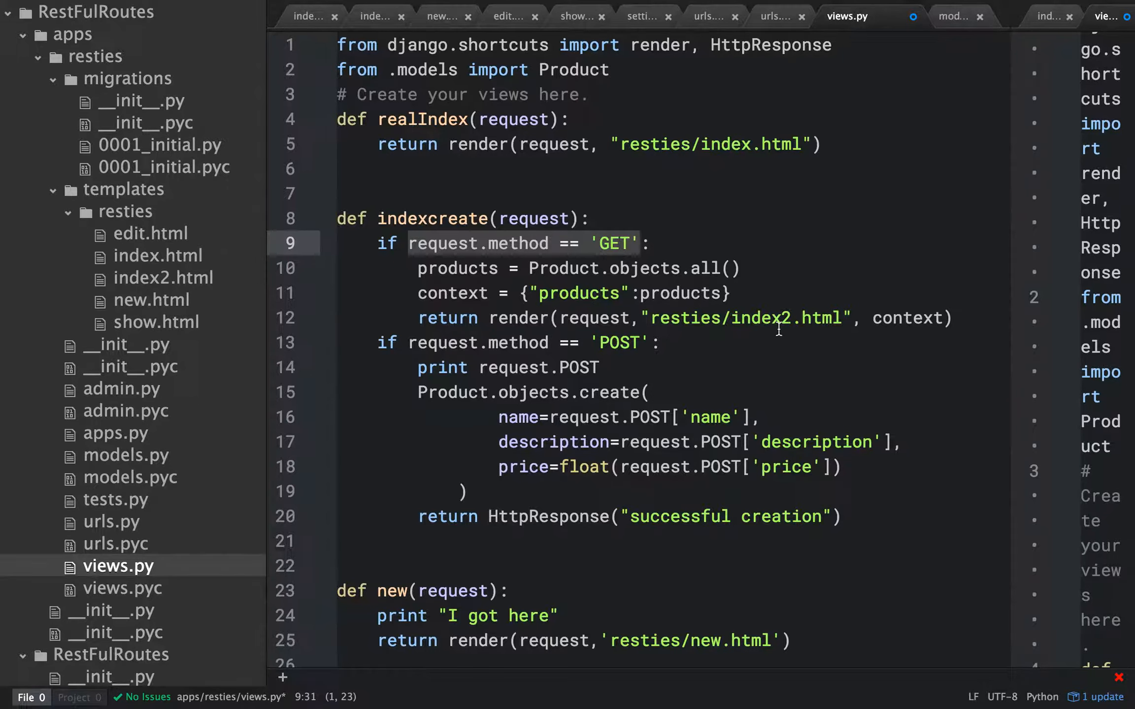
mouse_move(908, 319)
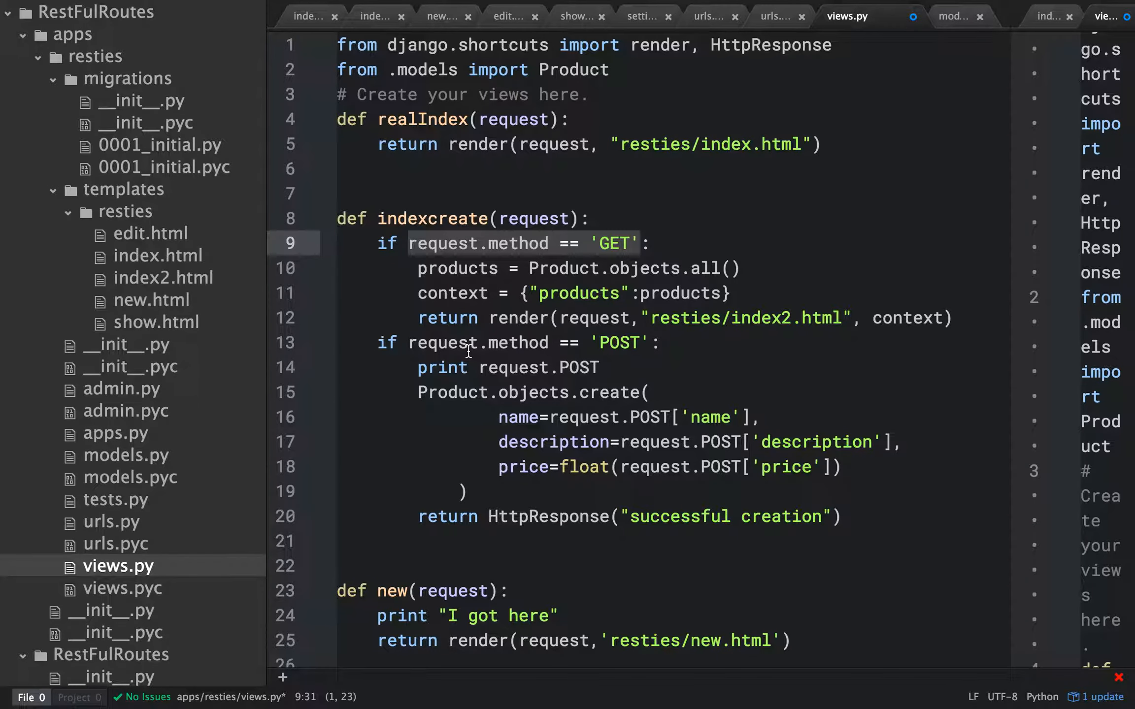
mouse_move(261, 130)
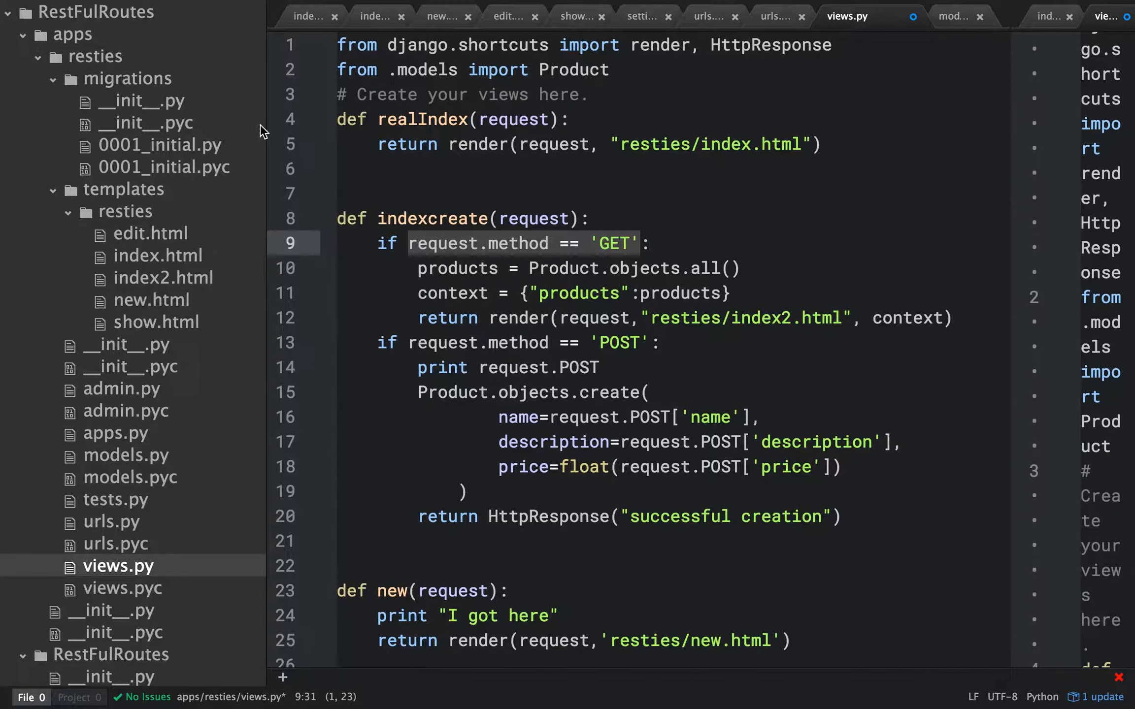
left_click(157, 255)
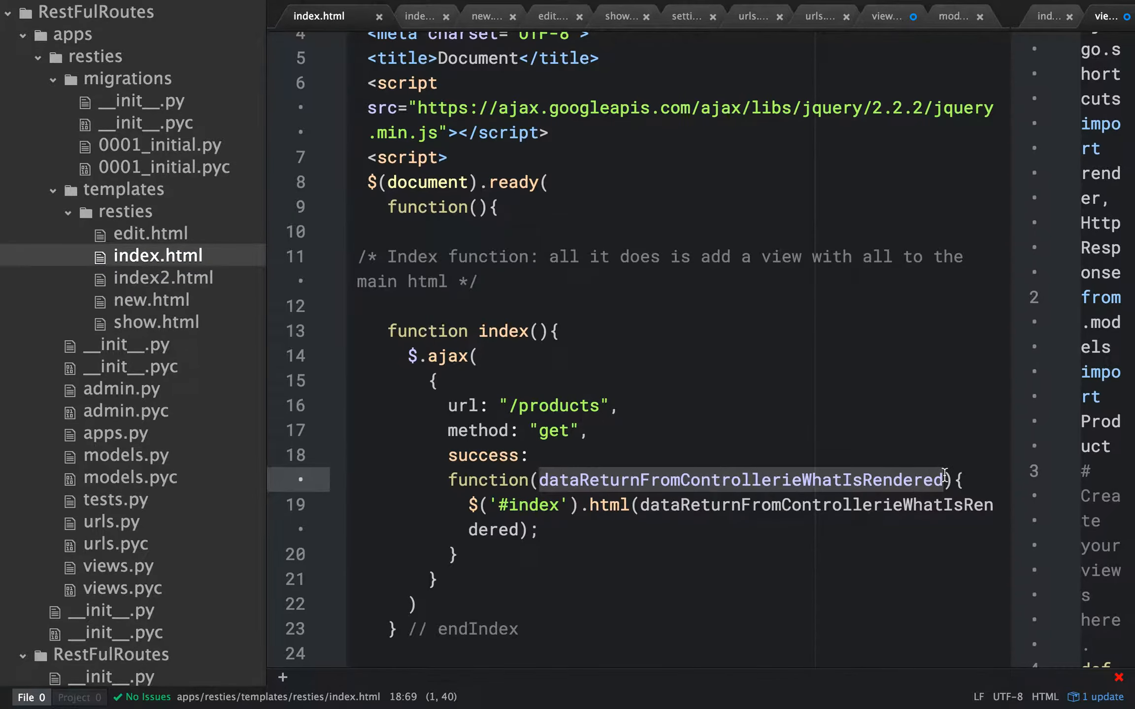
mouse_move(688, 480)
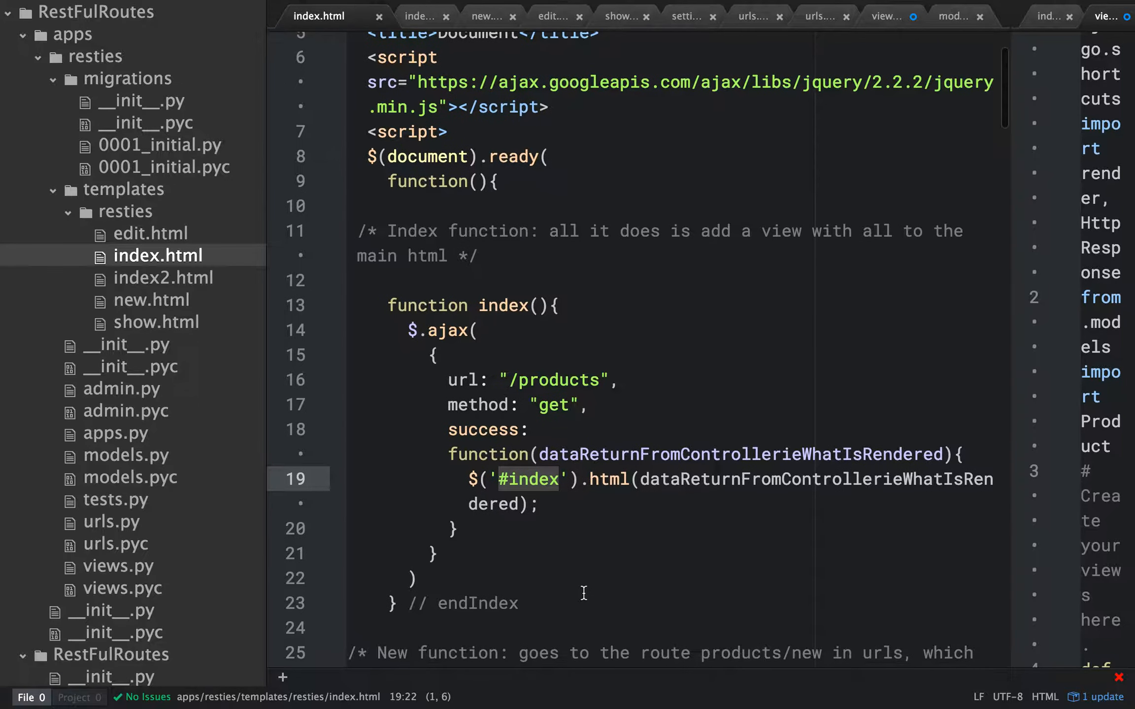
Delete newProduct's console.log line and highlight the success callback's data inserted into newForm.
scroll("down", 3)
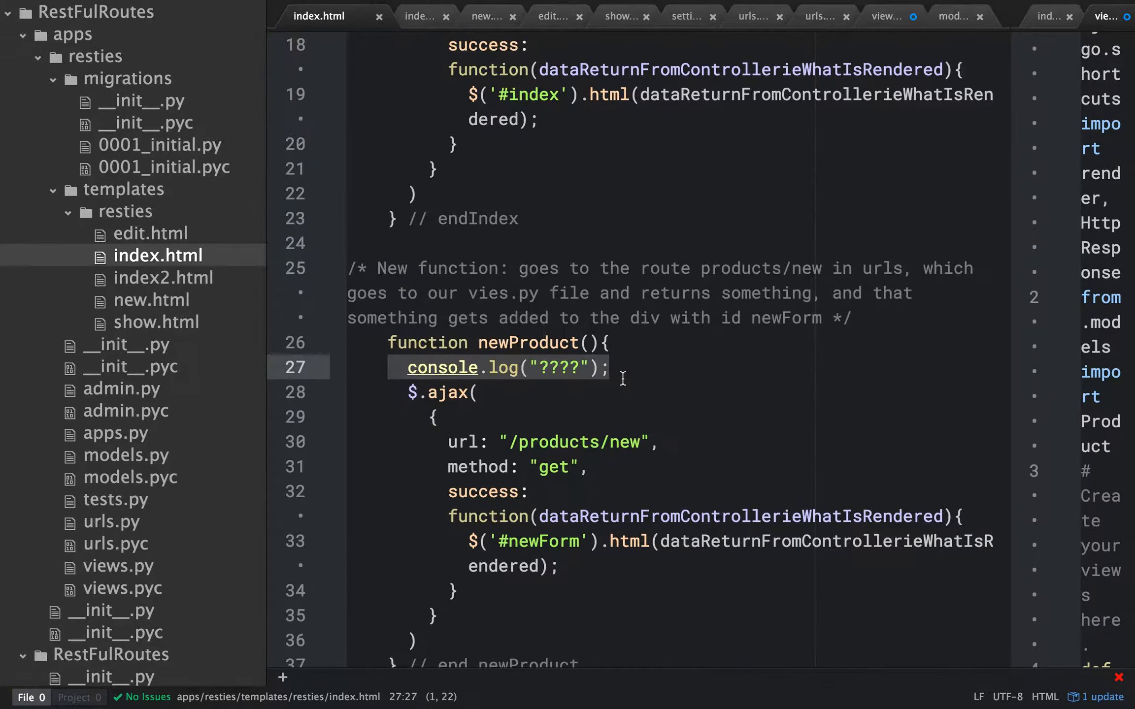
key("Delete")
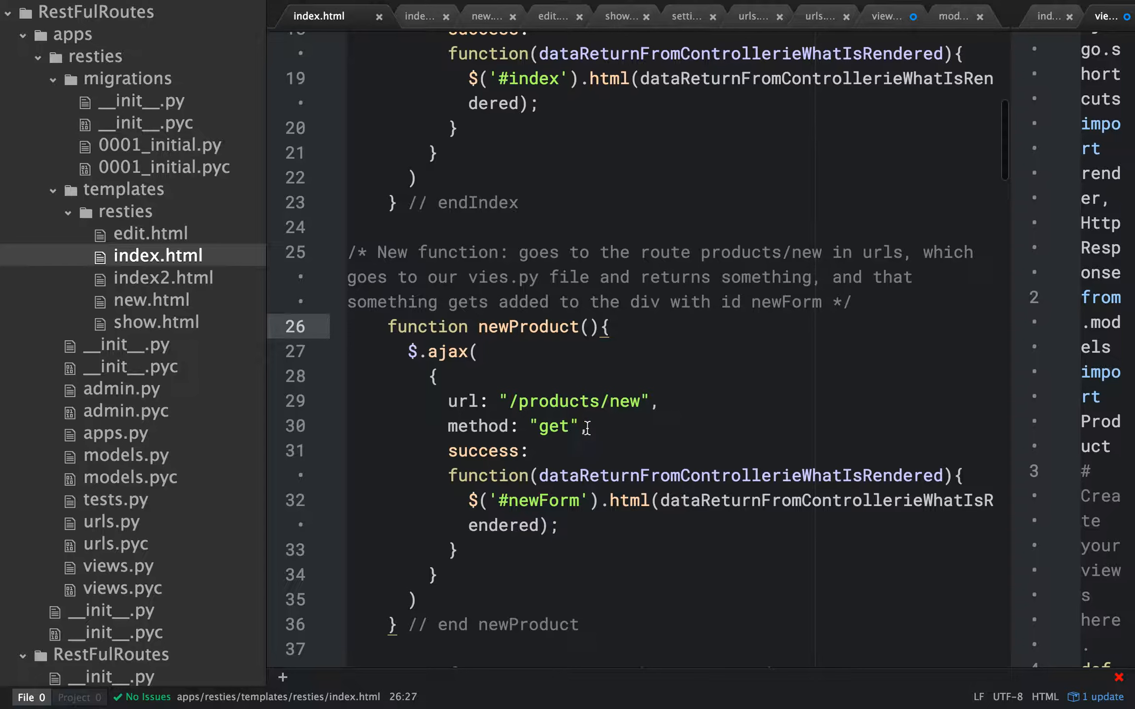
double_click(713, 475)
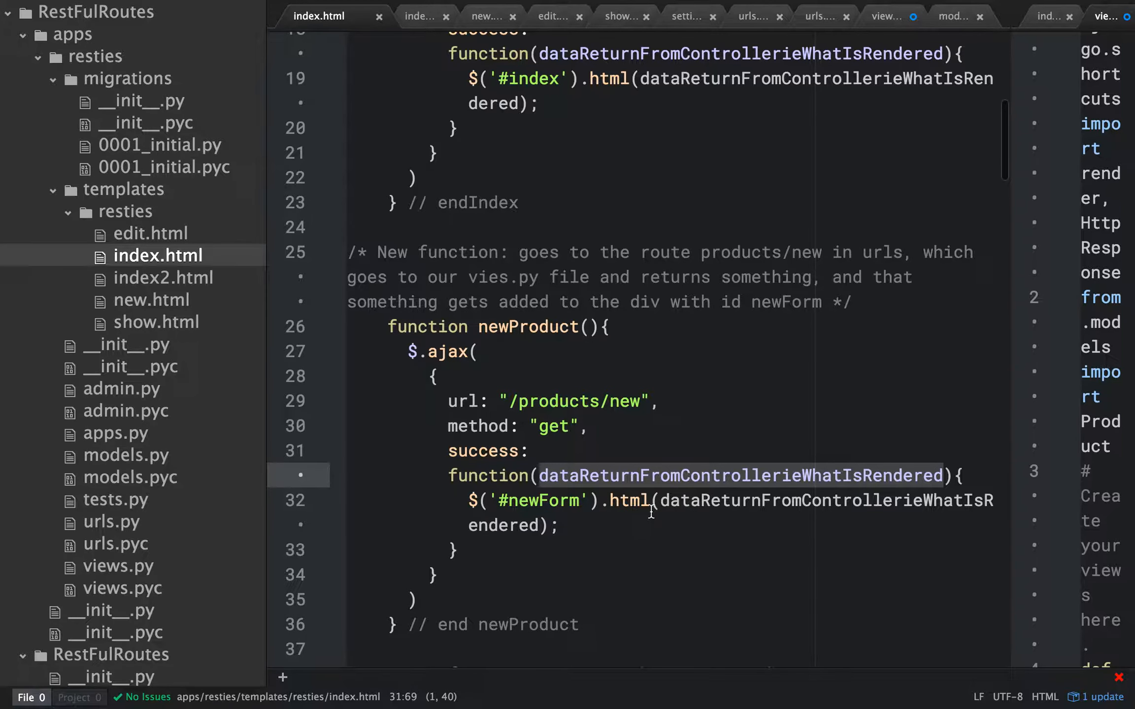
left_click(650, 500)
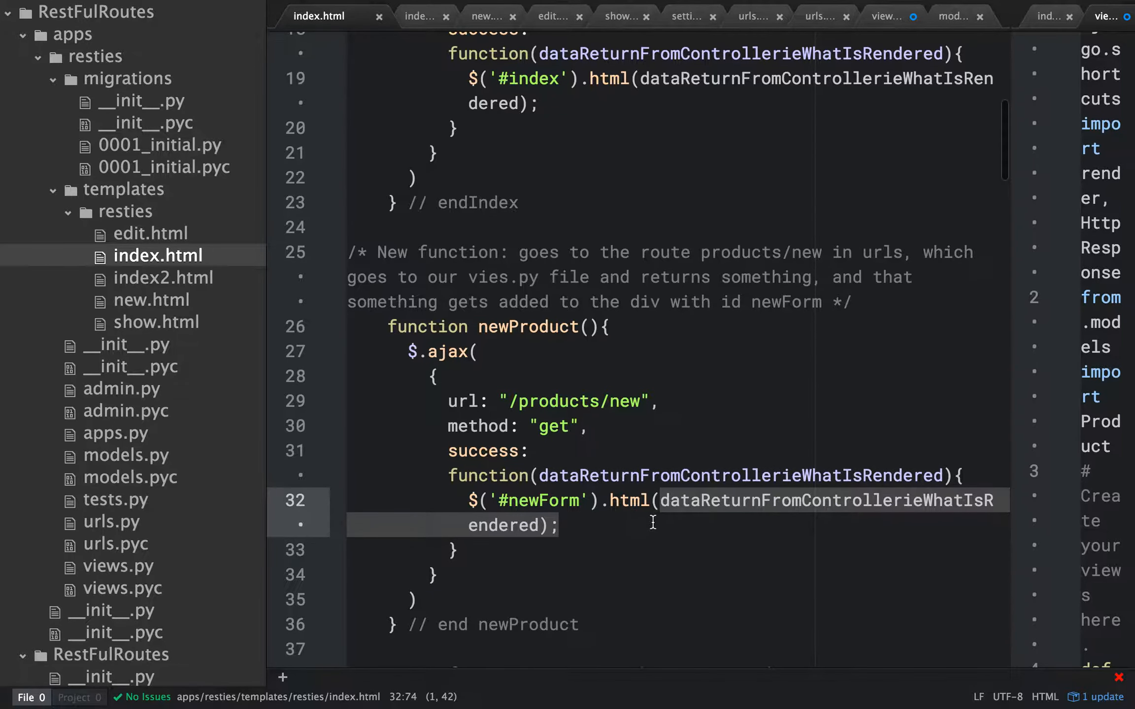
scroll("down", 3)
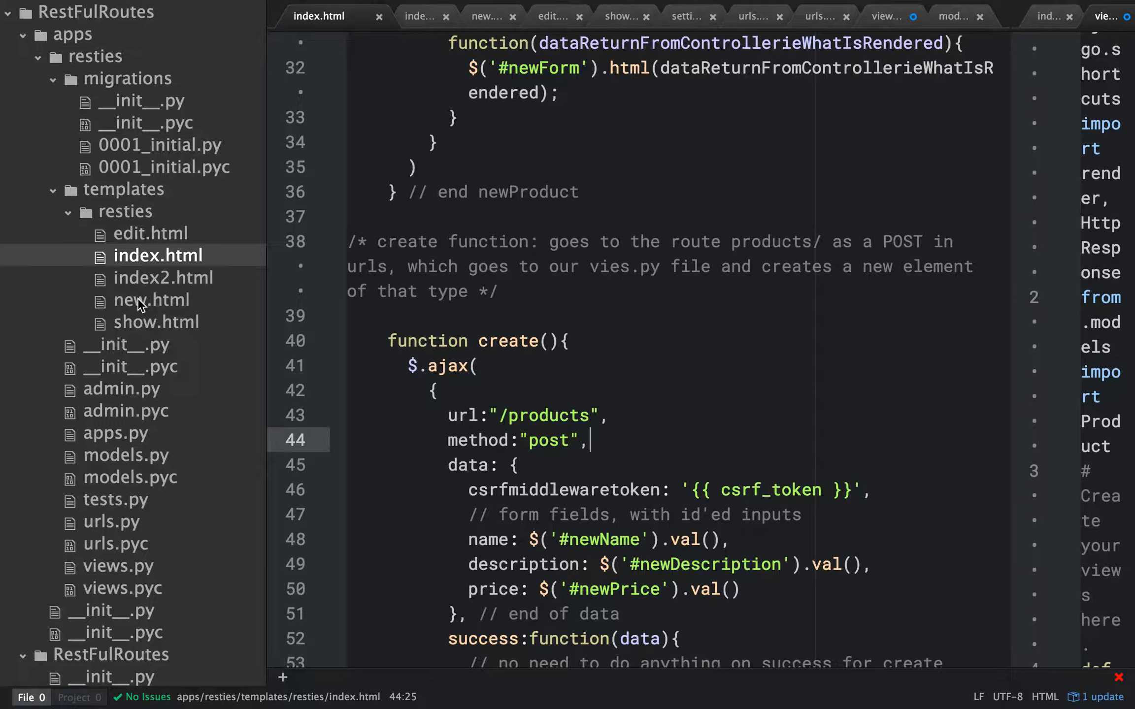
mouse_move(130, 314)
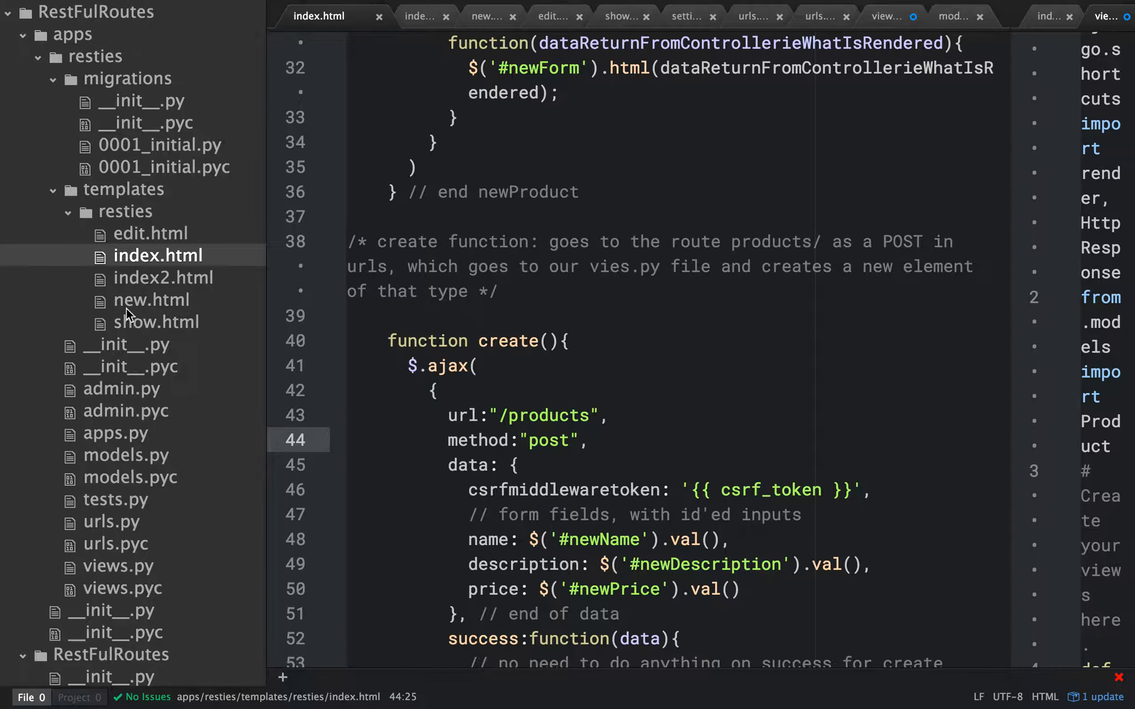
left_click(152, 300)
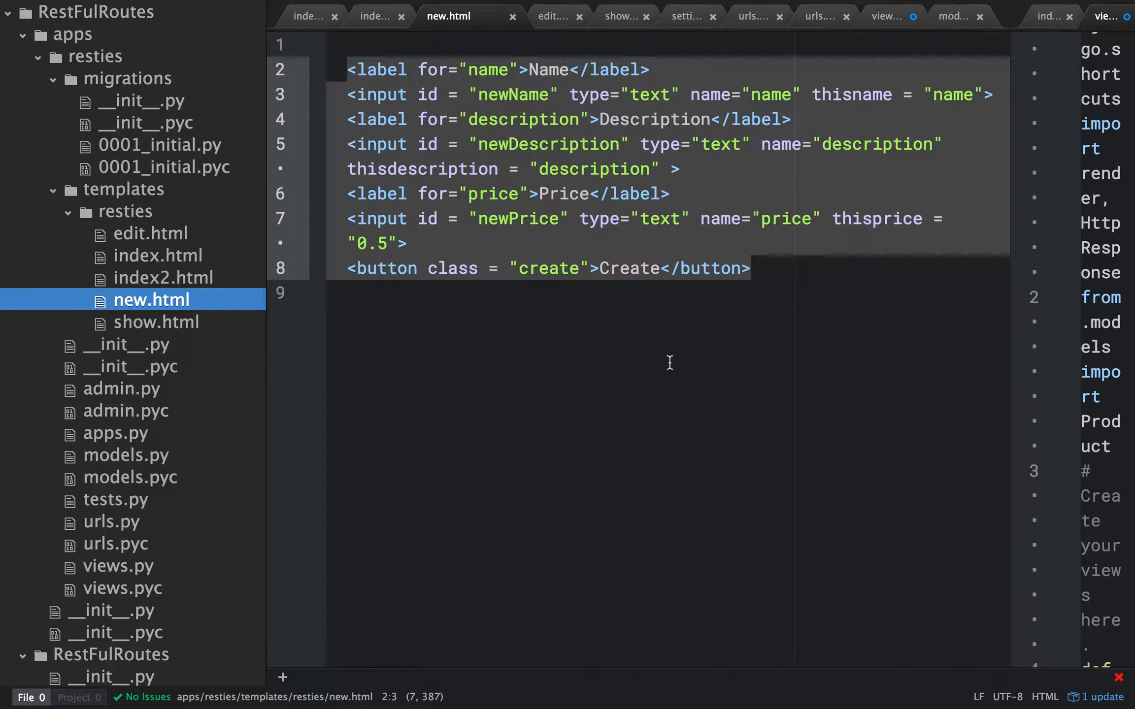
mouse_move(644, 351)
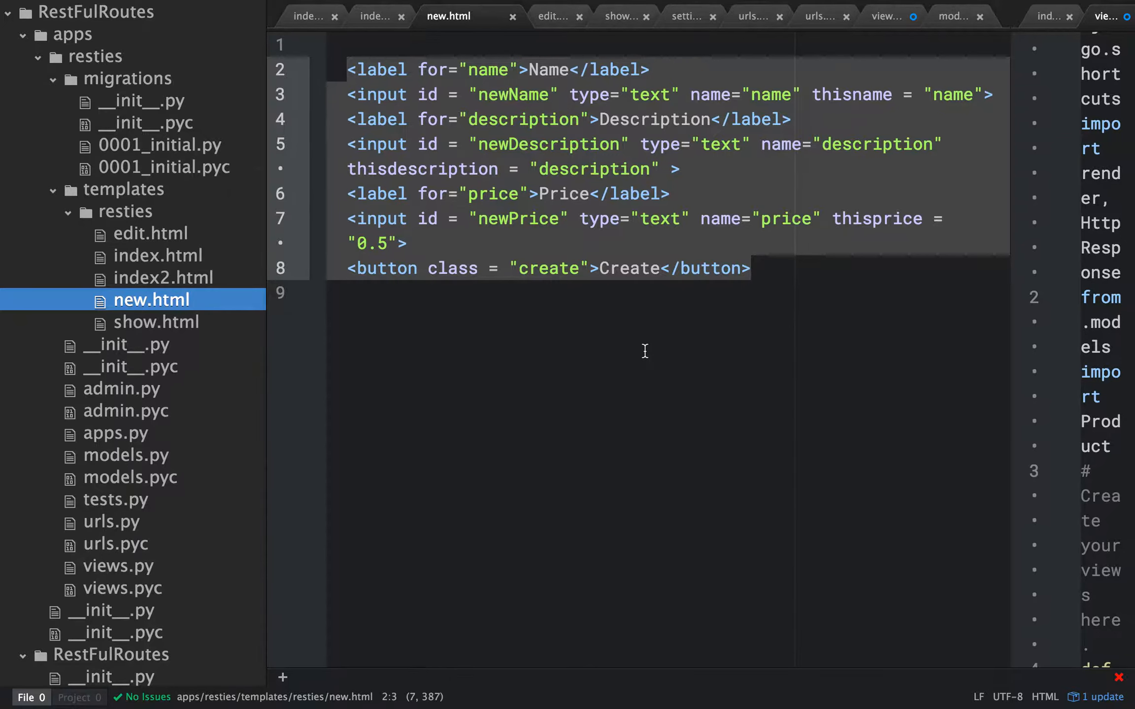
mouse_move(496, 94)
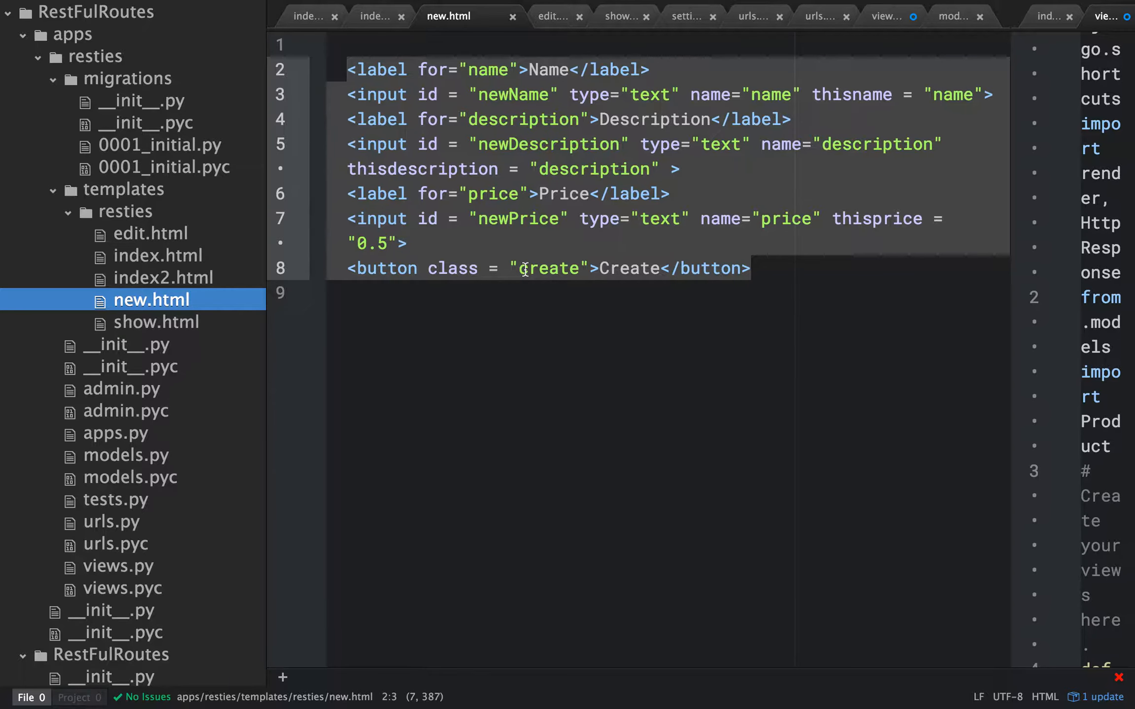
left_click(158, 255)
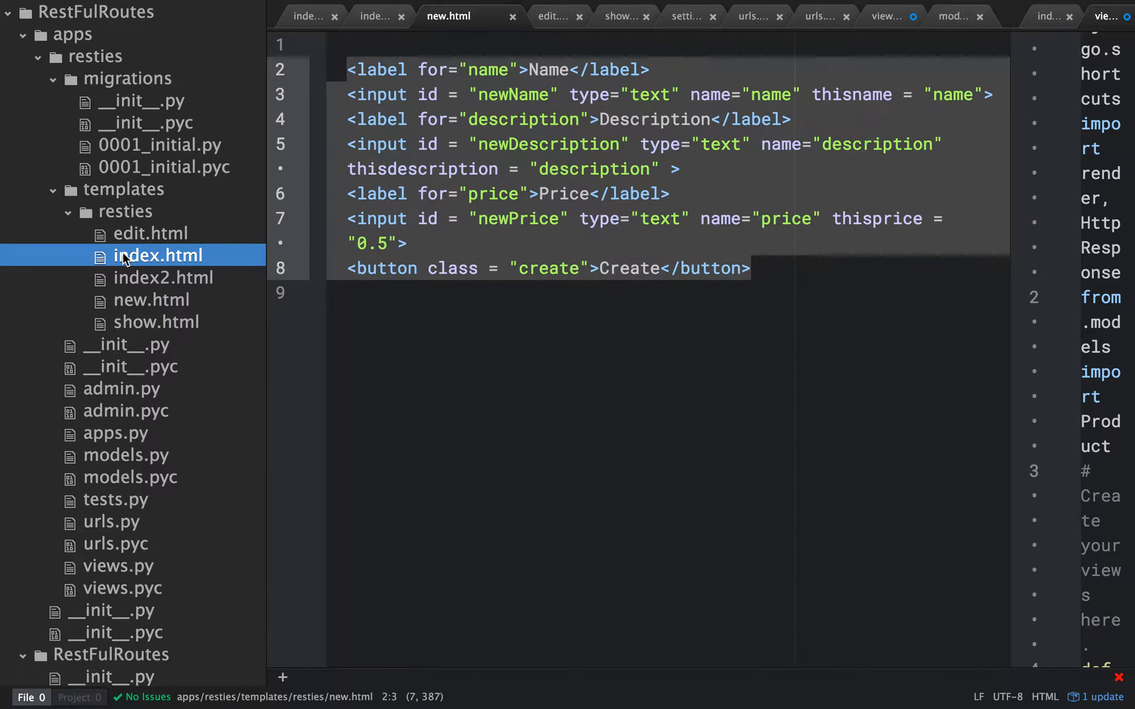
left_click(319, 16)
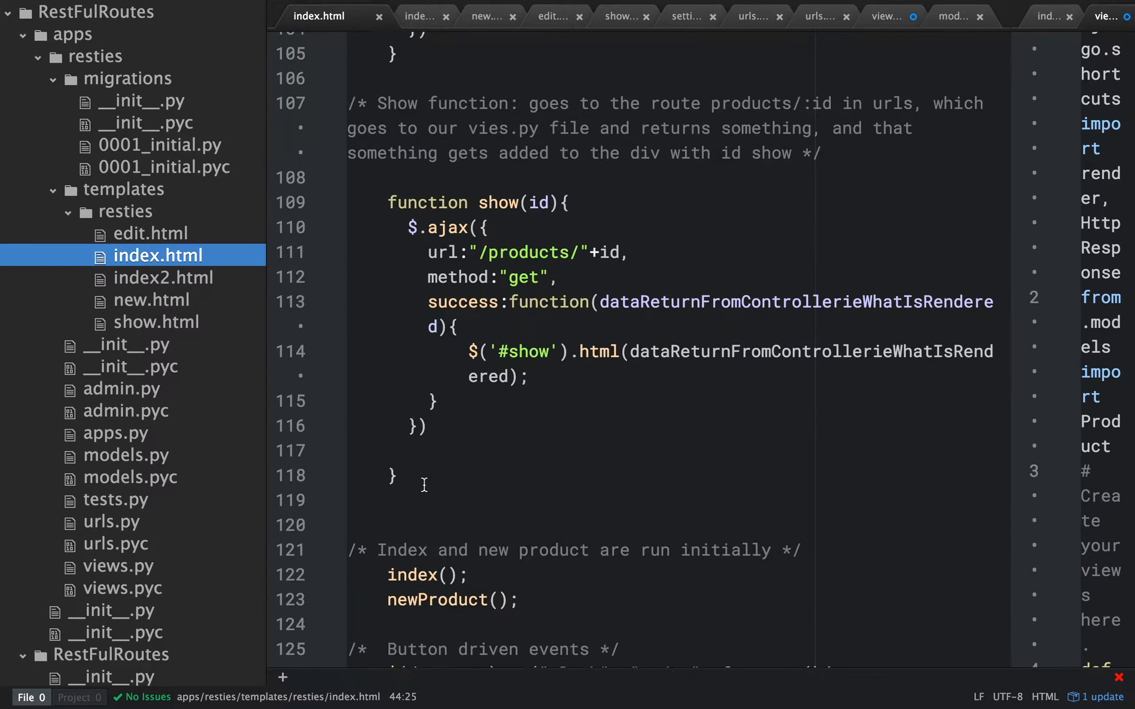
scroll("down", 3)
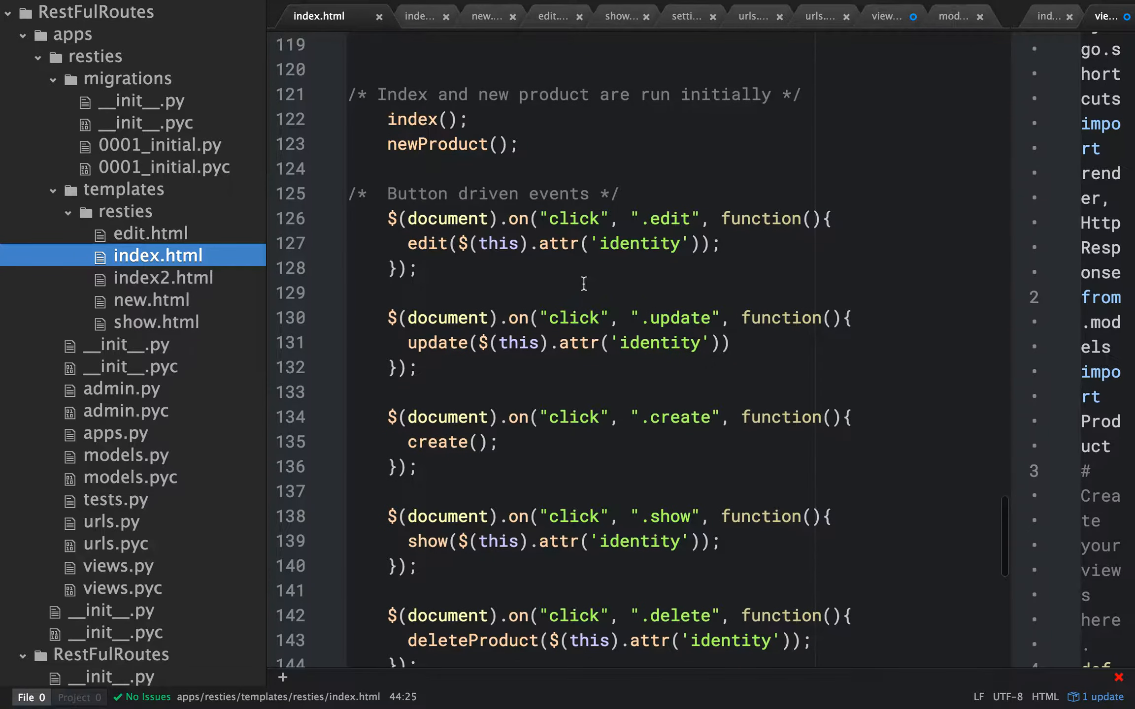
left_click(390, 417)
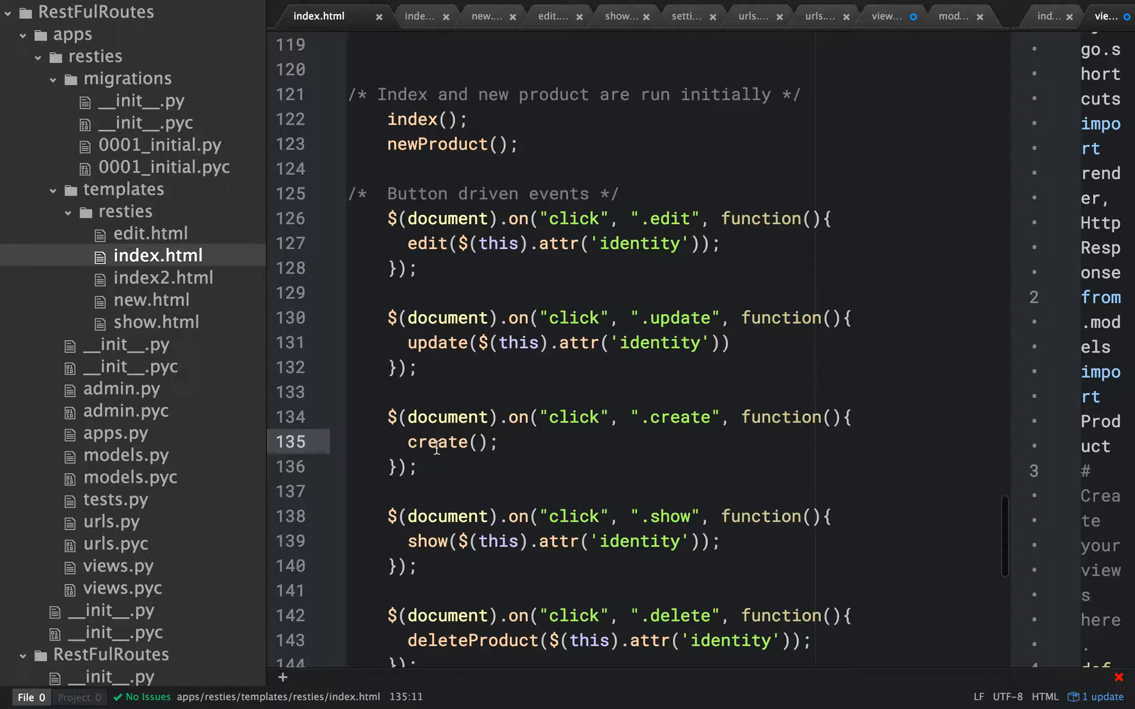
scroll("up", 3)
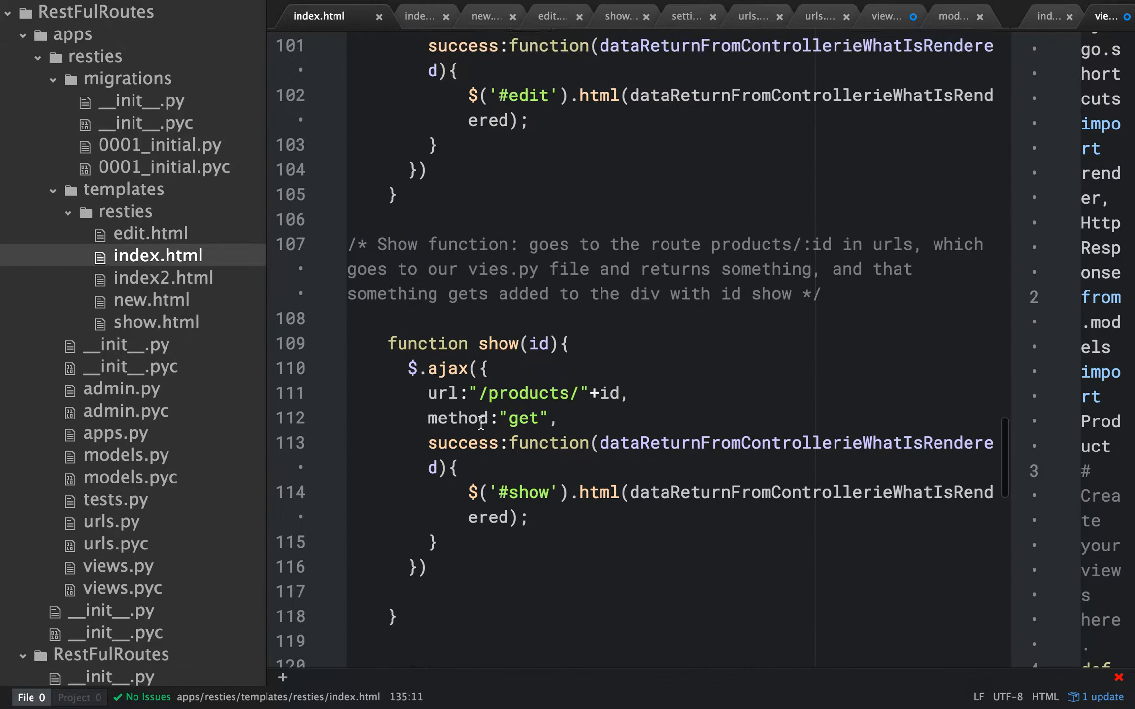
scroll("up", 3)
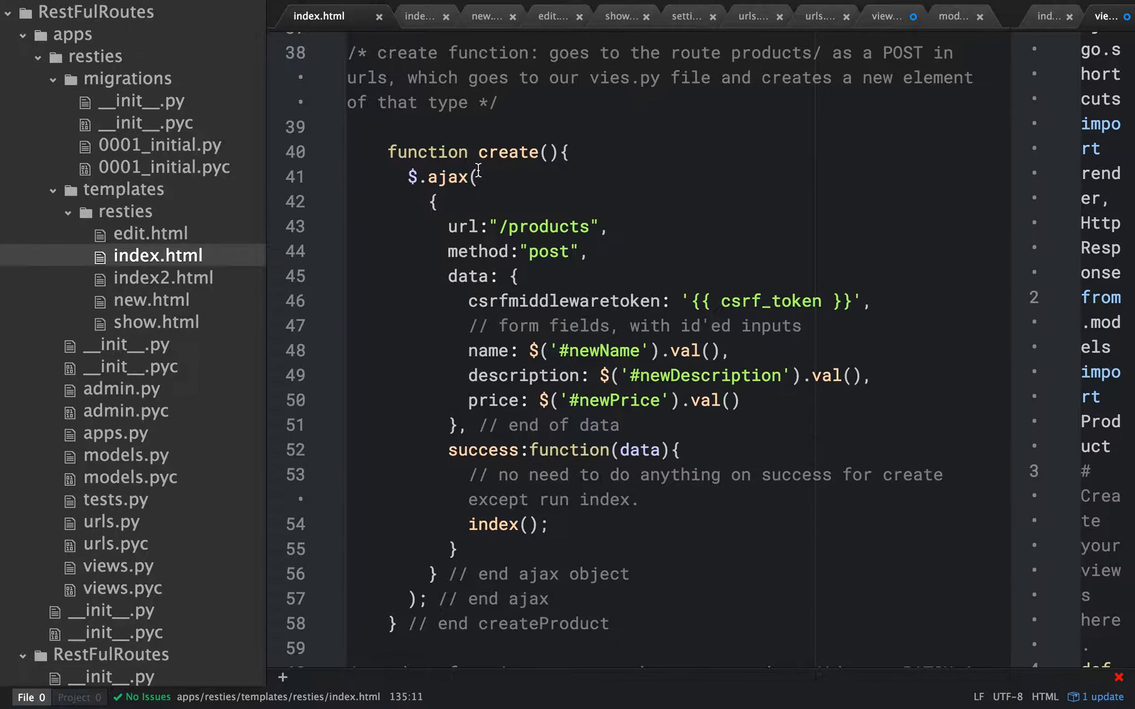
mouse_move(460, 176)
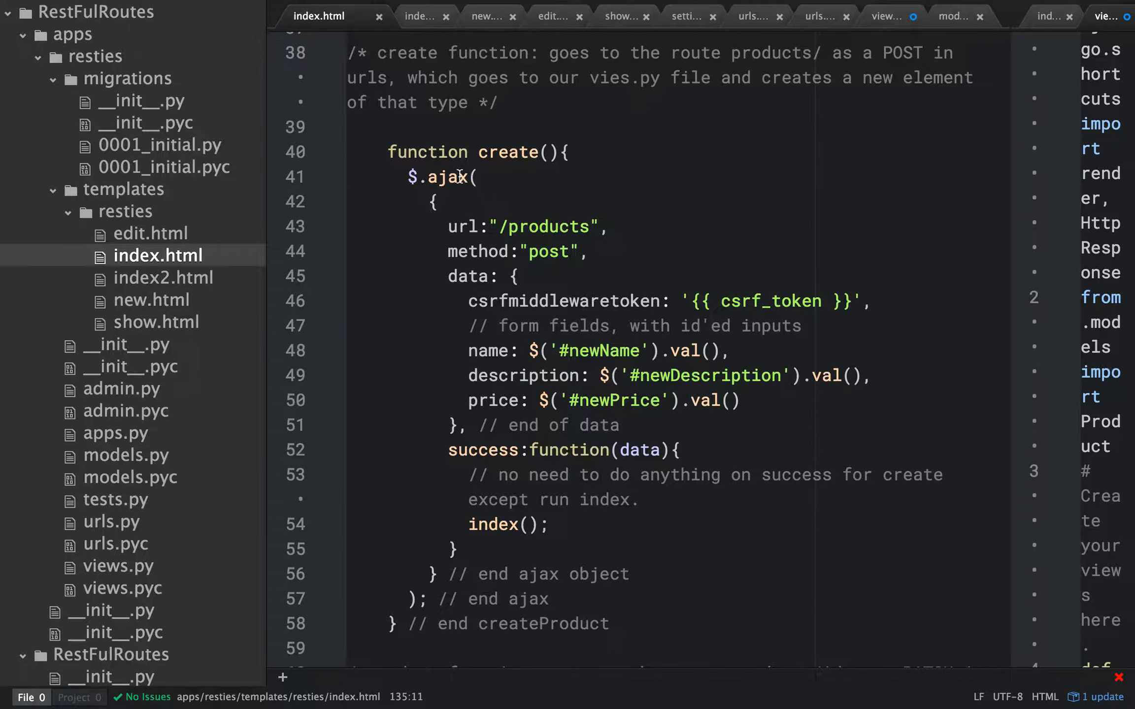
mouse_move(474, 171)
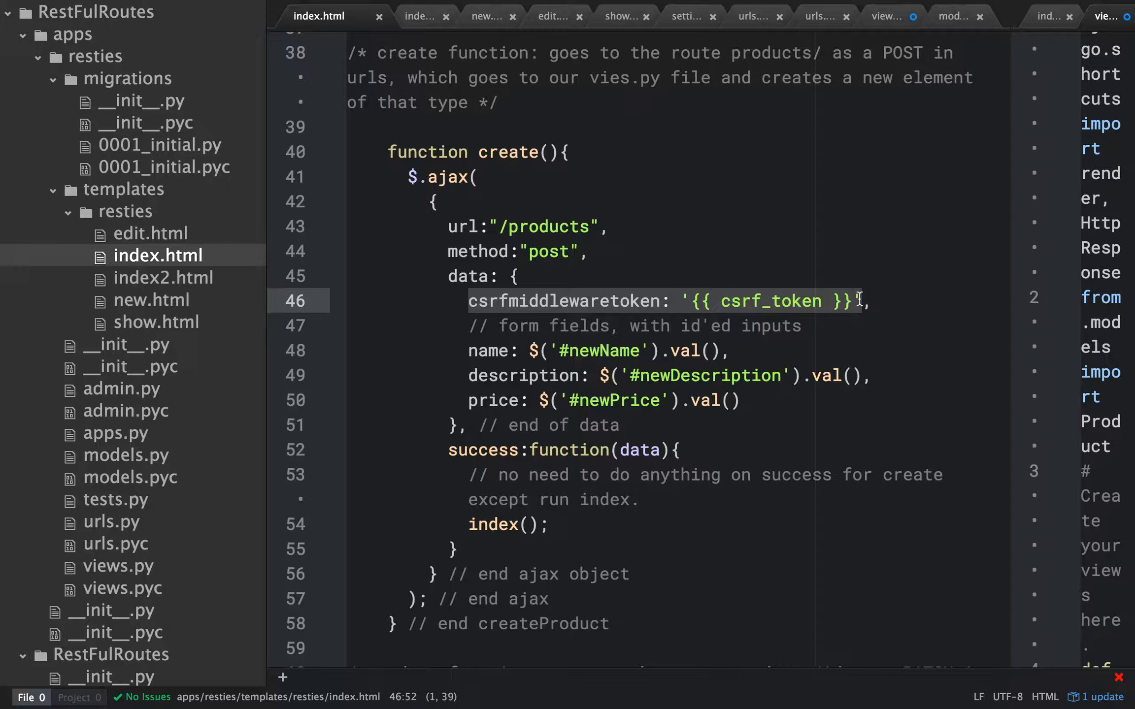
Highlight the name, description and price fields in the create function's POST data.
left_click_drag(469, 350, 738, 400)
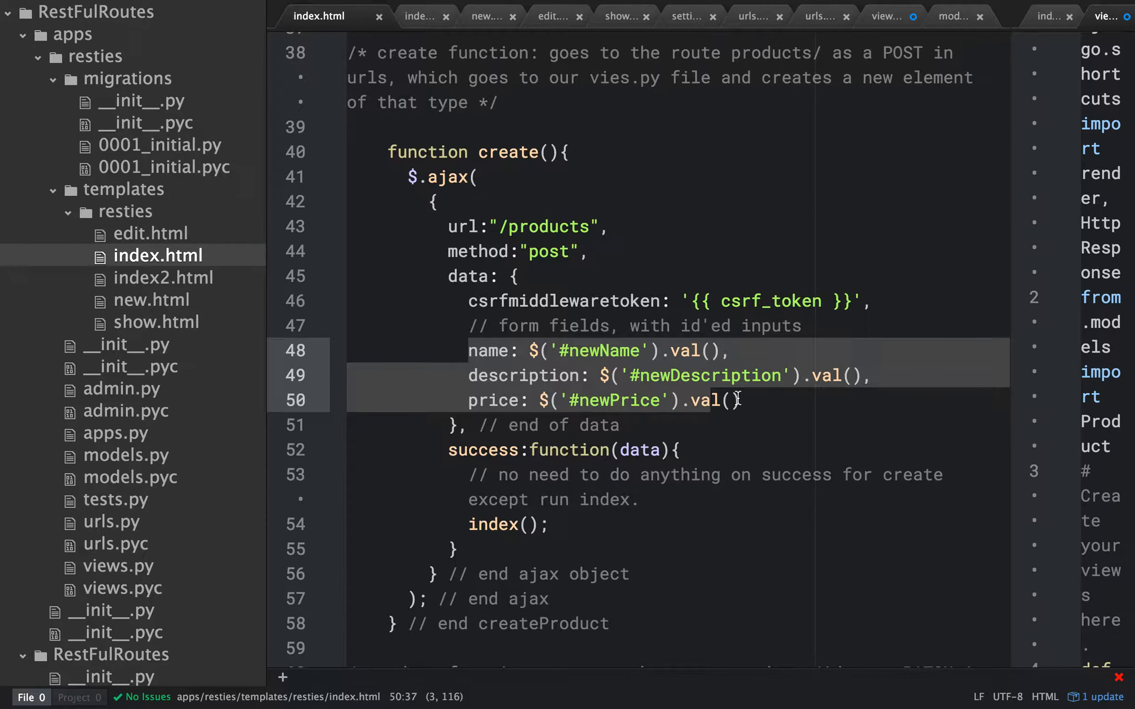
left_click(563, 351)
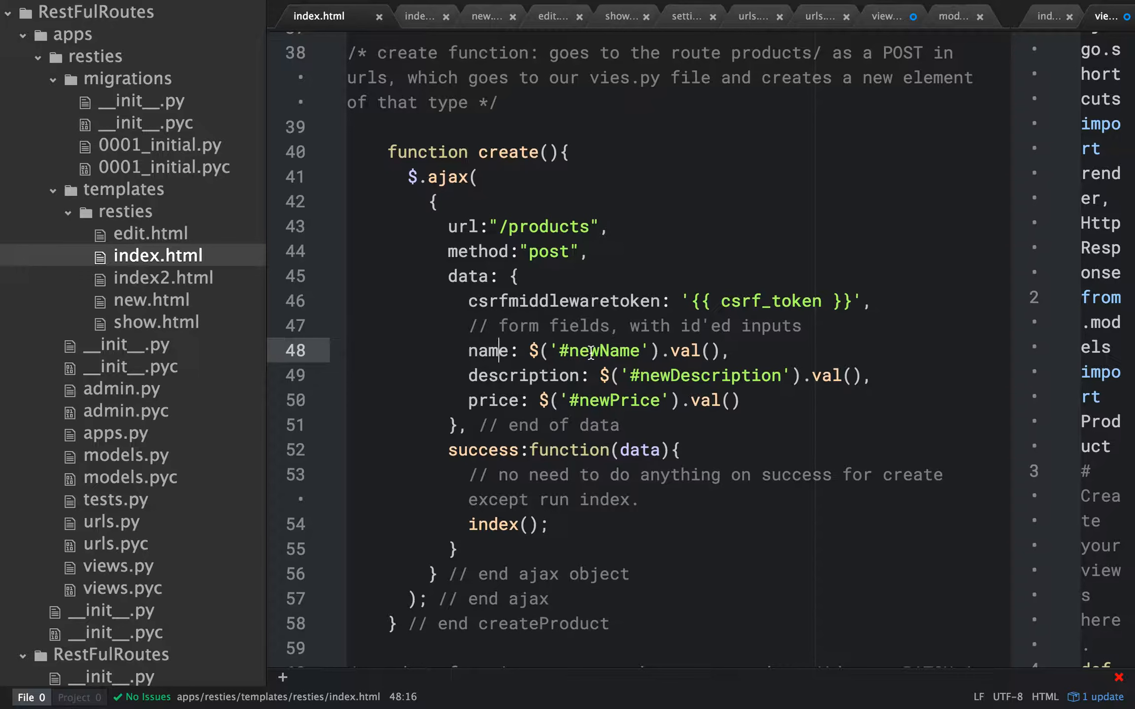
mouse_move(517, 382)
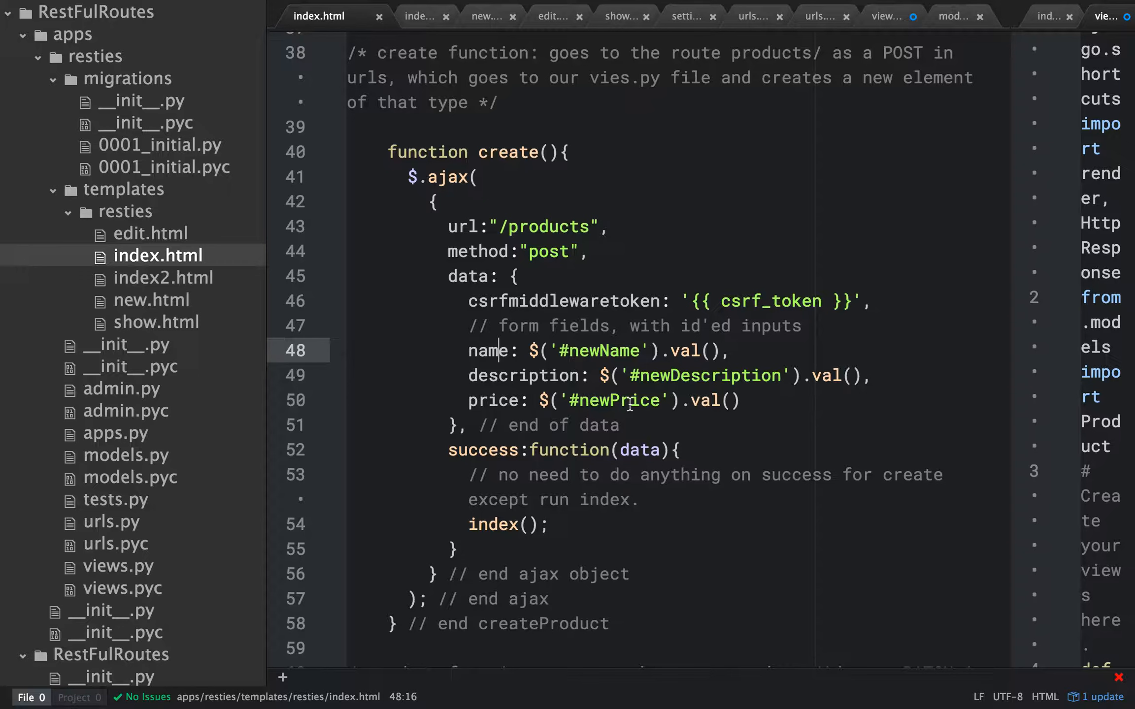
mouse_move(698, 391)
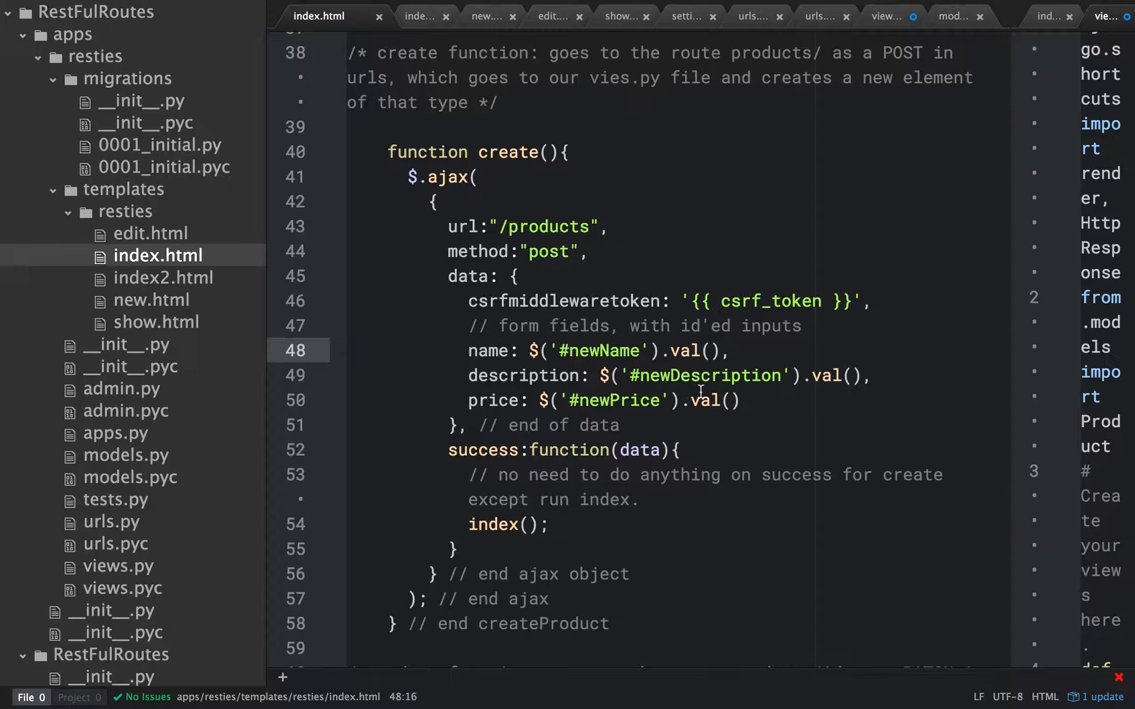
left_click(498, 350)
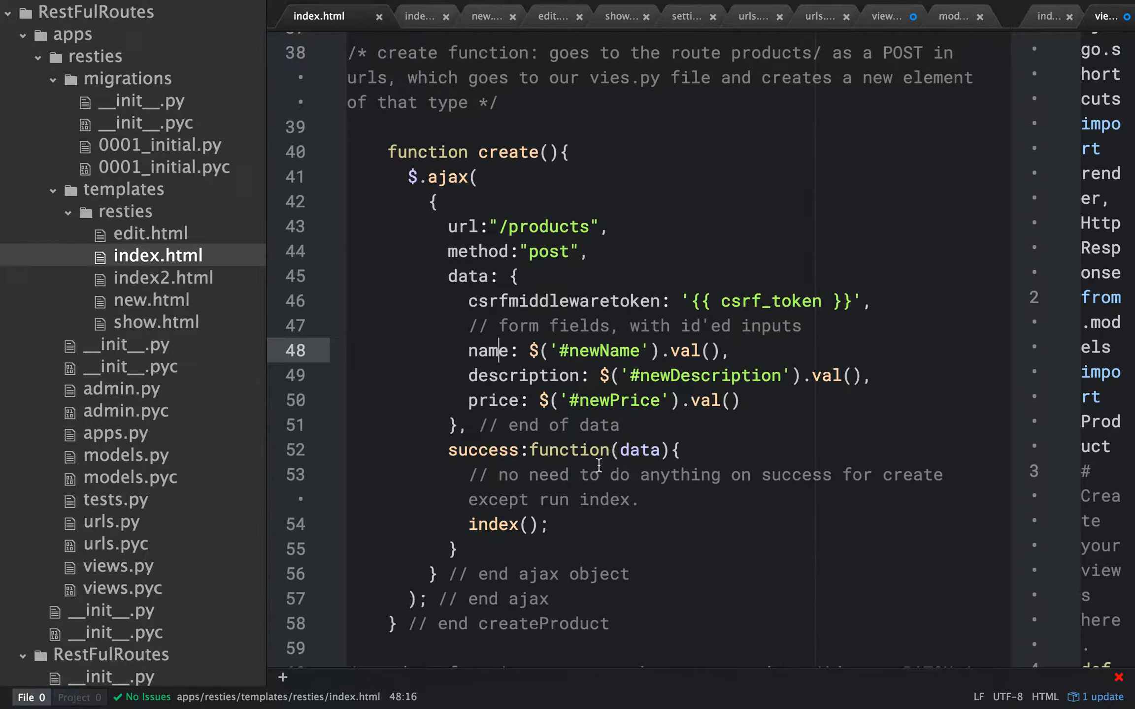
double_click(639, 449)
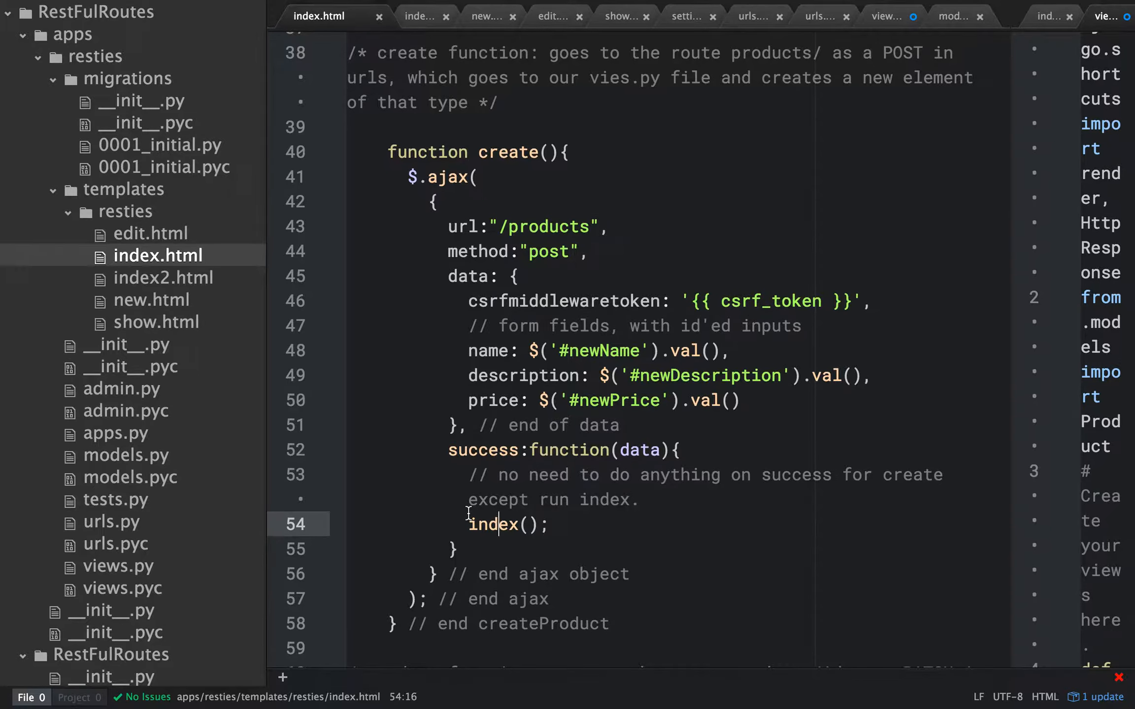
left_click(507, 524)
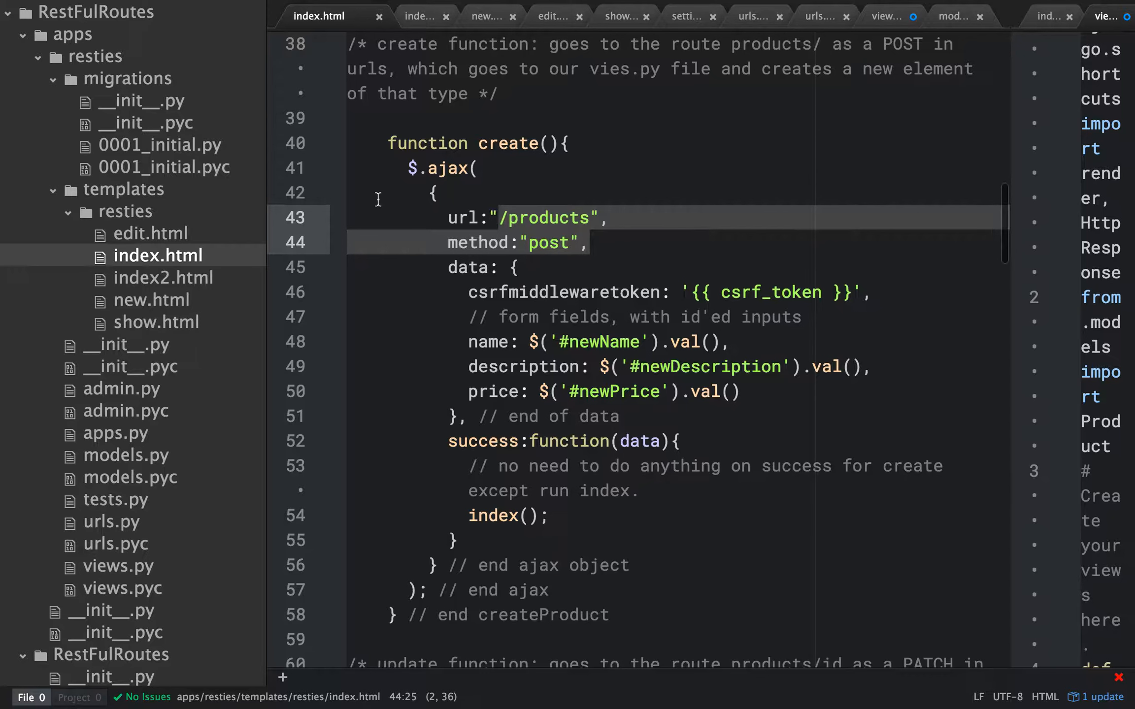
mouse_move(101, 528)
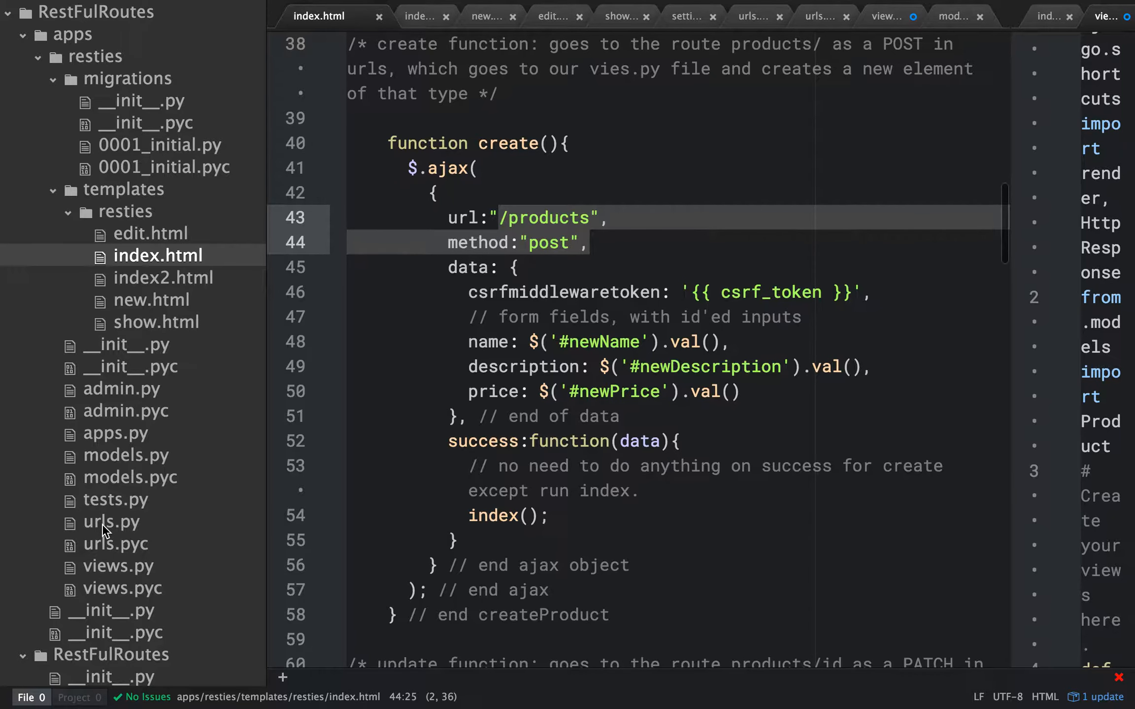
Open urls.py and select a name in its products URL patterns.
left_click(111, 521)
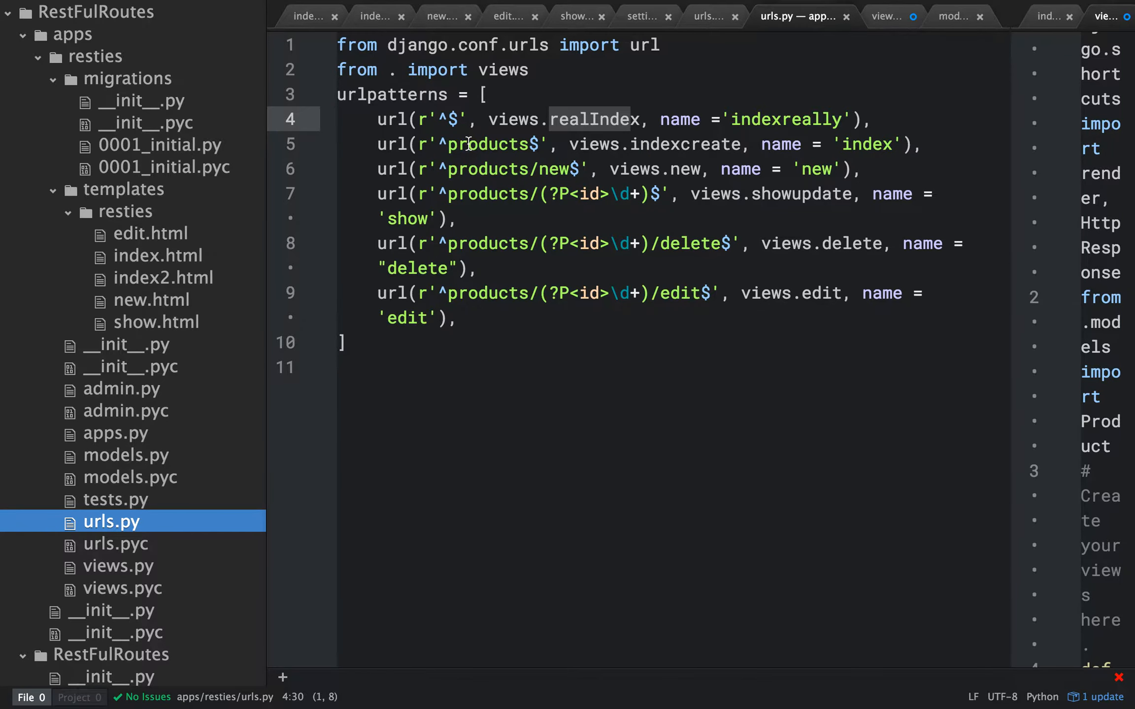
left_click(661, 144)
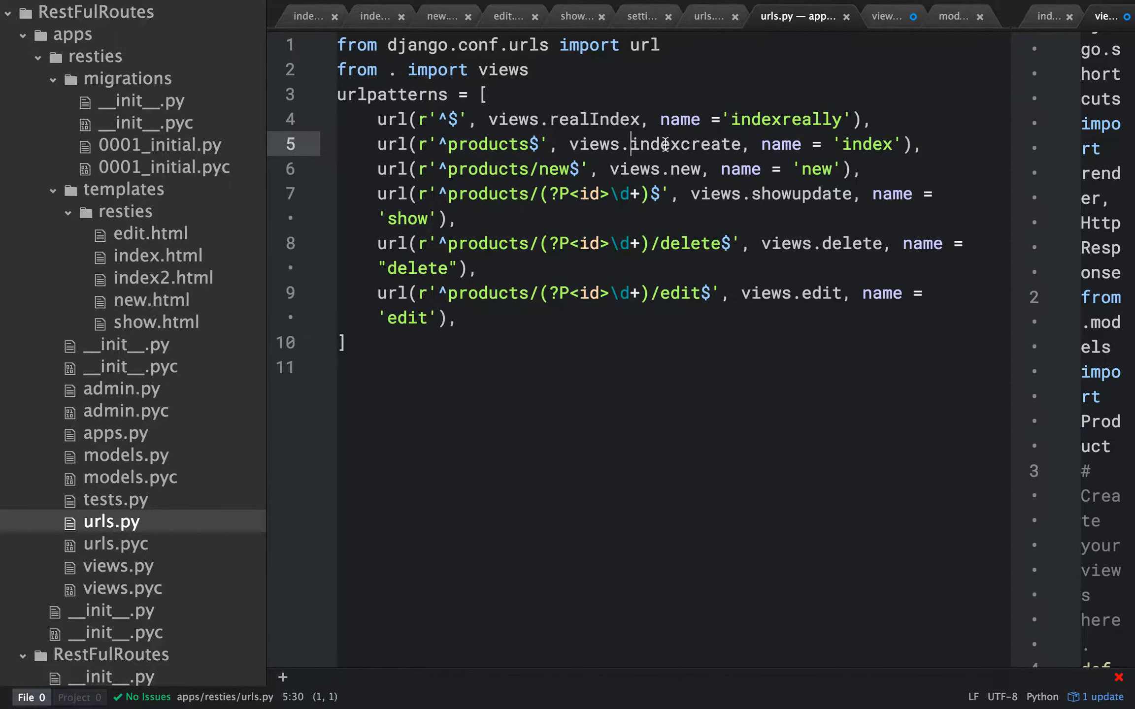
double_click(684, 144)
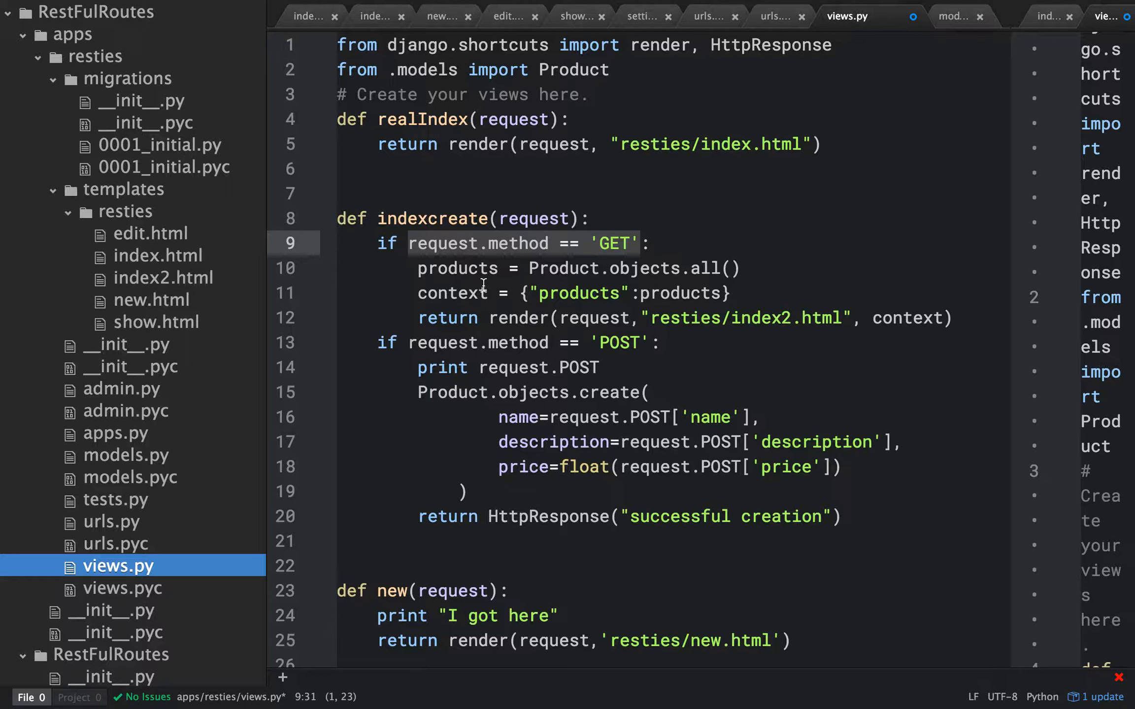
mouse_move(505, 243)
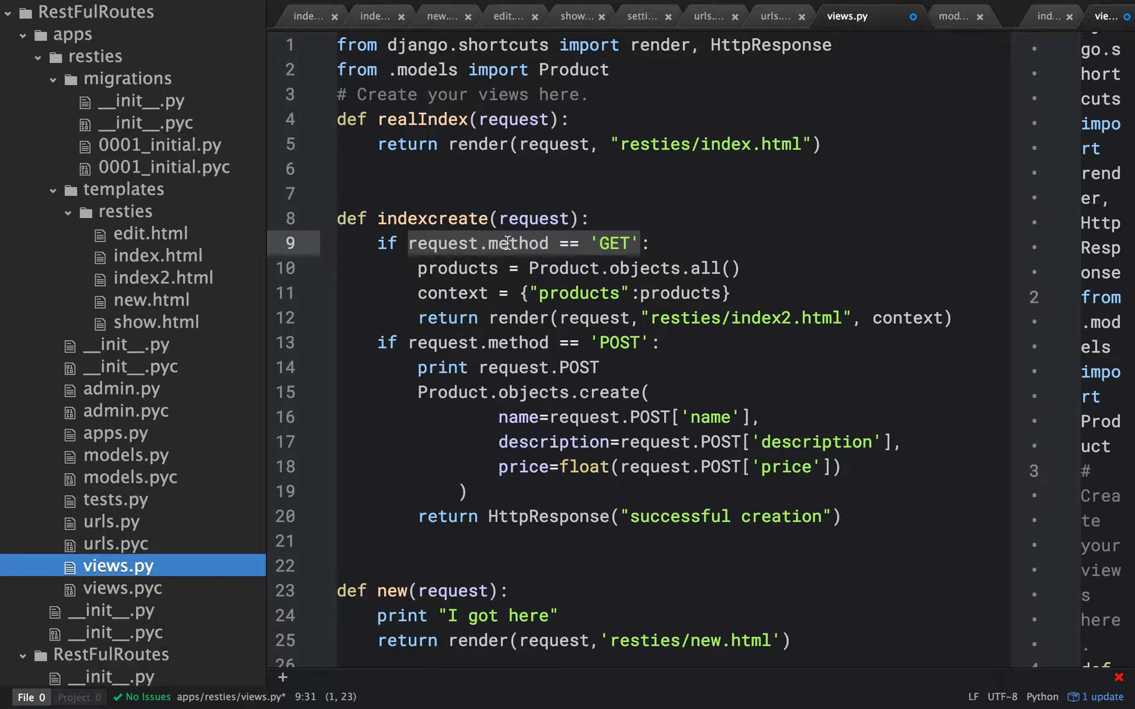
mouse_move(542, 360)
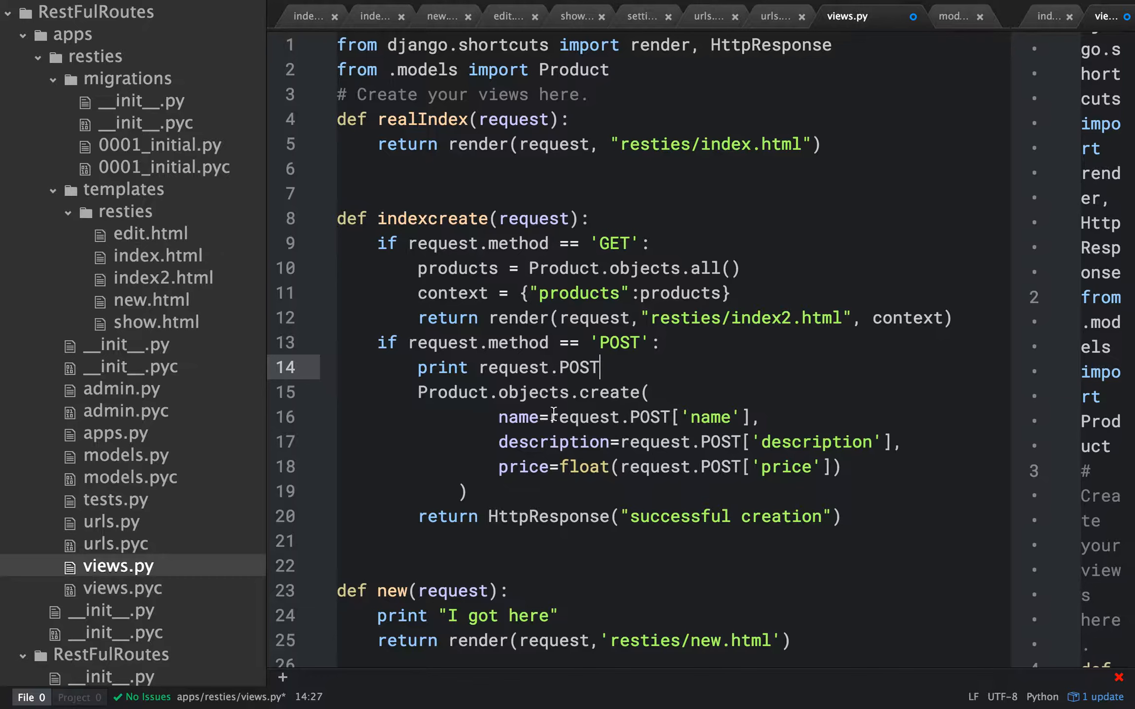
Review indexcreate's POST name, description and float price handling, then return to index.html.
left_click(624, 417)
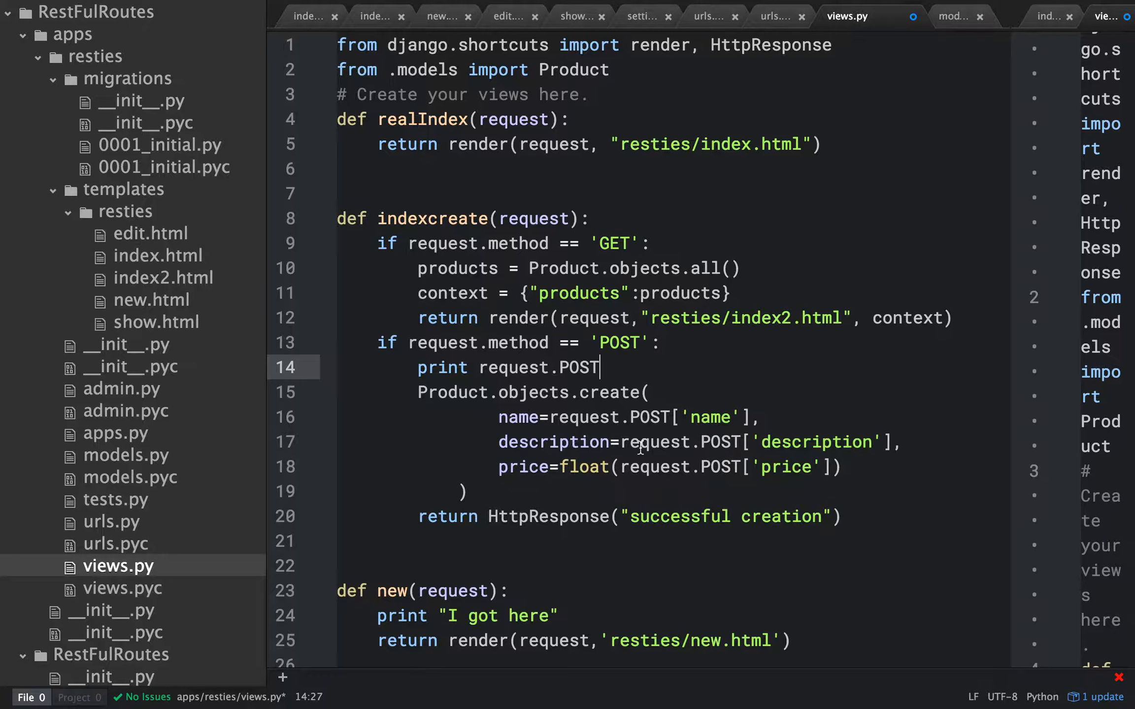
mouse_move(539, 467)
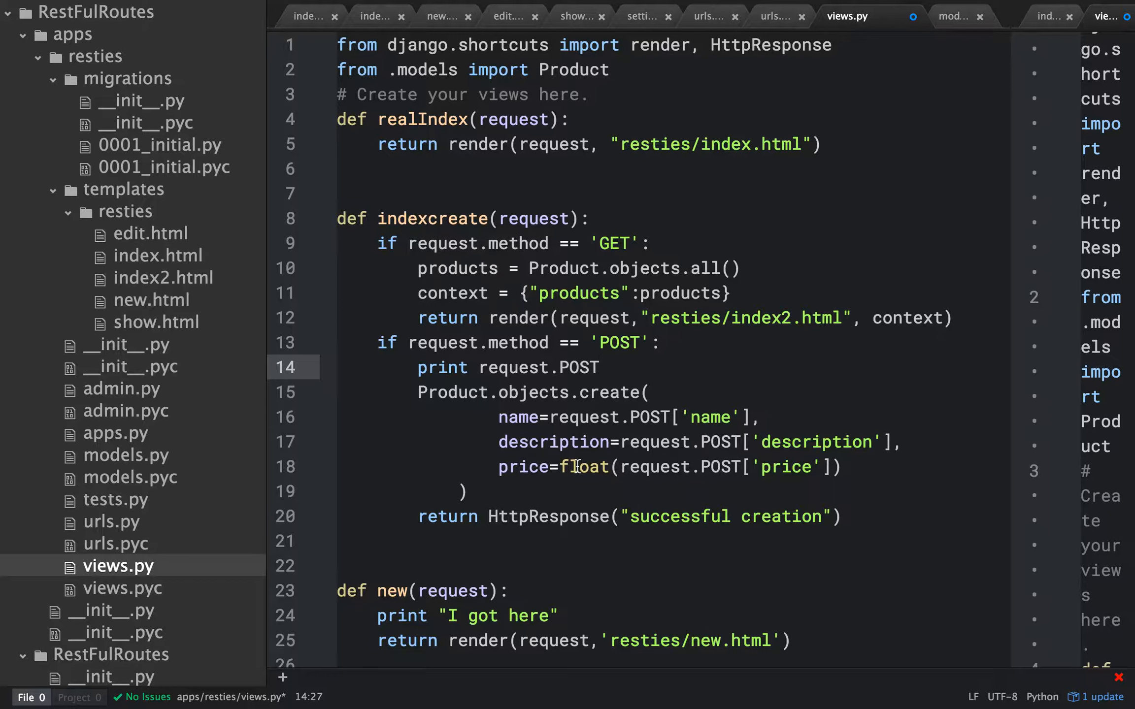
left_click(598, 368)
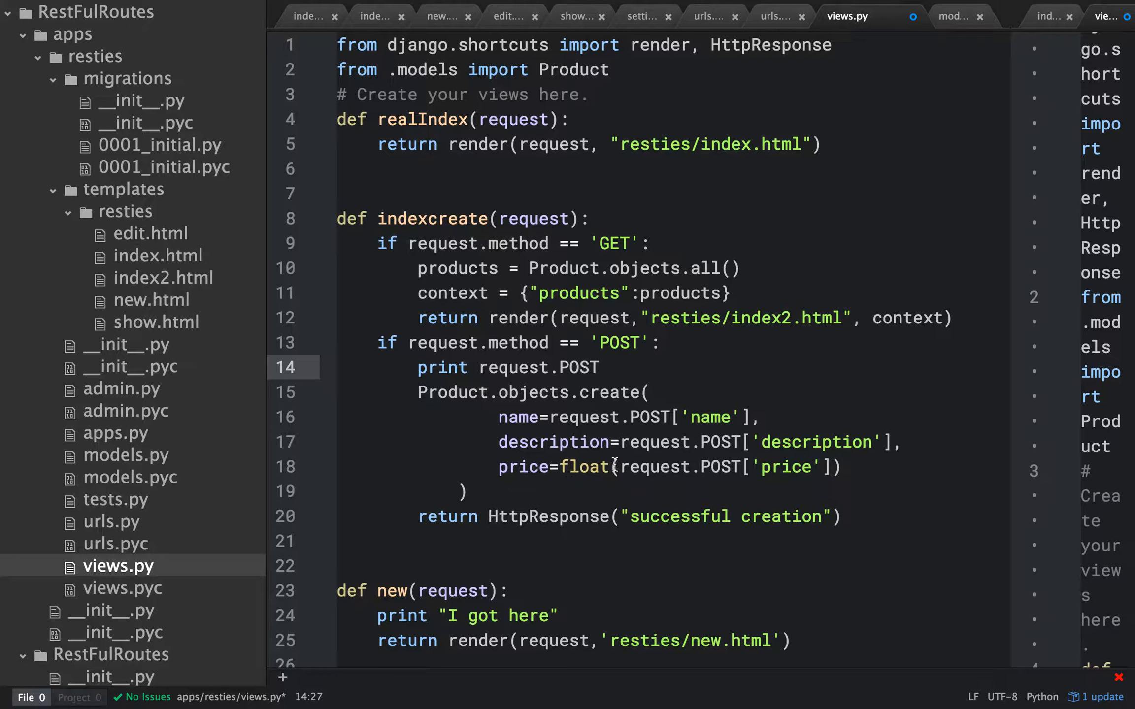
left_click(597, 367)
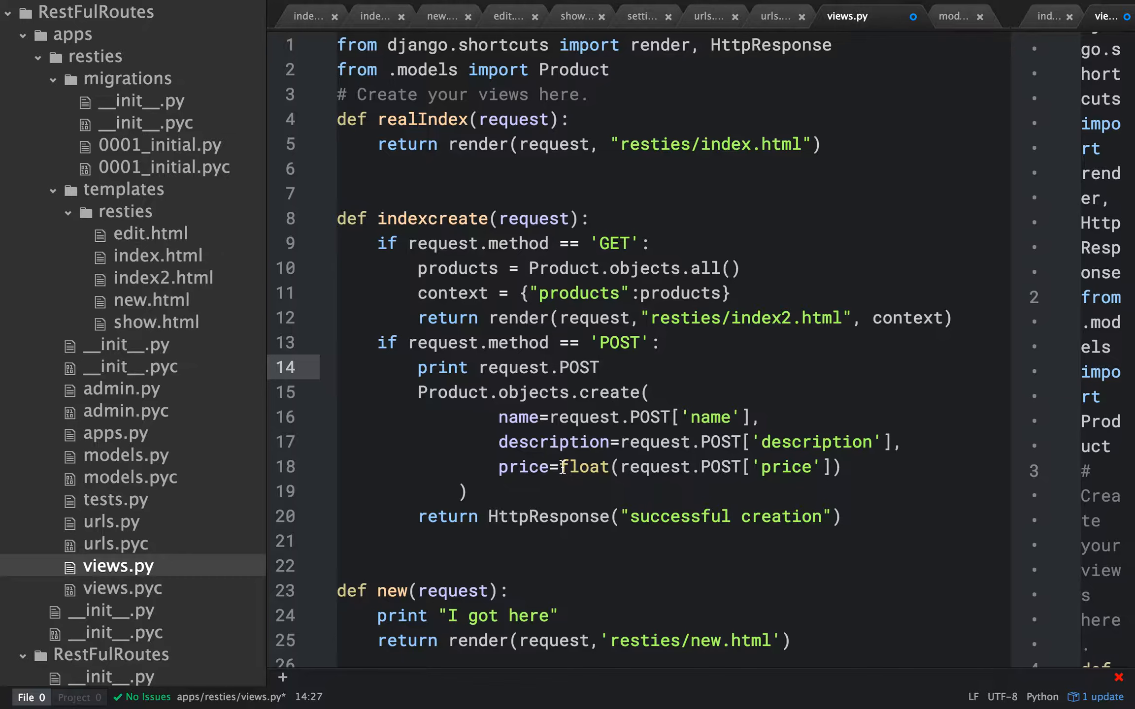
left_click(598, 367)
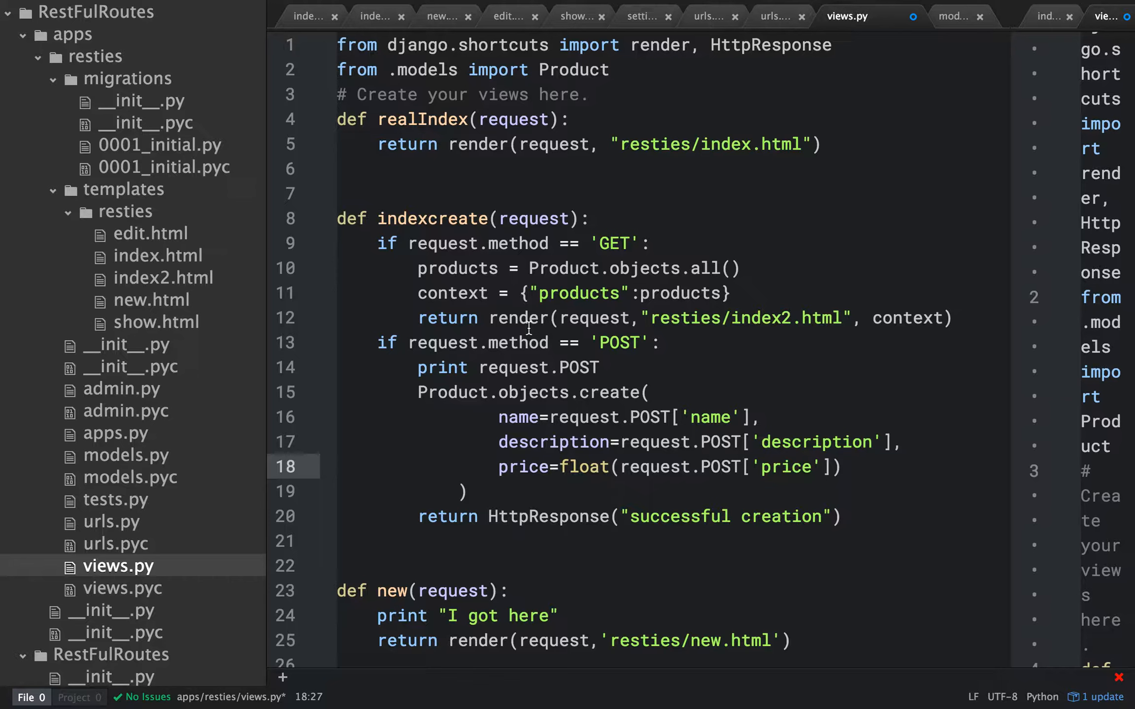
left_click(598, 467)
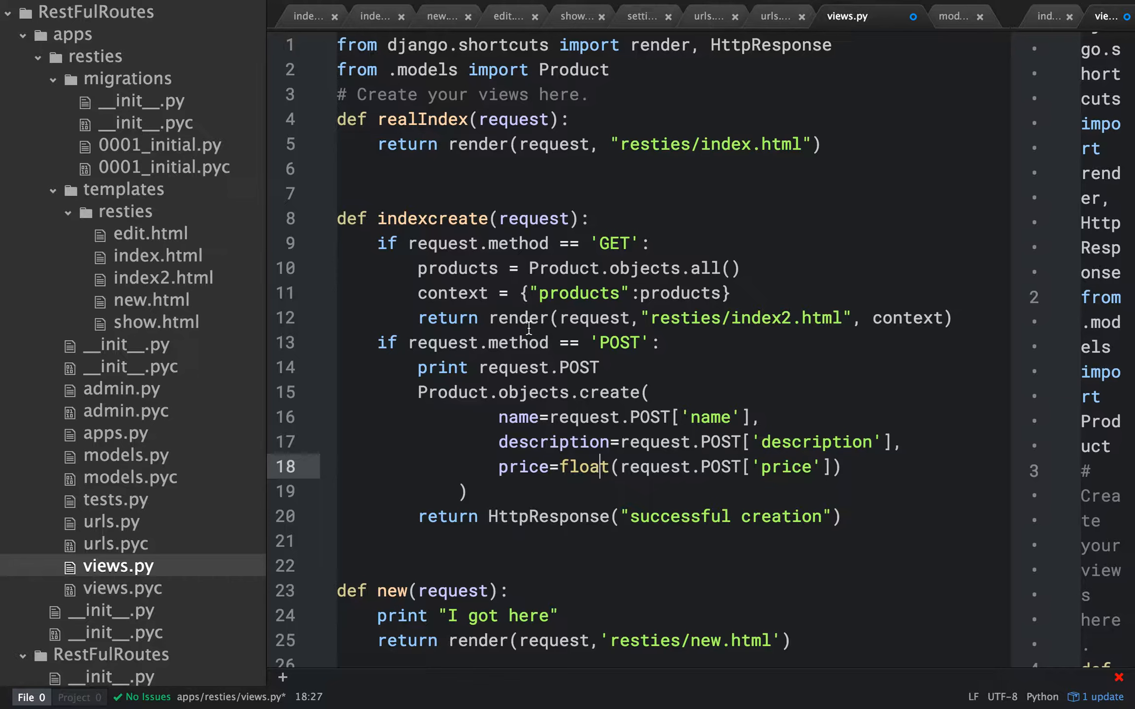
mouse_move(169, 243)
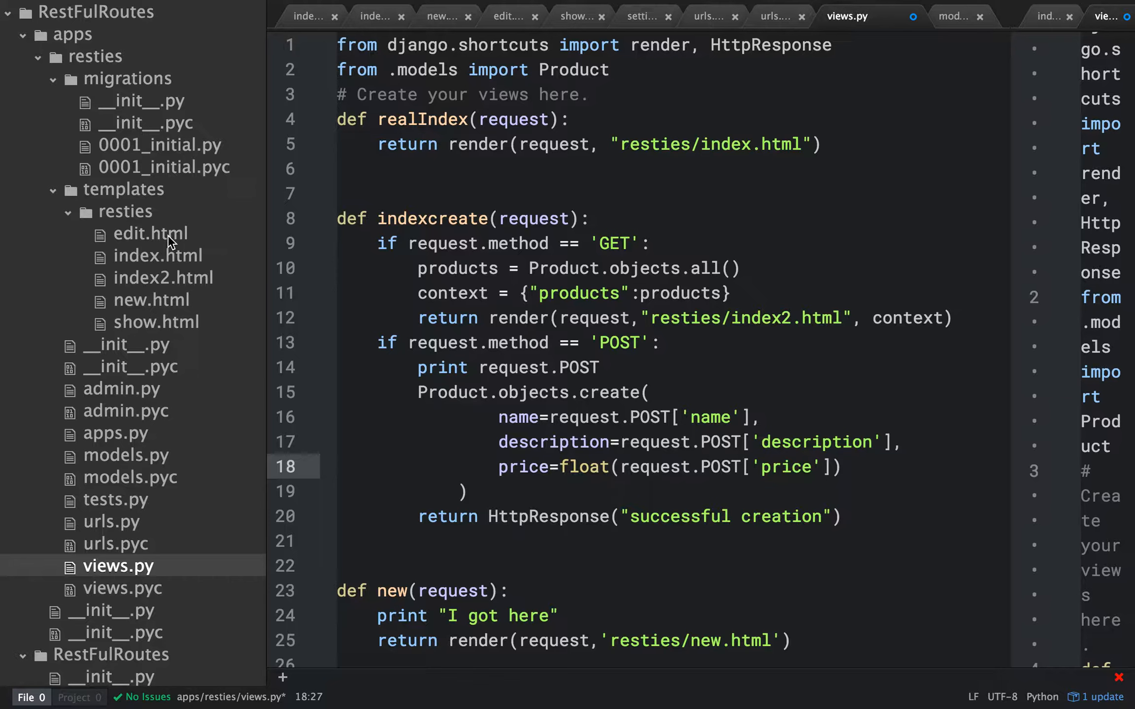
left_click(159, 255)
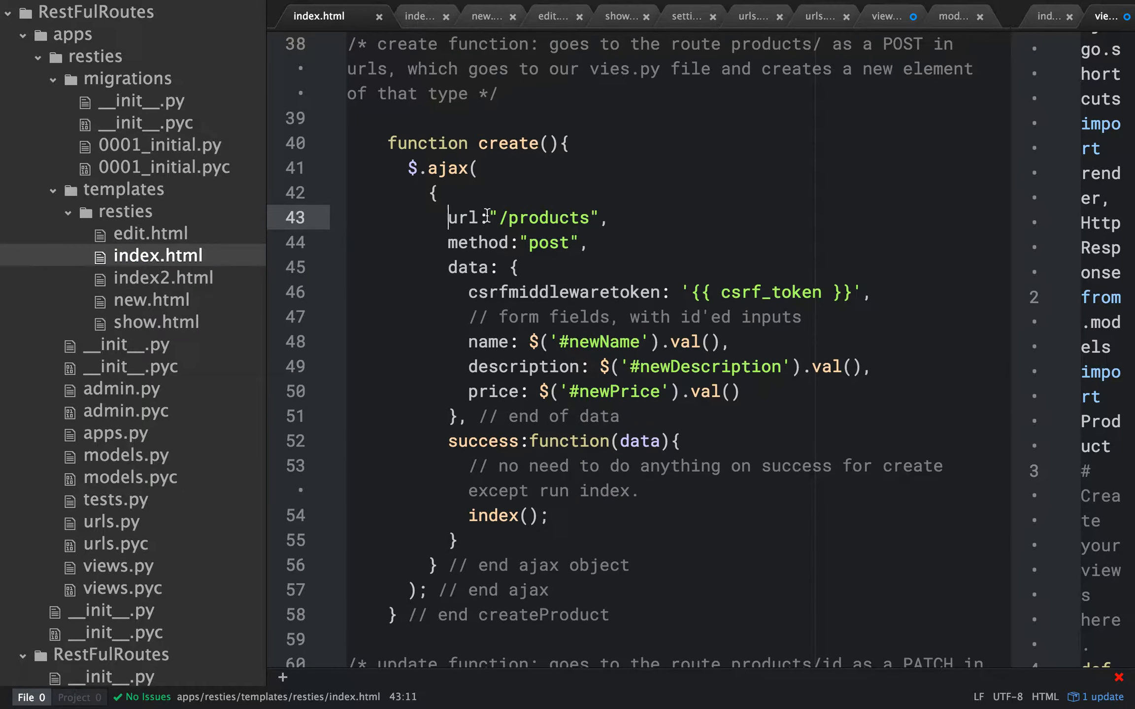
left_click_drag(449, 217, 586, 242)
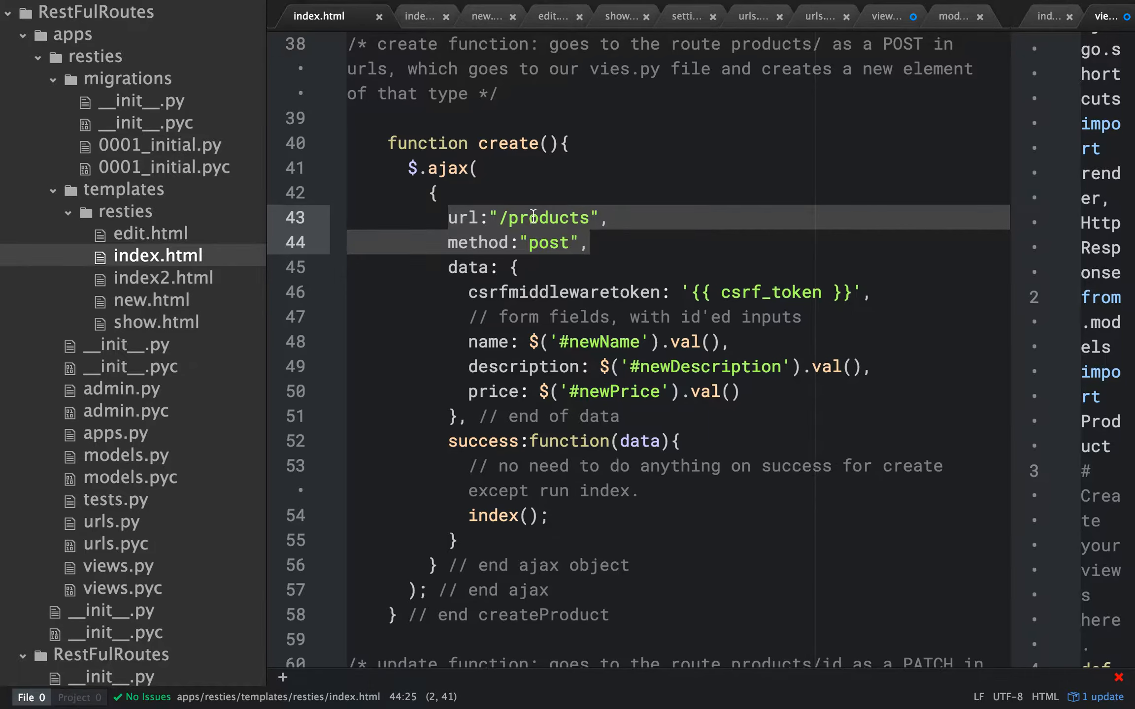
left_click(449, 217)
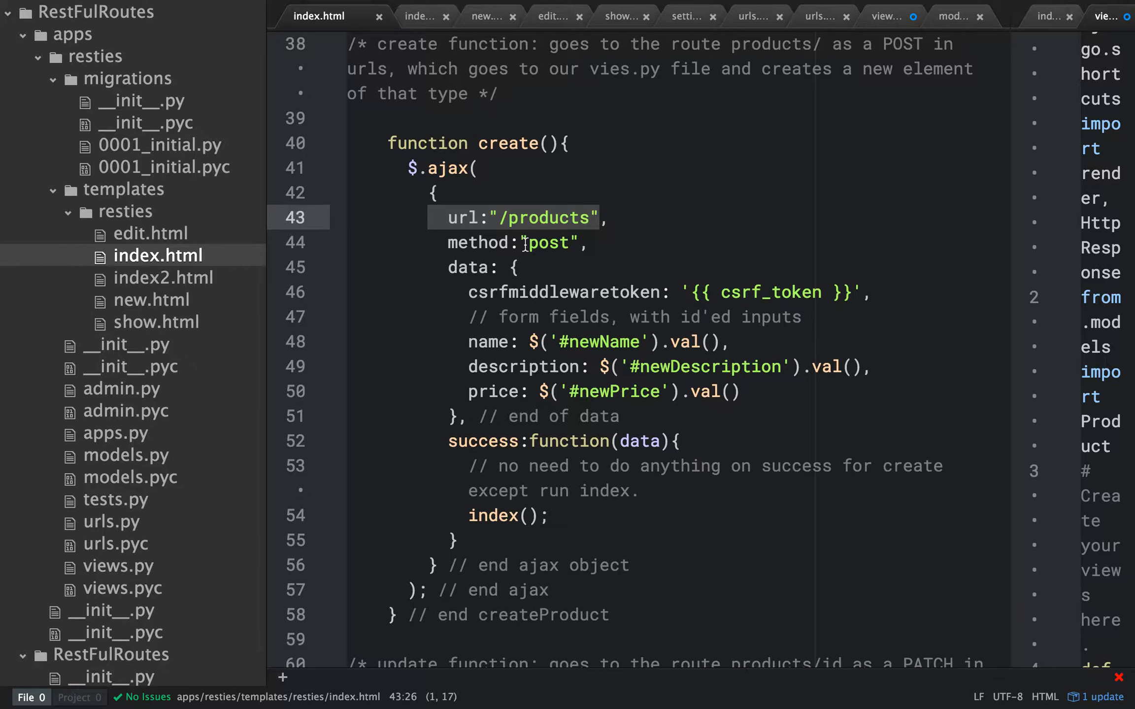
mouse_move(563, 277)
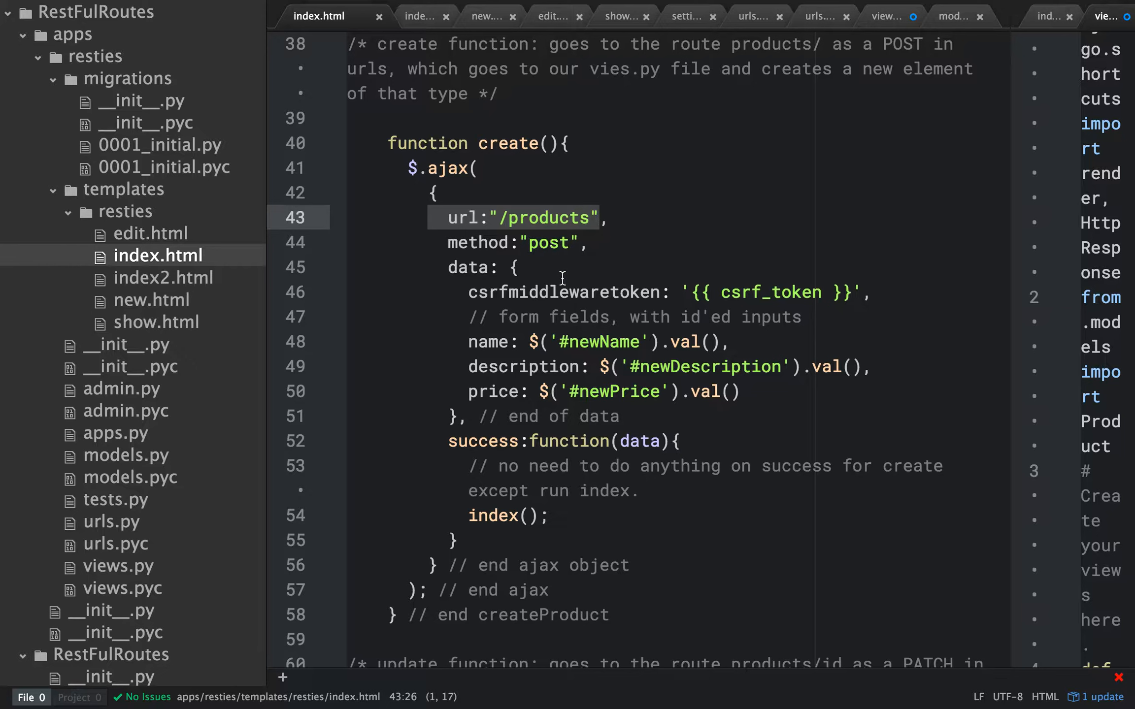
mouse_move(483, 345)
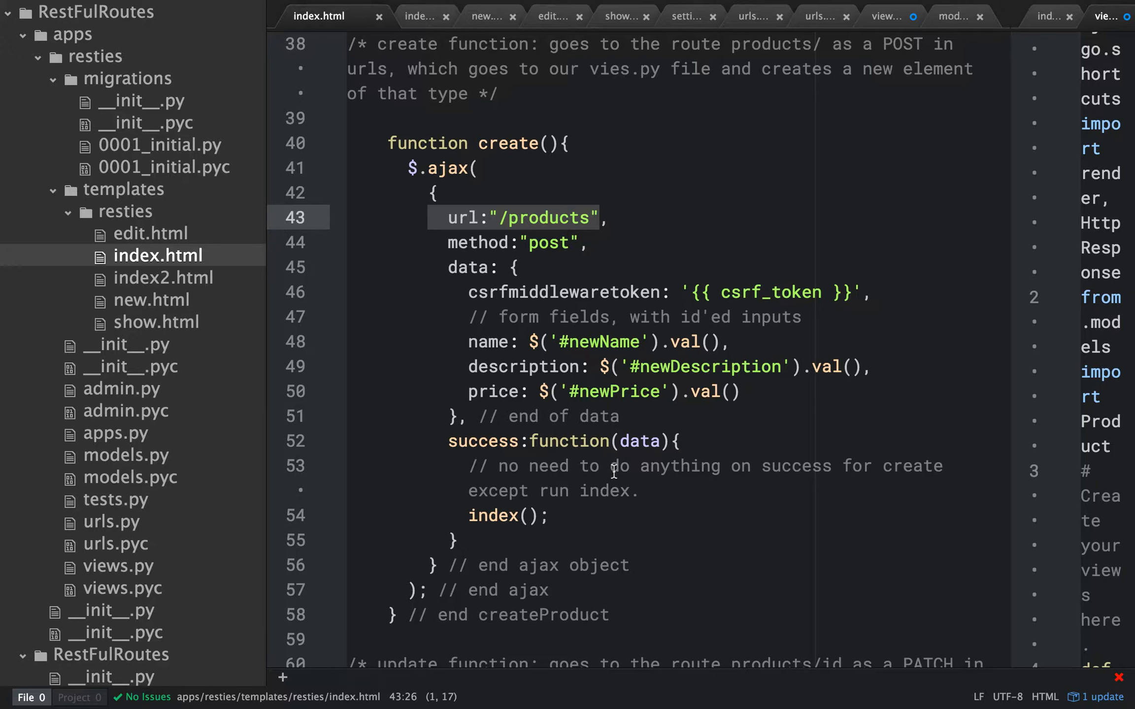
mouse_move(617, 477)
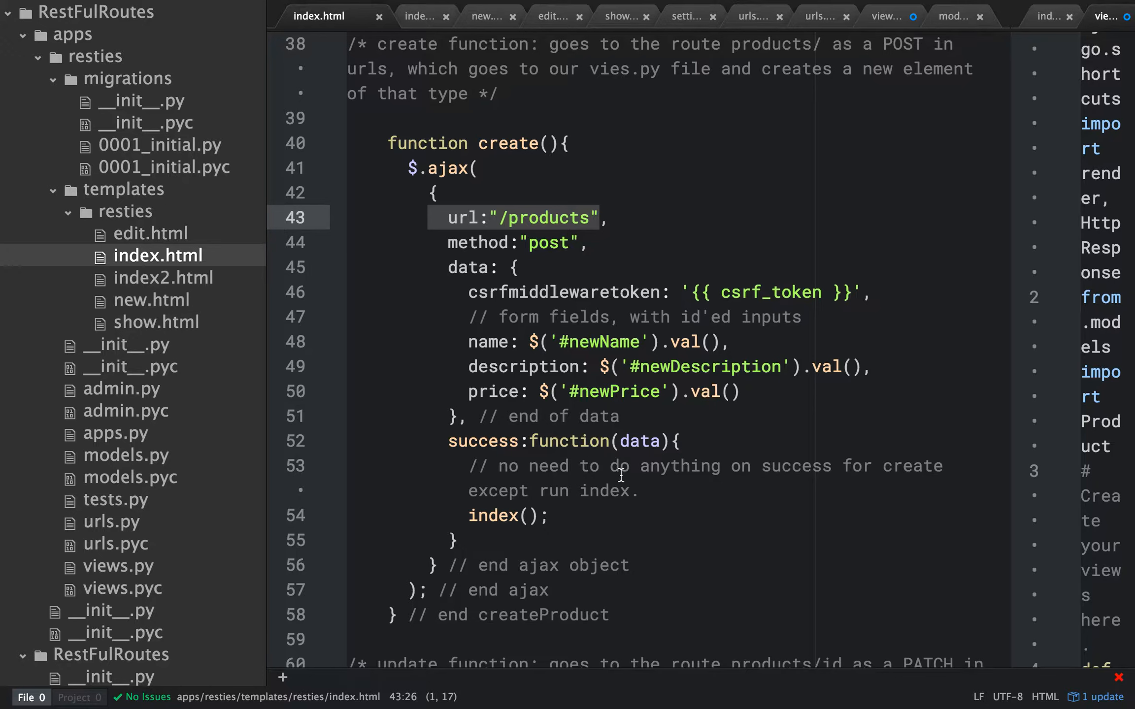
mouse_move(633, 460)
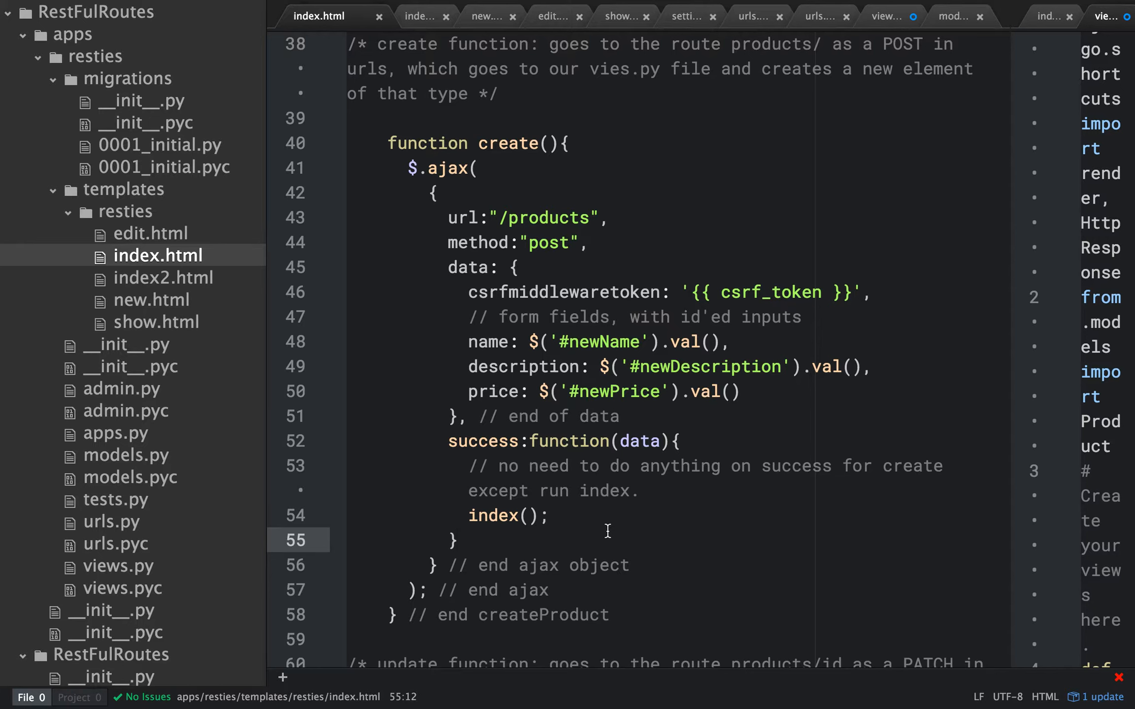
left_click(458, 540)
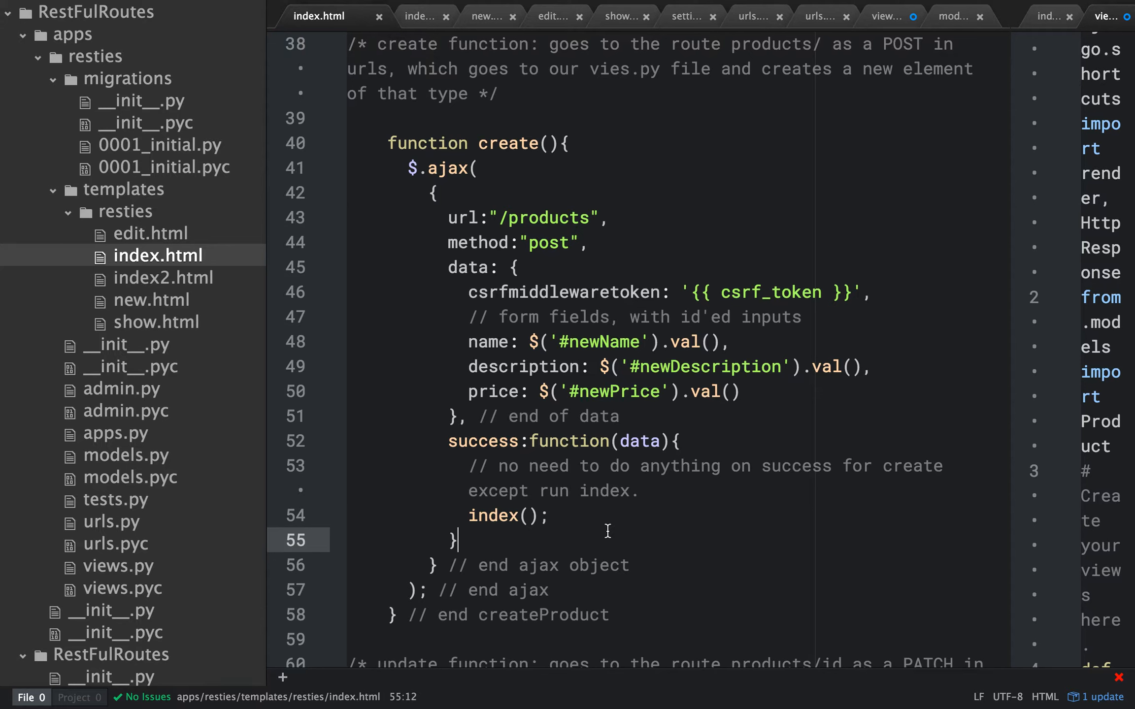
mouse_move(631, 524)
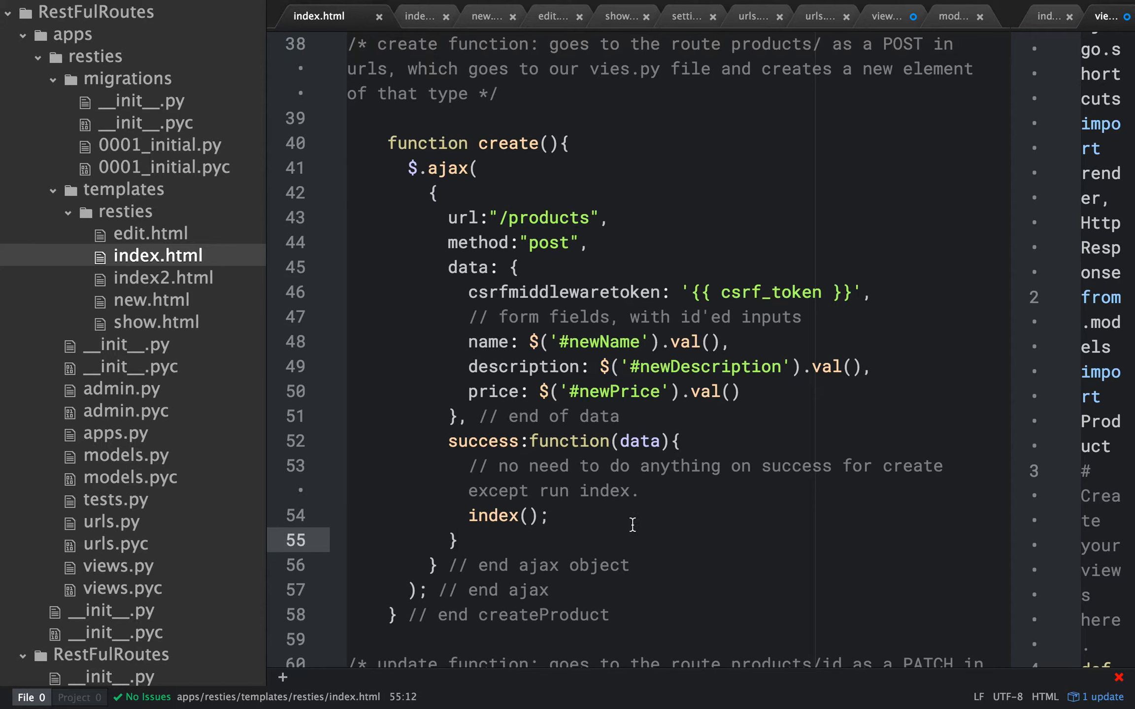